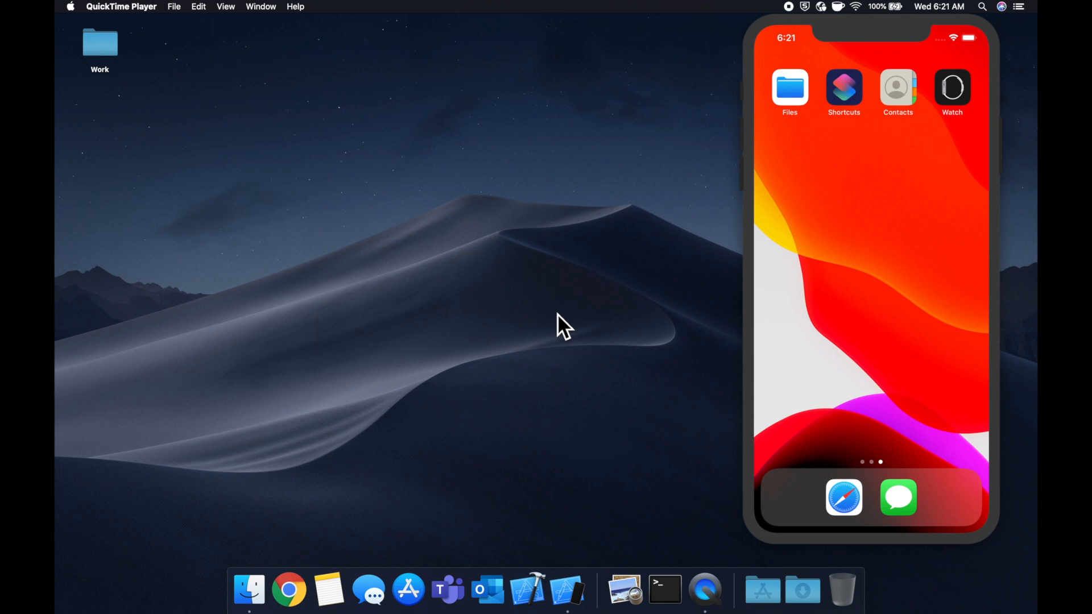
# Step: Launch Xcode from the Dock to bring up its welcome window
pyautogui.click(529, 590)
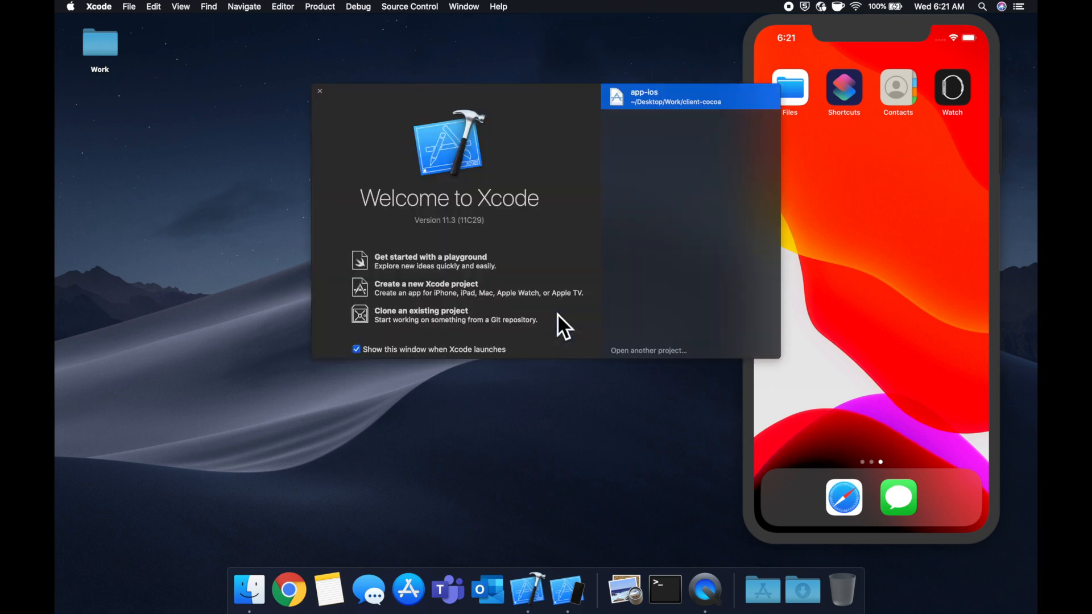
# Step: Create a Single View App project named 'Test' saved on the Desktop
pyautogui.click(426, 288)
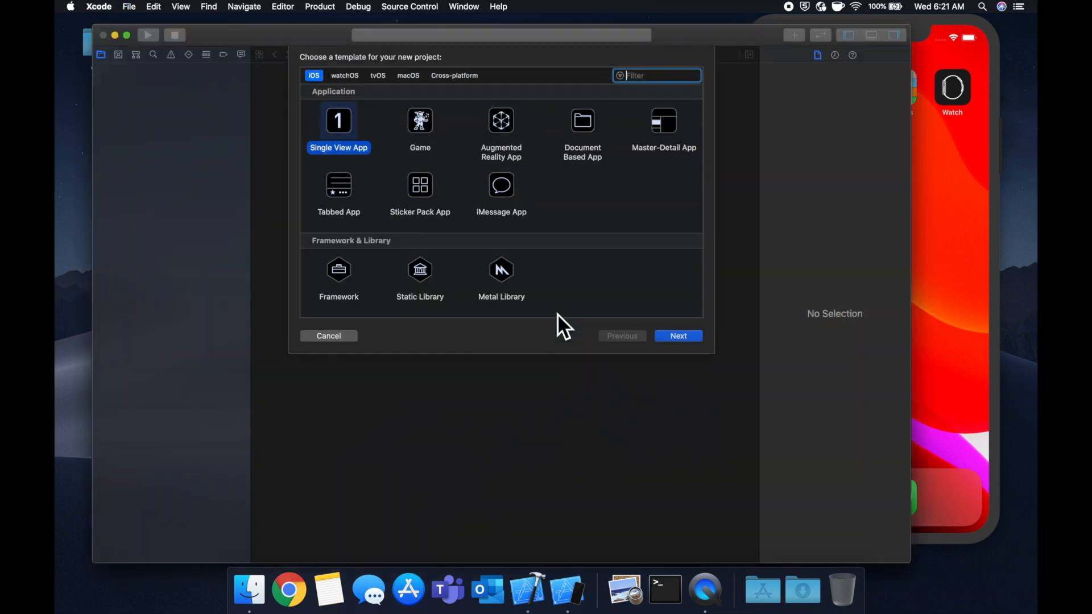
pyautogui.moveTo(348, 153)
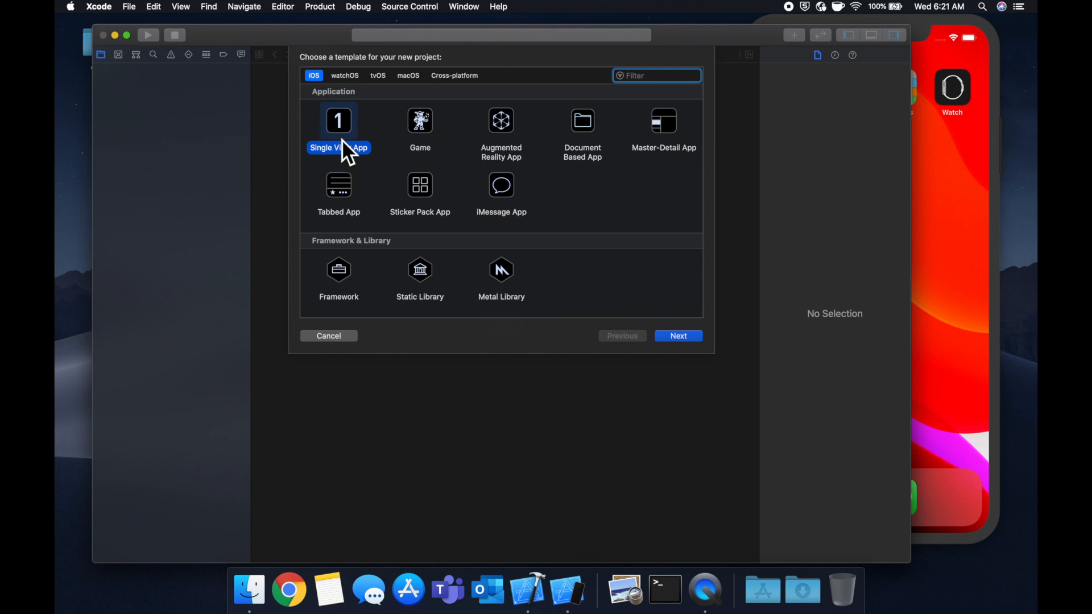
pyautogui.click(677, 336)
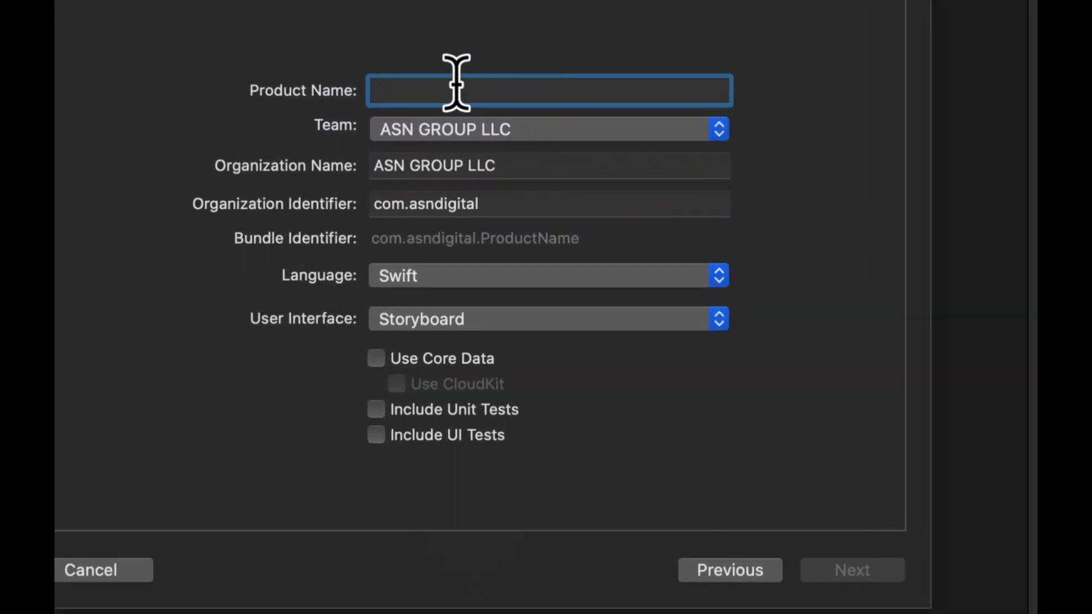
pyautogui.write('Test')
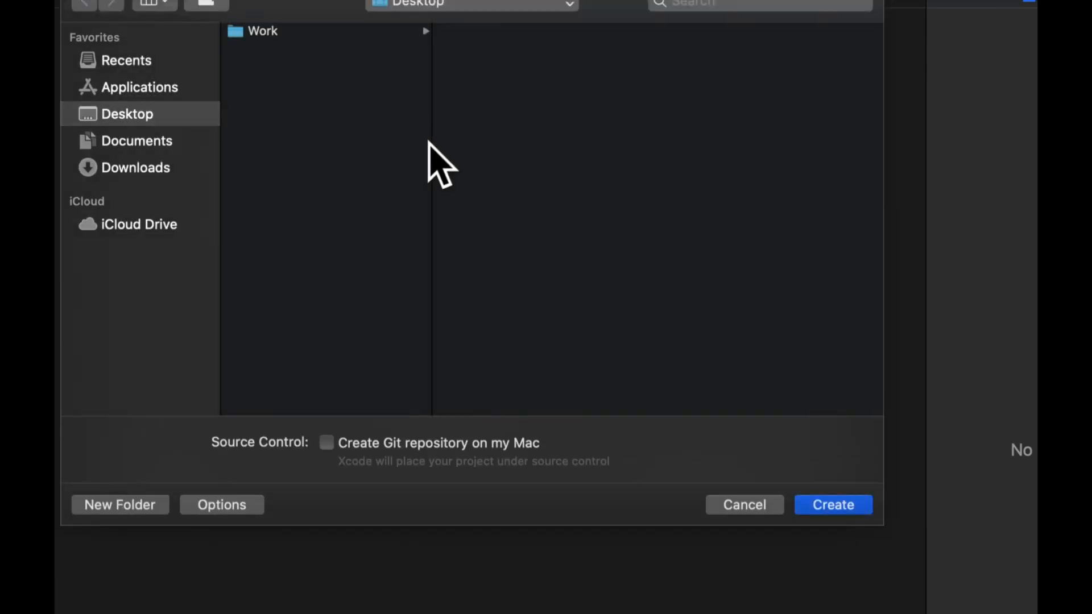
pyautogui.click(832, 504)
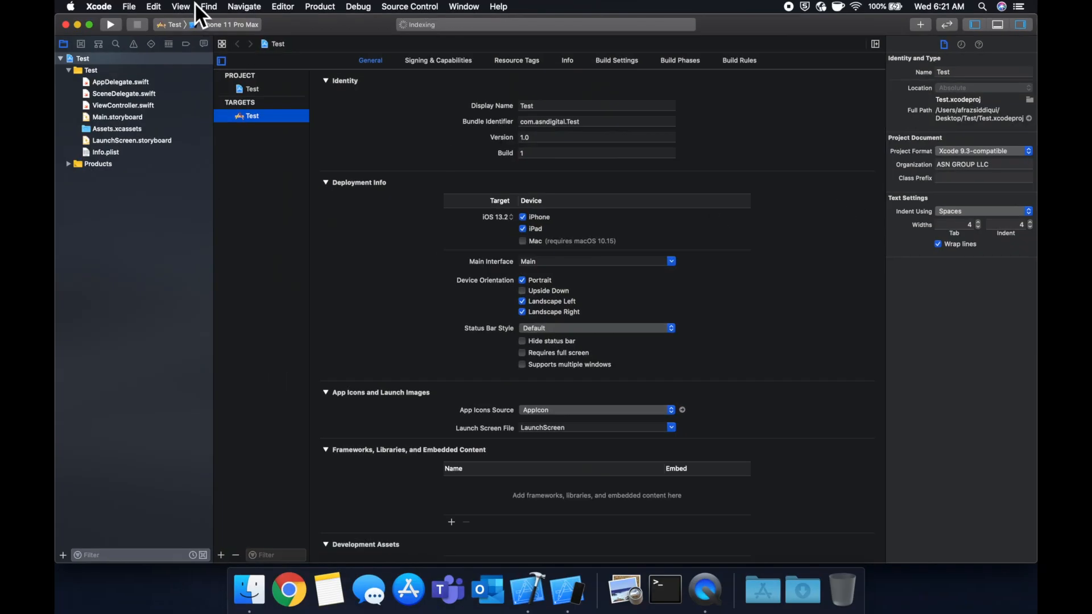
# Step: Run the Test app on the iPhone 11 Pro Max simulator, showing a blank white screen
pyautogui.click(110, 24)
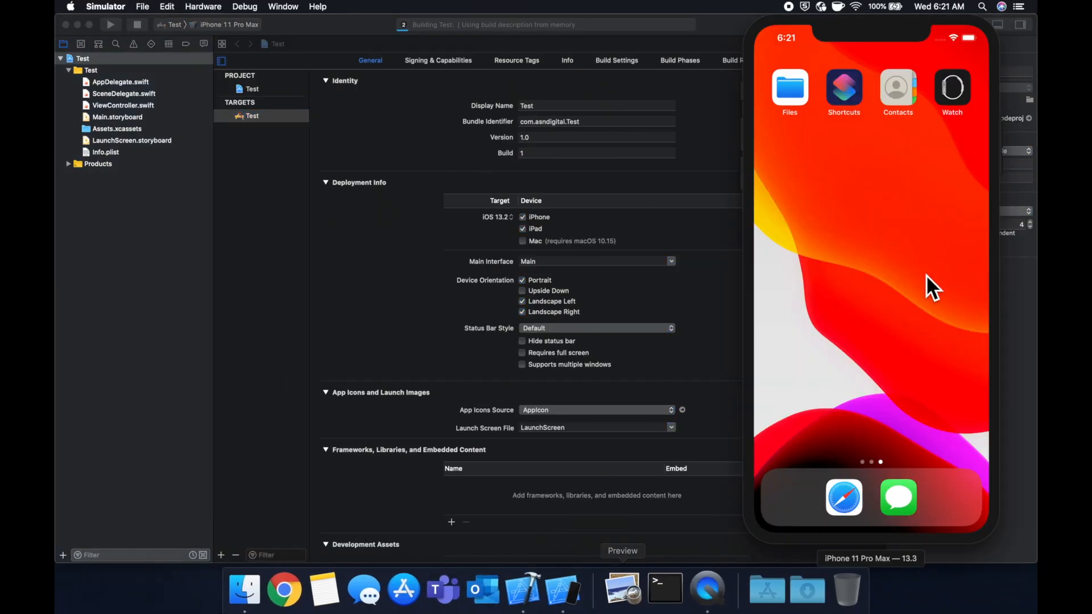
pyautogui.moveTo(881, 268)
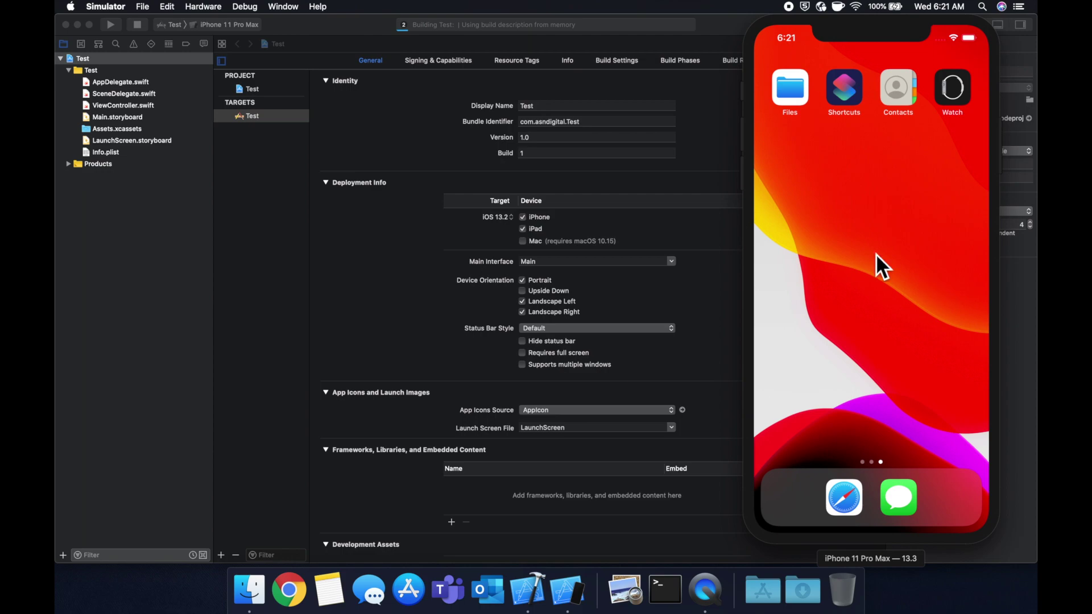
pyautogui.click(230, 24)
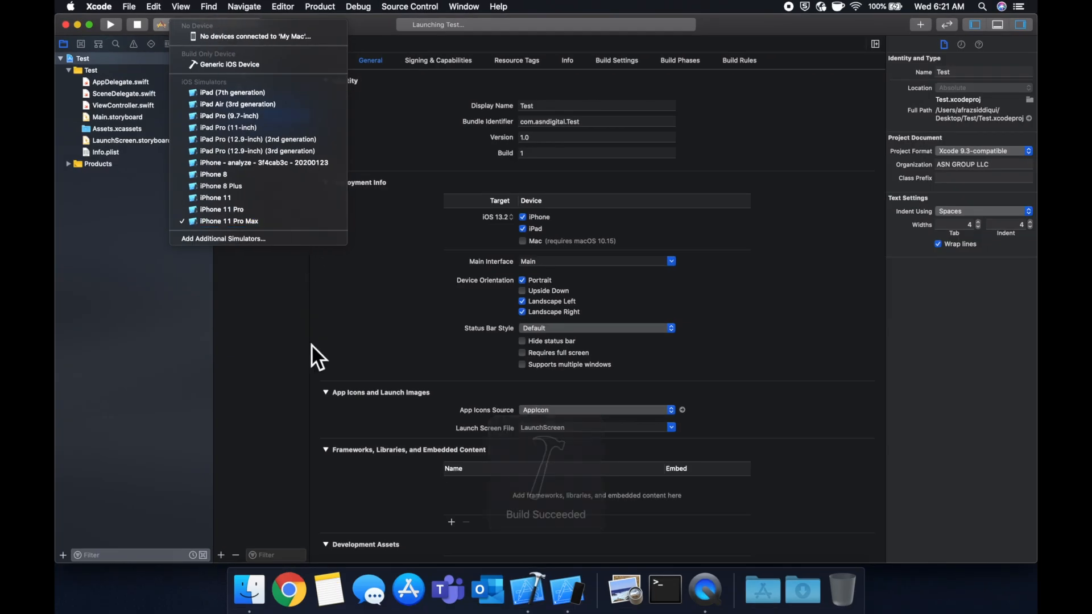
pyautogui.click(229, 220)
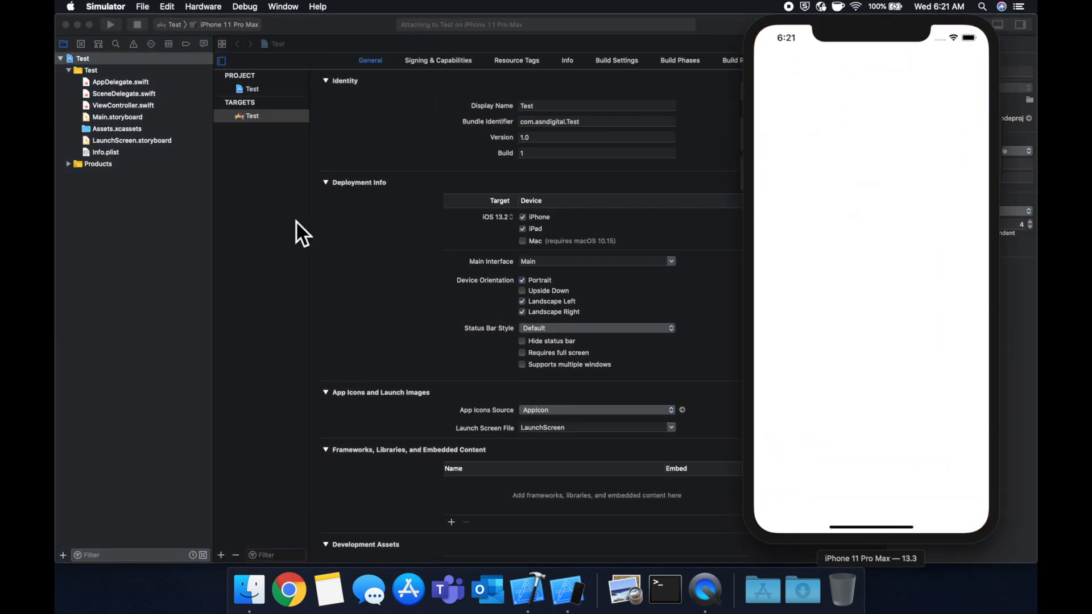
pyautogui.click(109, 24)
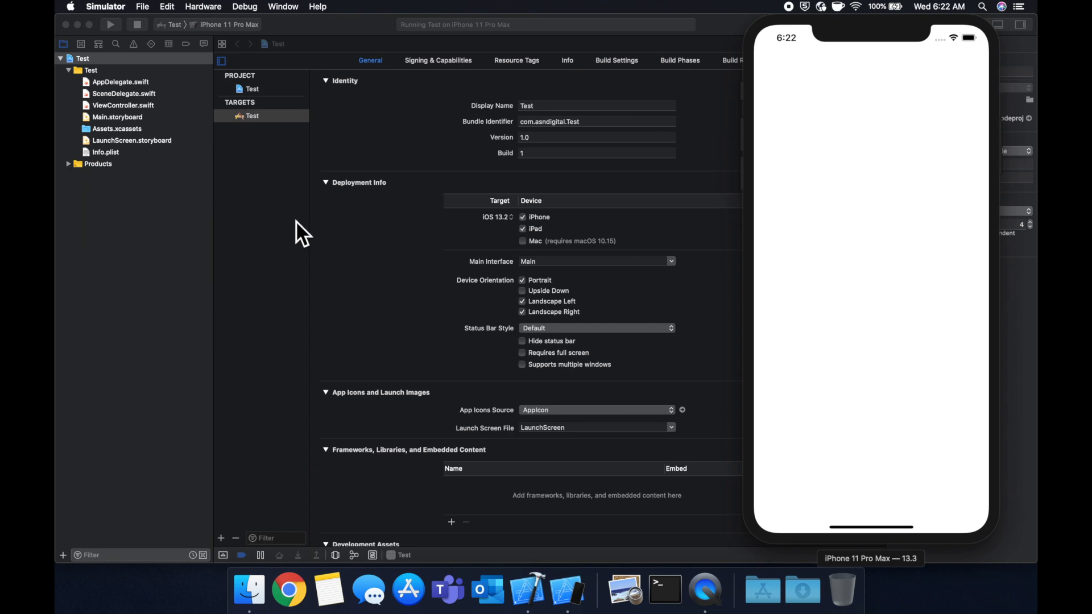
pyautogui.moveTo(915, 292)
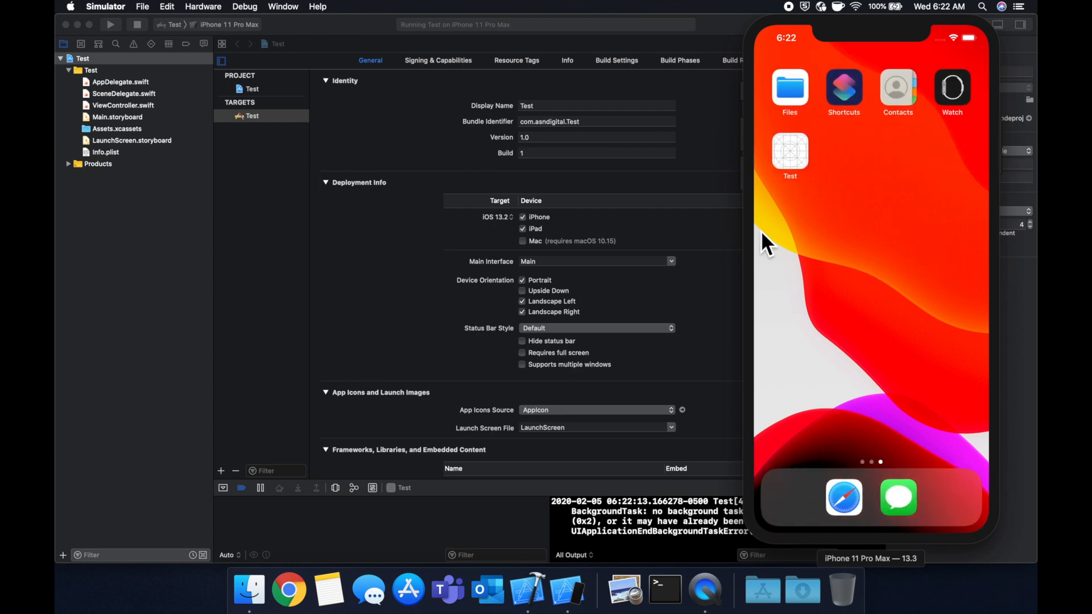
pyautogui.moveTo(808, 188)
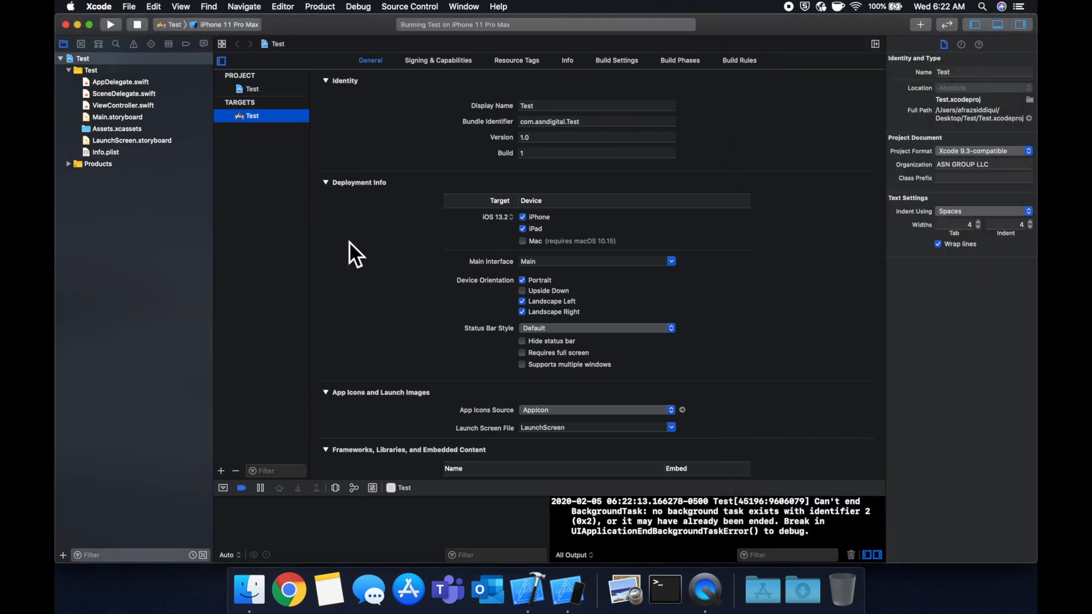
# Step: Open ViewController.swift through Open Quickly by searching 'viewcon'
pyautogui.write('viewcon')
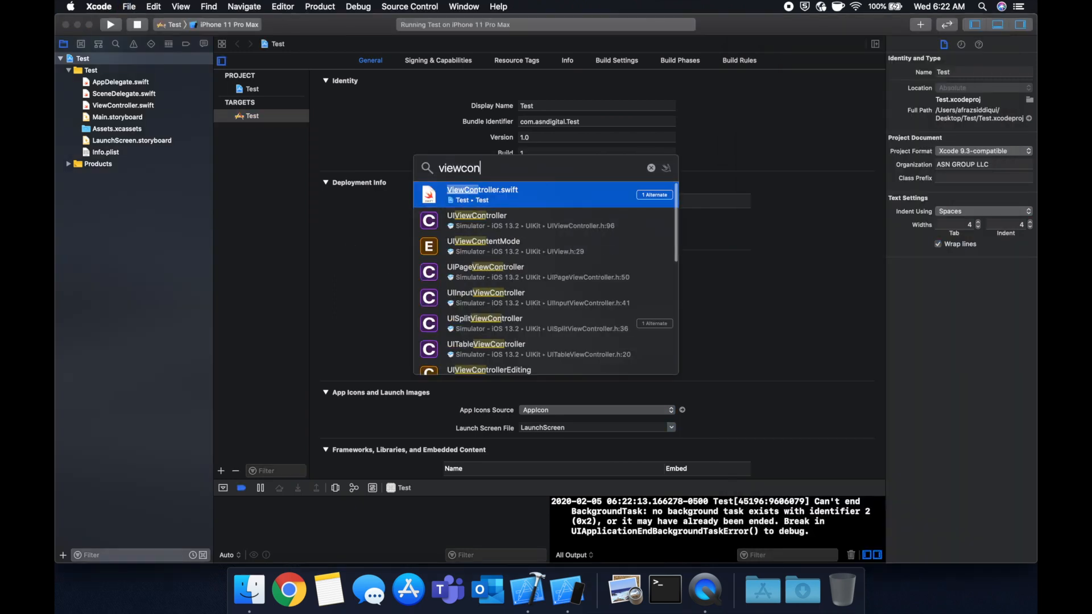
pyautogui.click(482, 195)
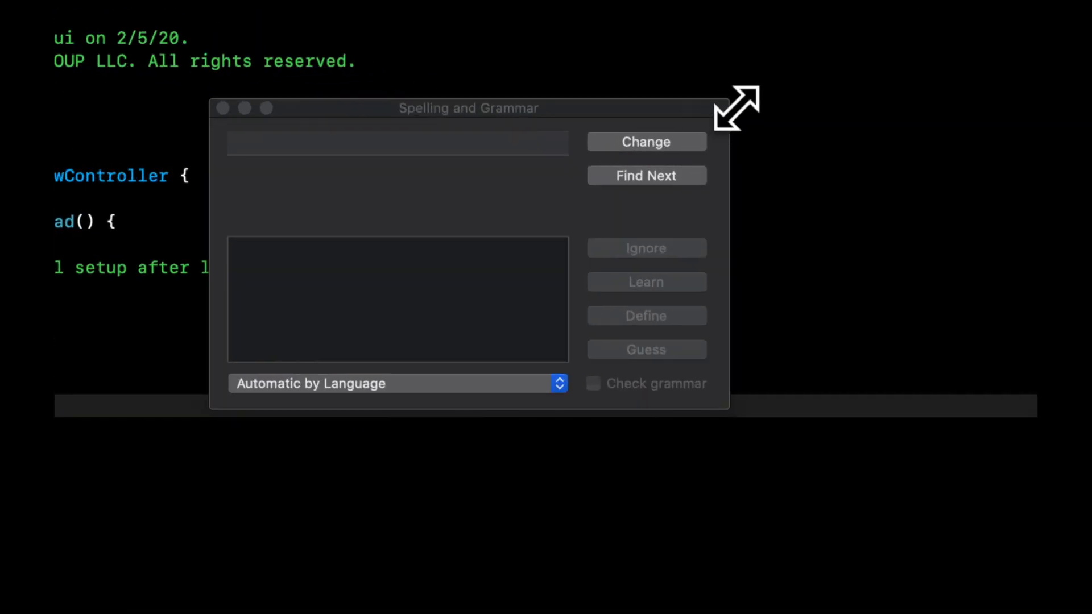
pyautogui.moveTo(704, 209)
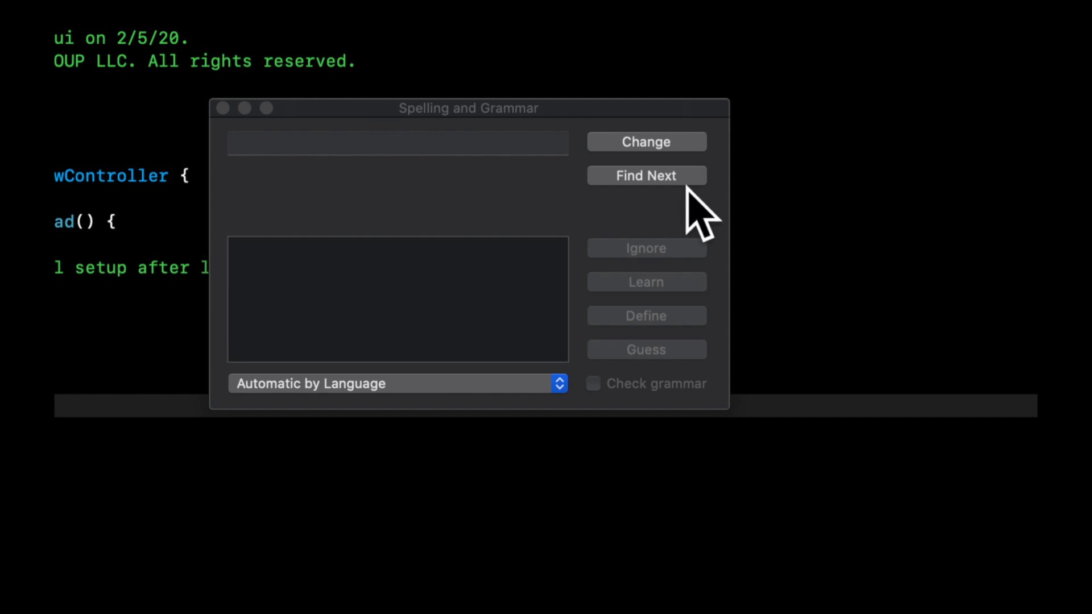
pyautogui.click(223, 108)
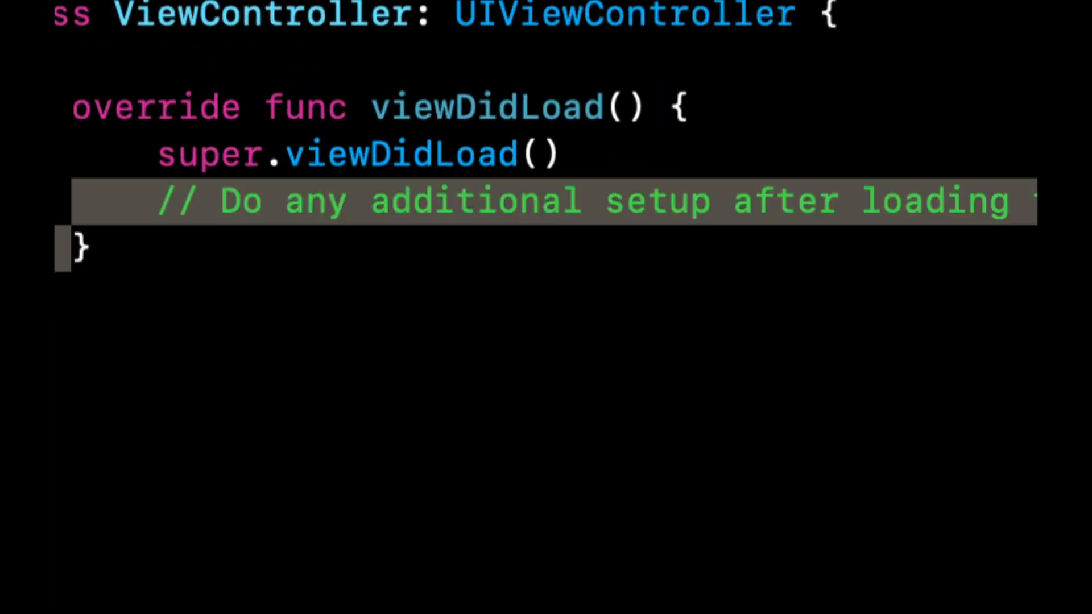
# Step: Set the view's background to red and add a viewDidLayoutSubviews override
pyautogui.write('view.back')
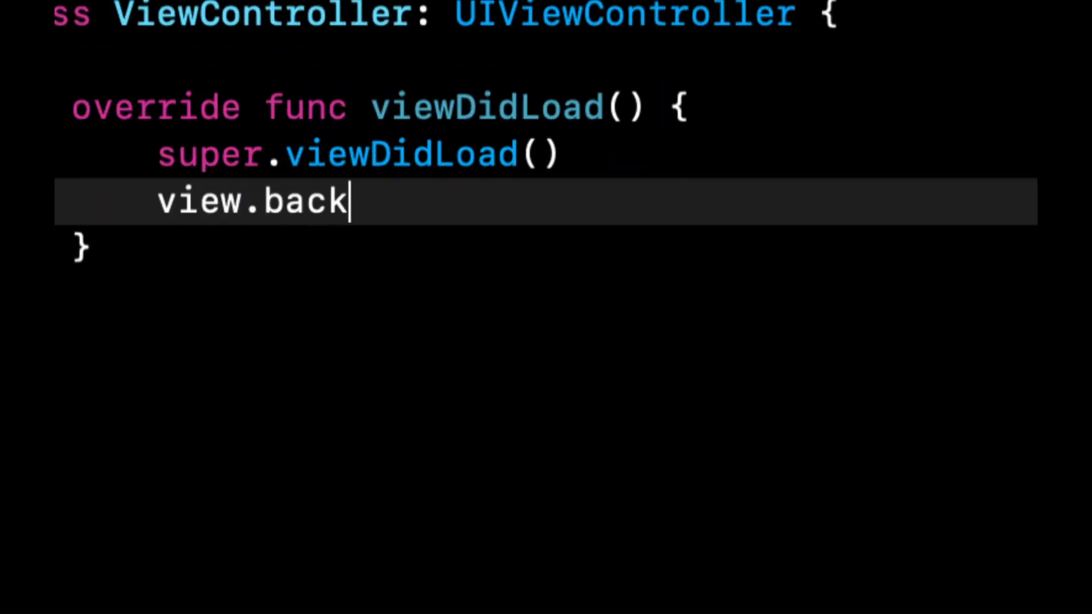
pyautogui.write('groundColor = .red')
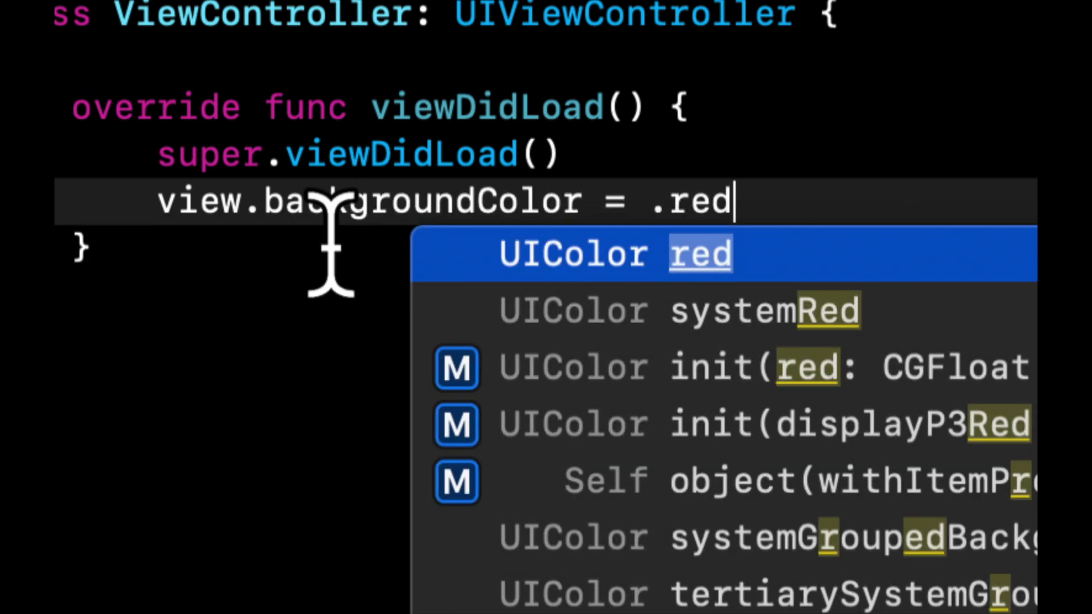
pyautogui.press('return')
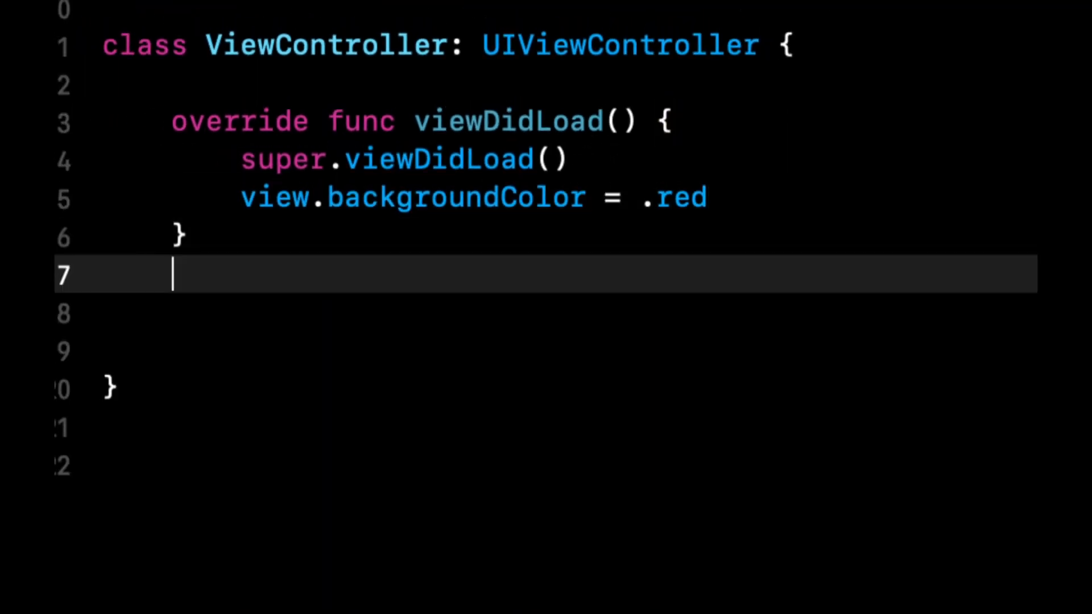
pyautogui.write('vi')
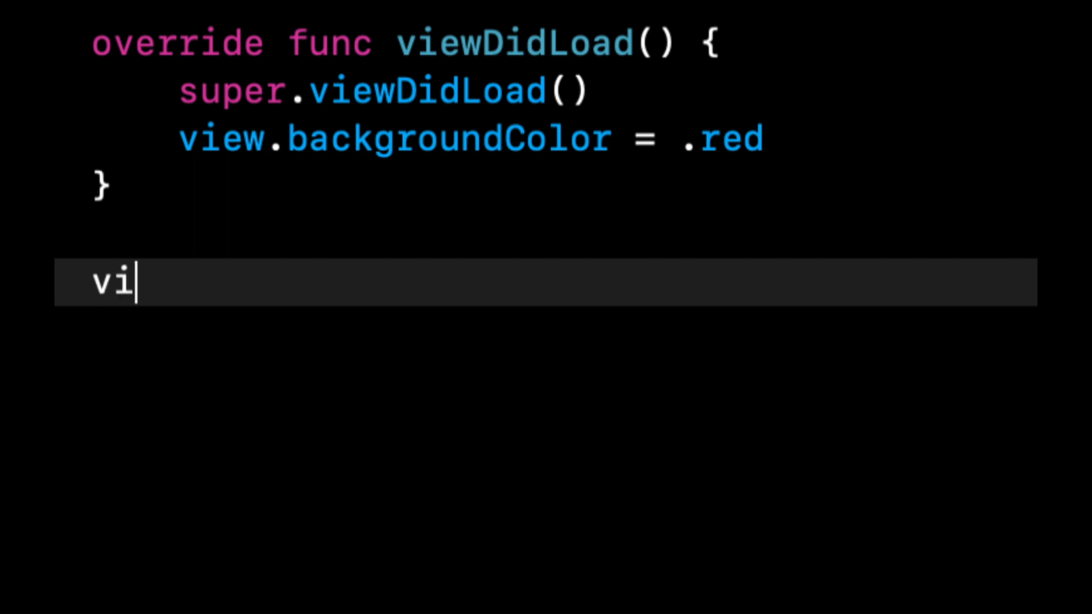
pyautogui.write('ewdidlayoutsu')
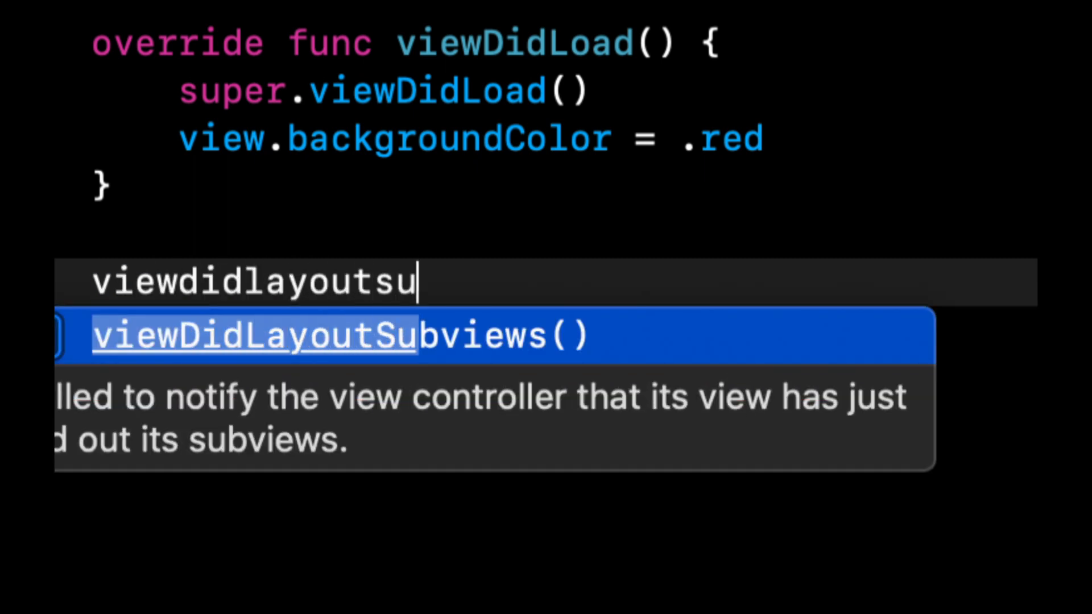
pyautogui.press('Return')
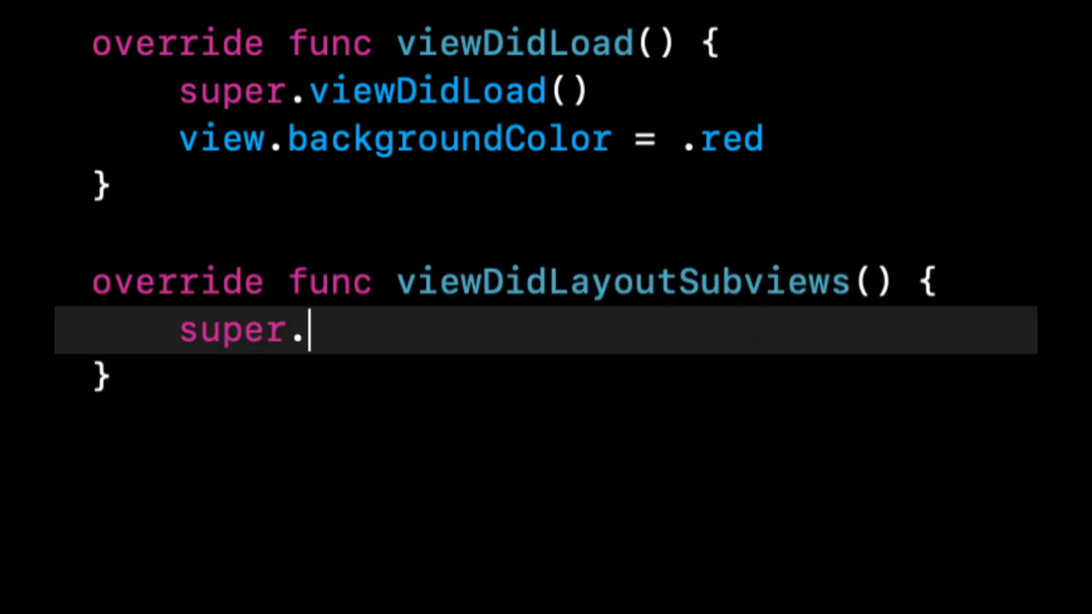
# Step: Declare scrollView as UIScrollView(frame: view.bounds) in viewDidLayoutSubviews
pyautogui.write('viewDidLayoutSubviews(')
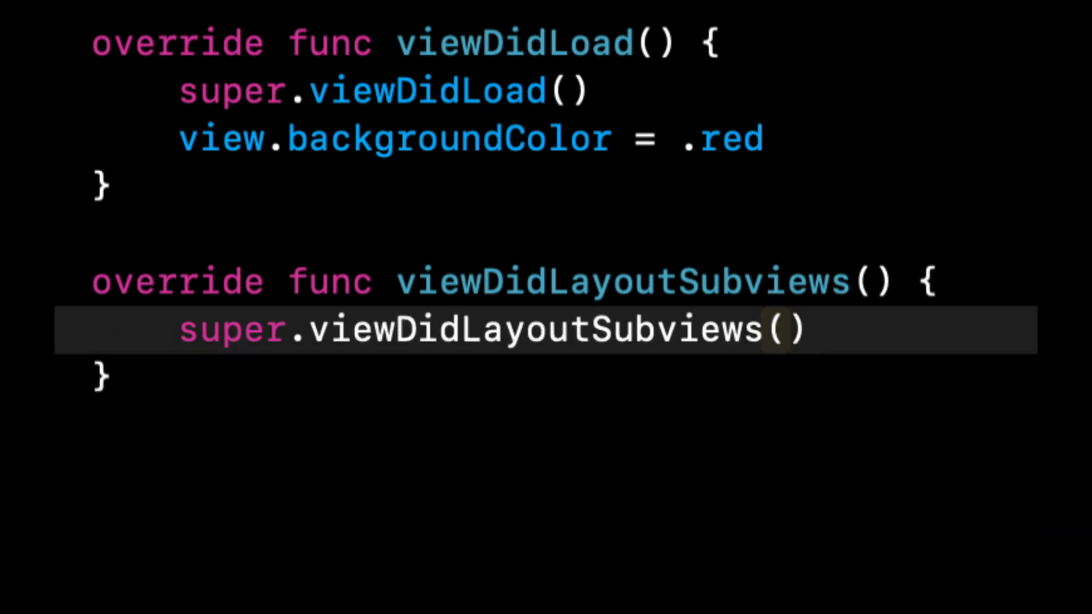
pyautogui.scroll(-3)
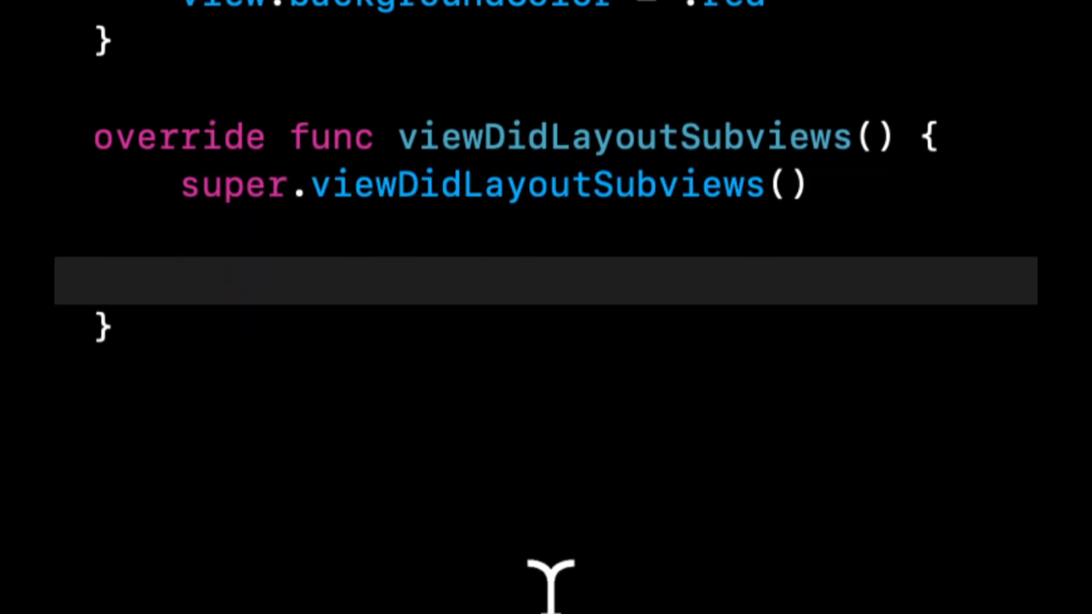
pyautogui.write('let scrol')
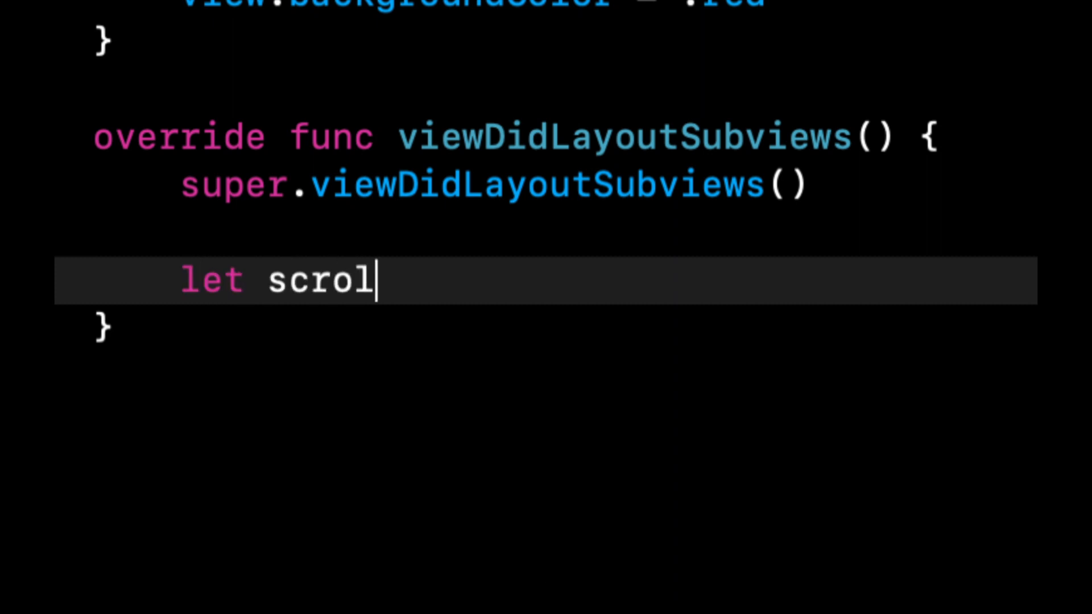
pyautogui.write('lView = uisc')
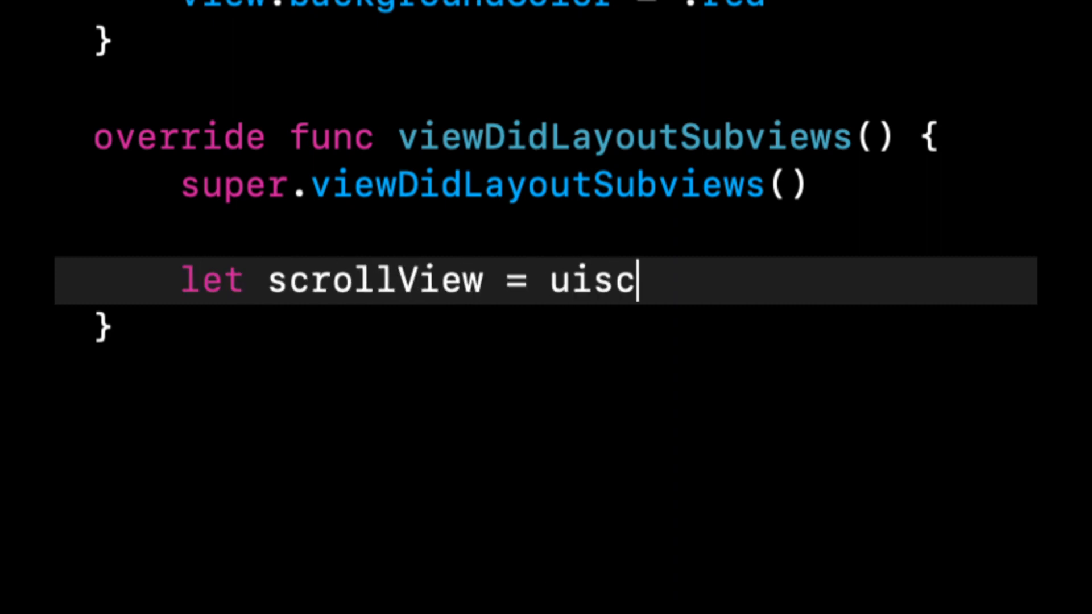
pyautogui.write('UIScrollView(fra')
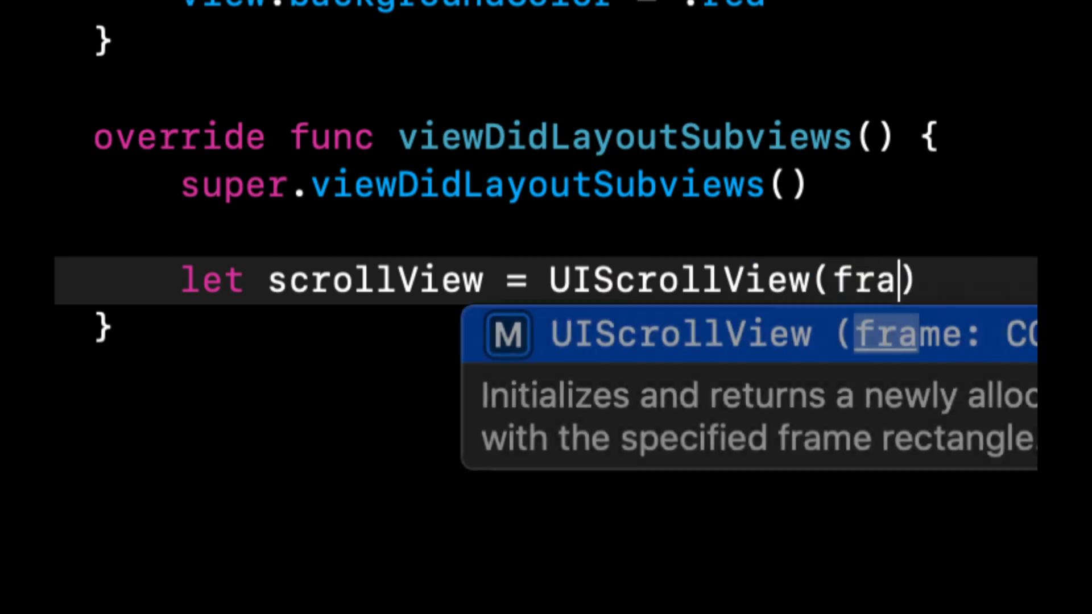
pyautogui.press('Return')
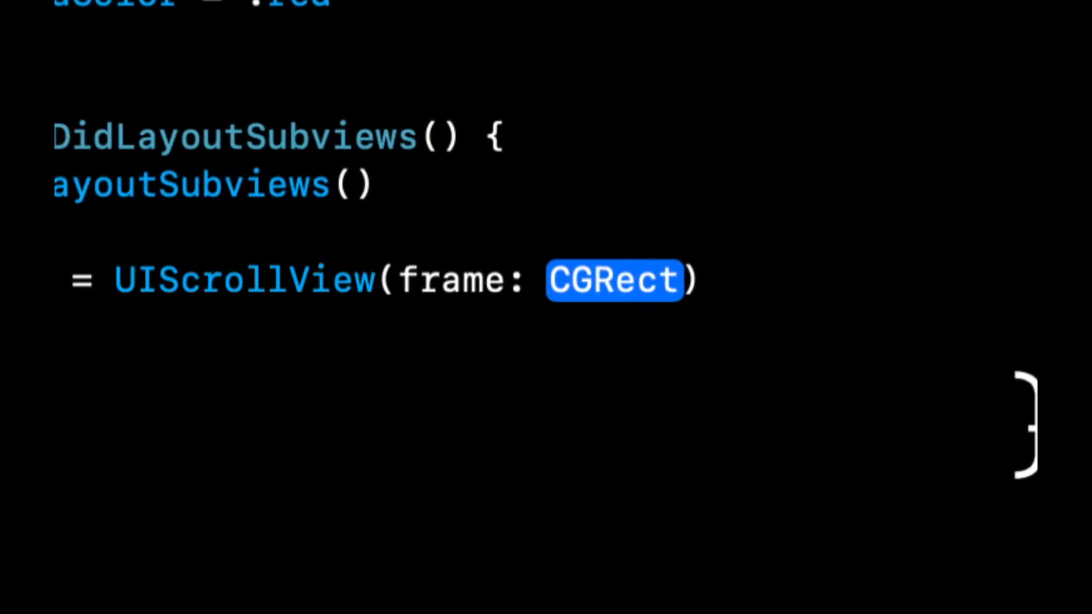
pyautogui.write('view.bounds')
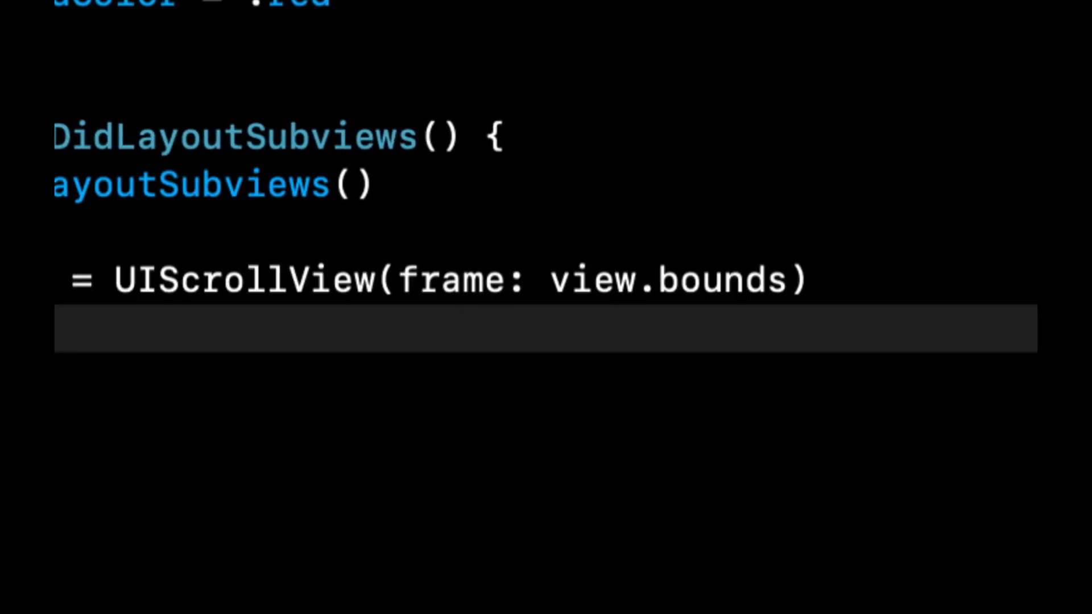
# Step: Add scrollView to the view and set its backgroundColor to .green
pyautogui.write('a')
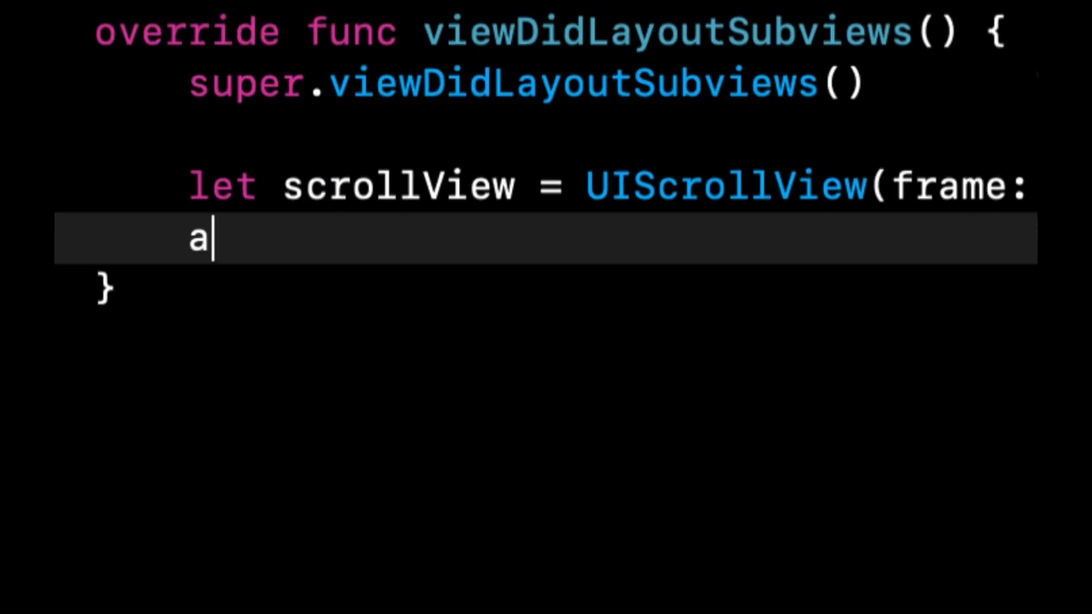
pyautogui.write('view.ad')
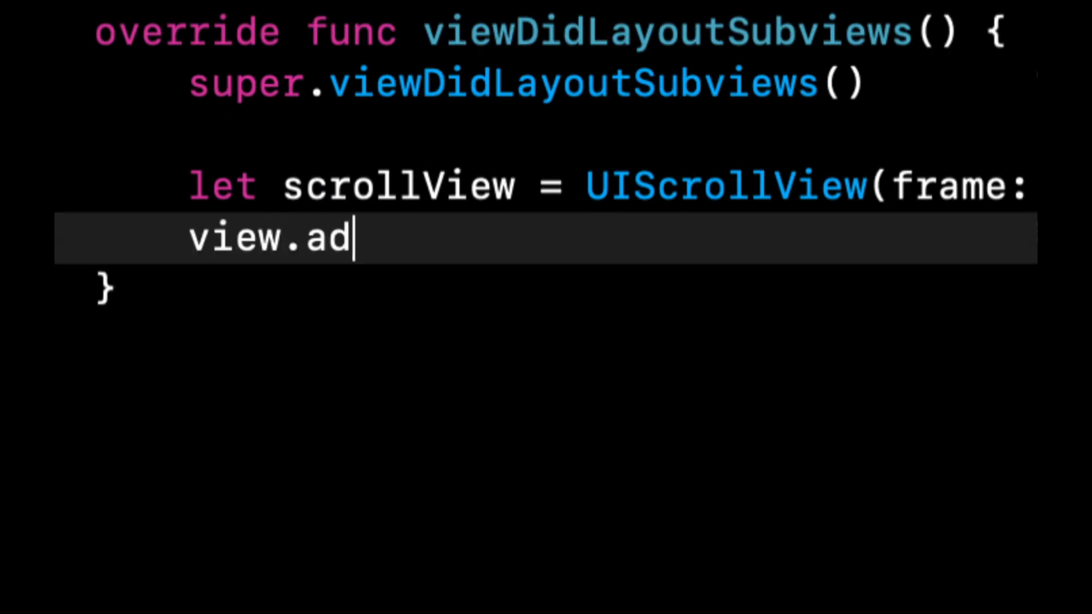
pyautogui.write('dSubview(scrollView')
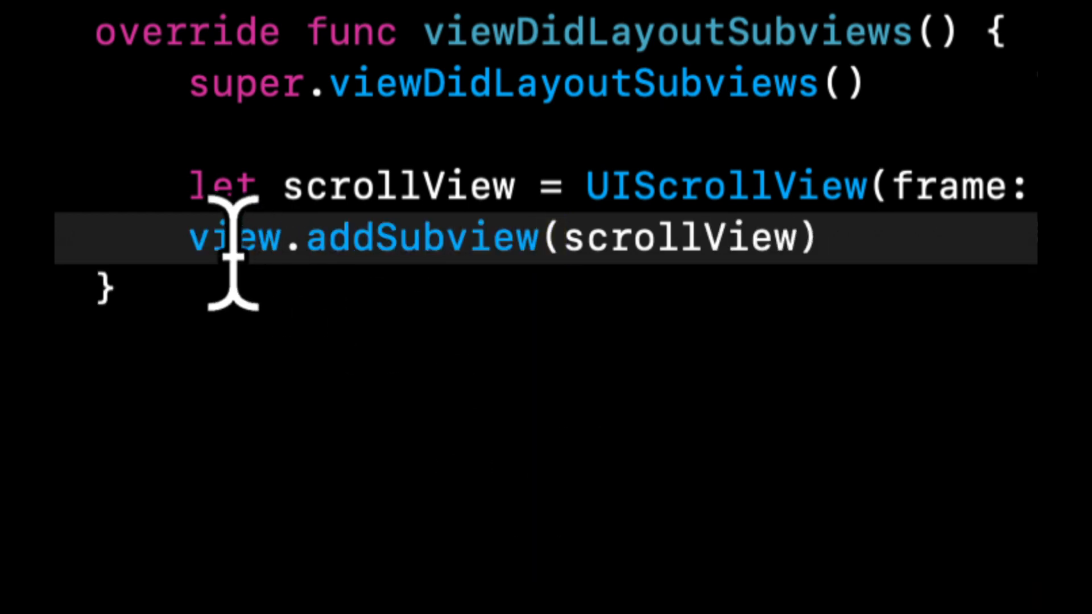
pyautogui.doubleClick(397, 186)
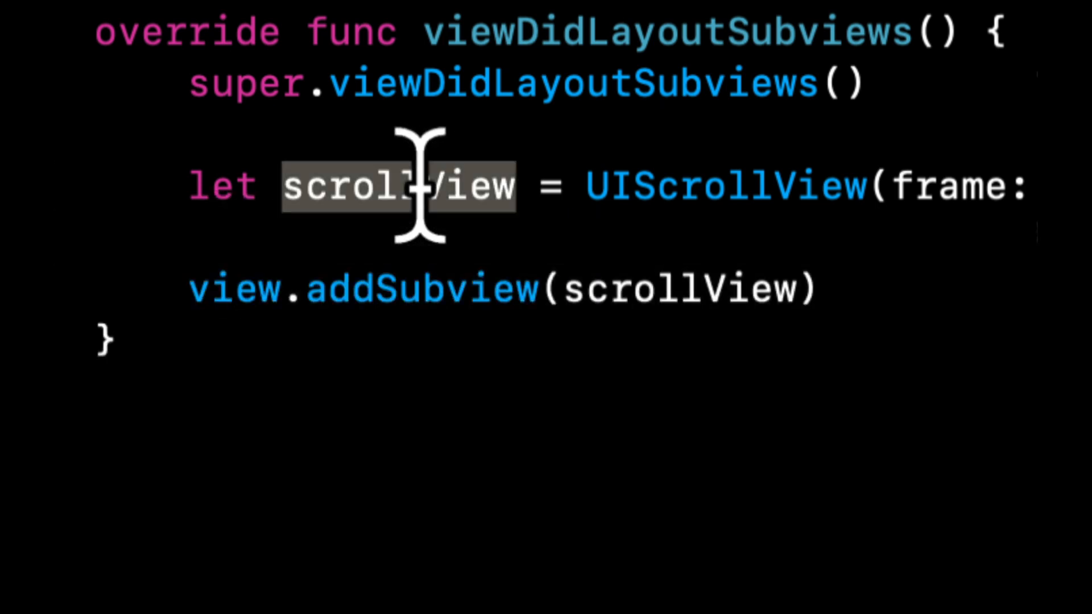
pyautogui.write('scrollView.backgroundColor')
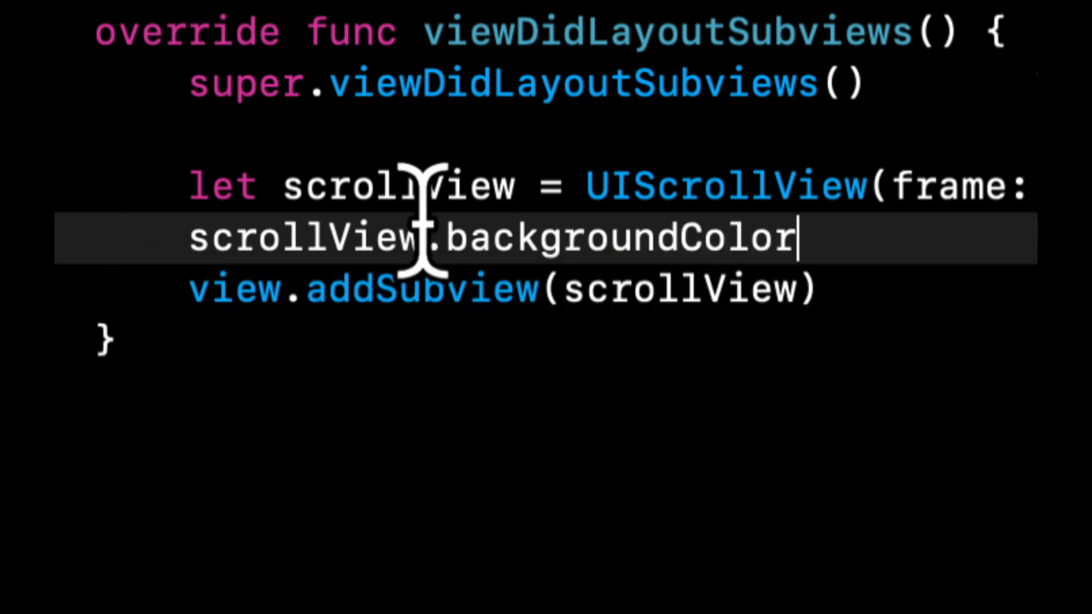
pyautogui.write('= .green')
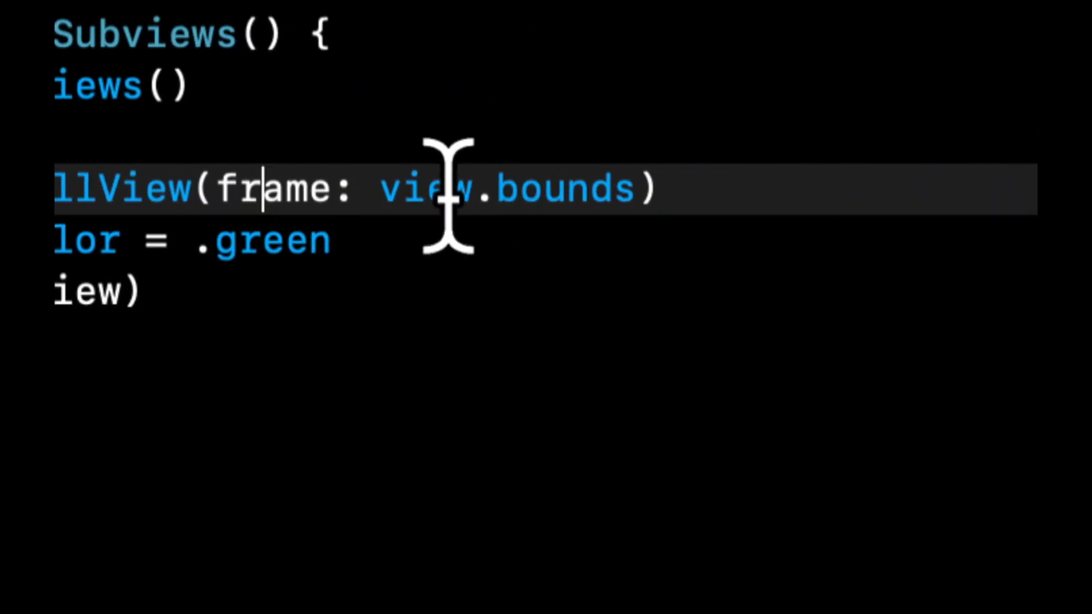
# Step: Change the scroll view frame to a CGRect inset 10 points, dismissing the privacy pop-up
pyautogui.write('CGRect(x: CGFloat, y: CGFloa')
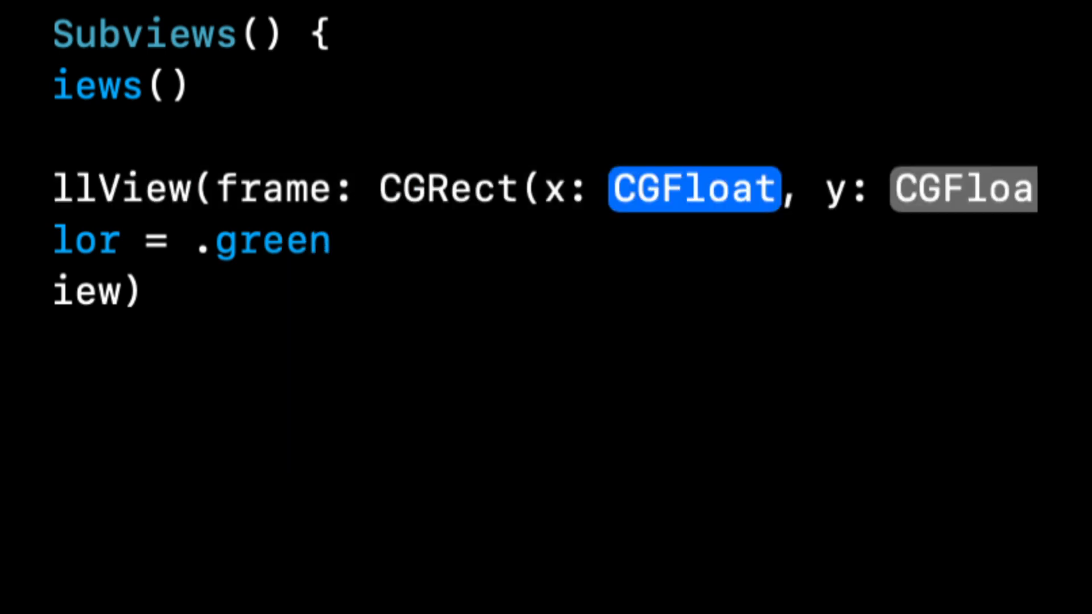
pyautogui.write('1')
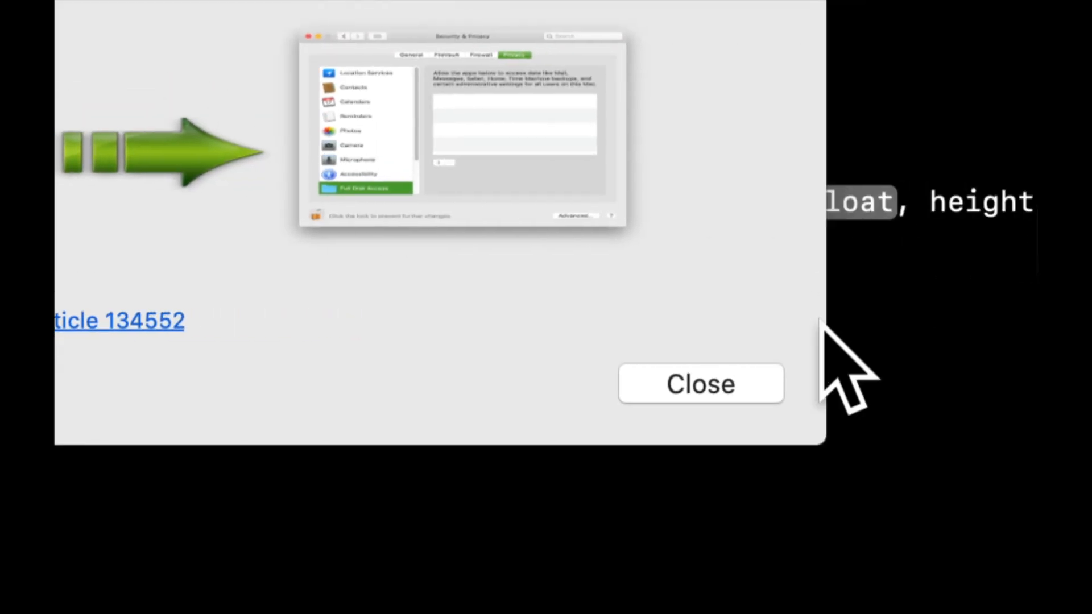
pyautogui.click(700, 384)
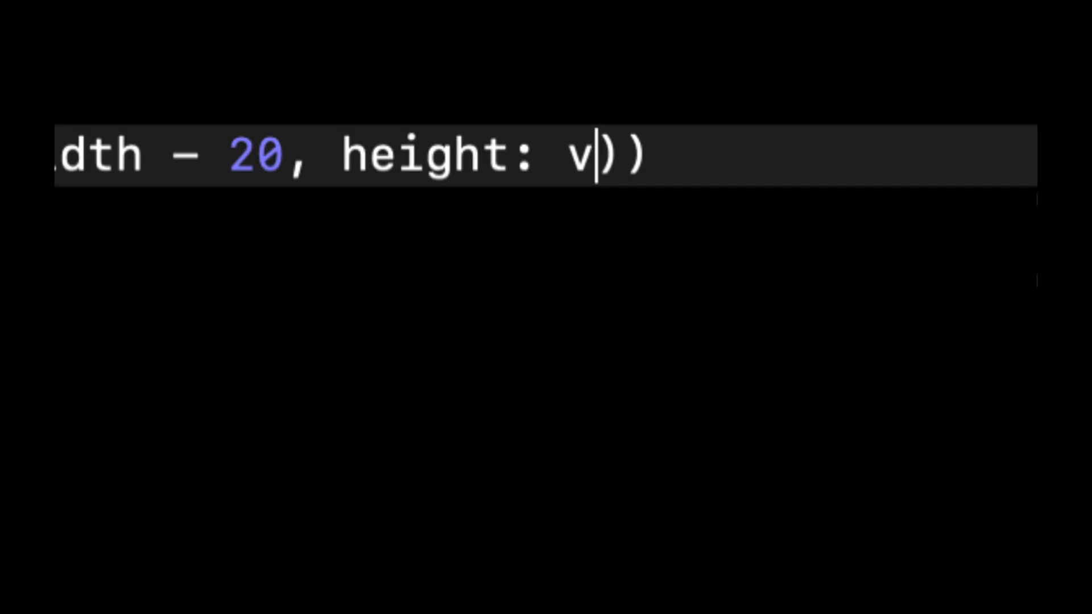
pyautogui.write('iew.frame.size.height - 20))')
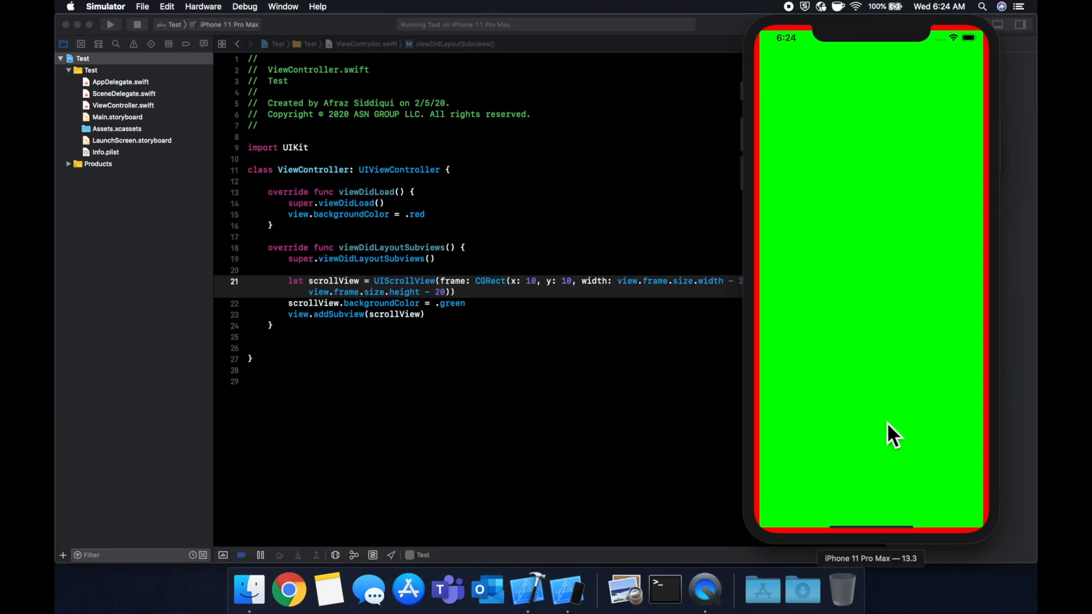
pyautogui.moveTo(851, 192)
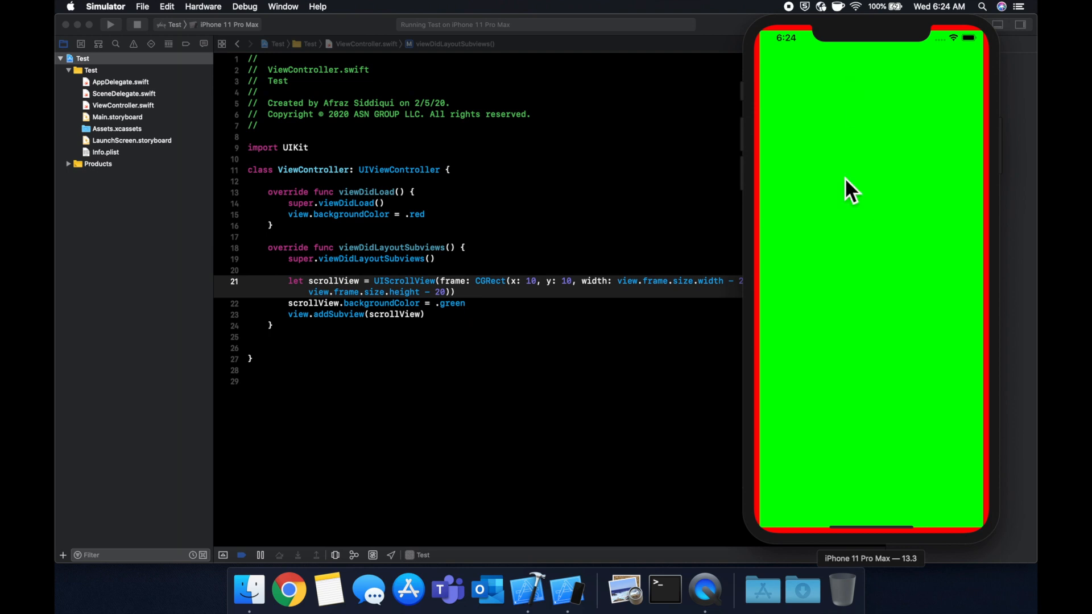
pyautogui.moveTo(953, 348)
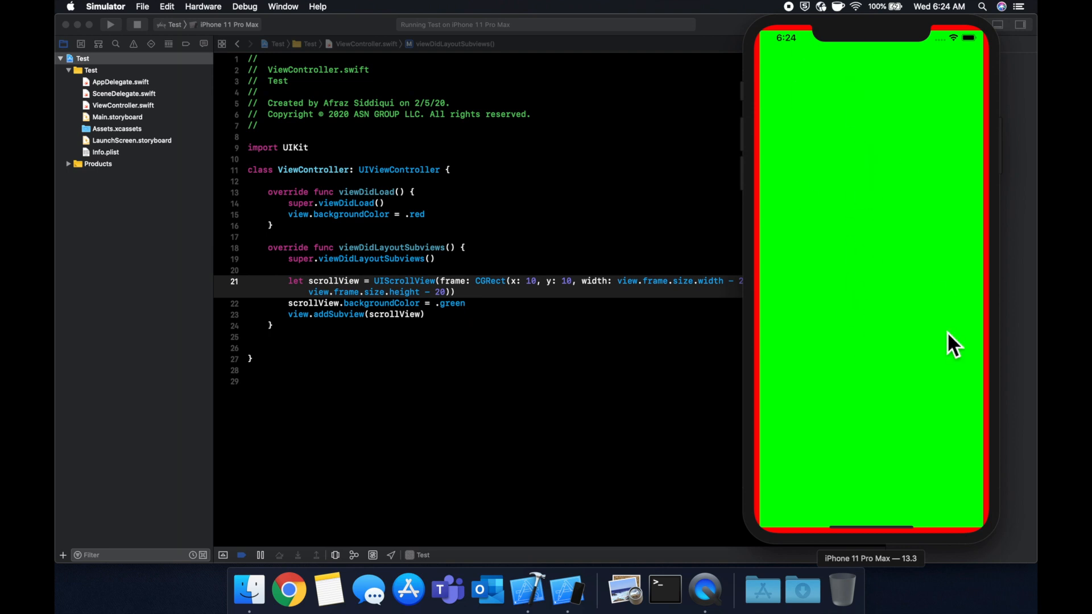
pyautogui.moveTo(690, 411)
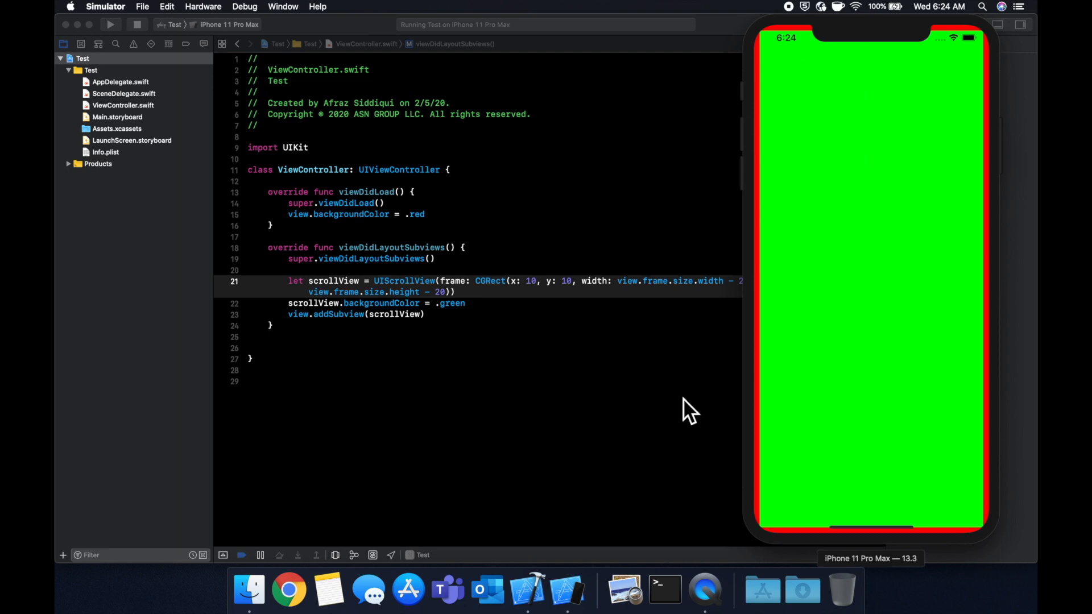
pyautogui.moveTo(825, 313)
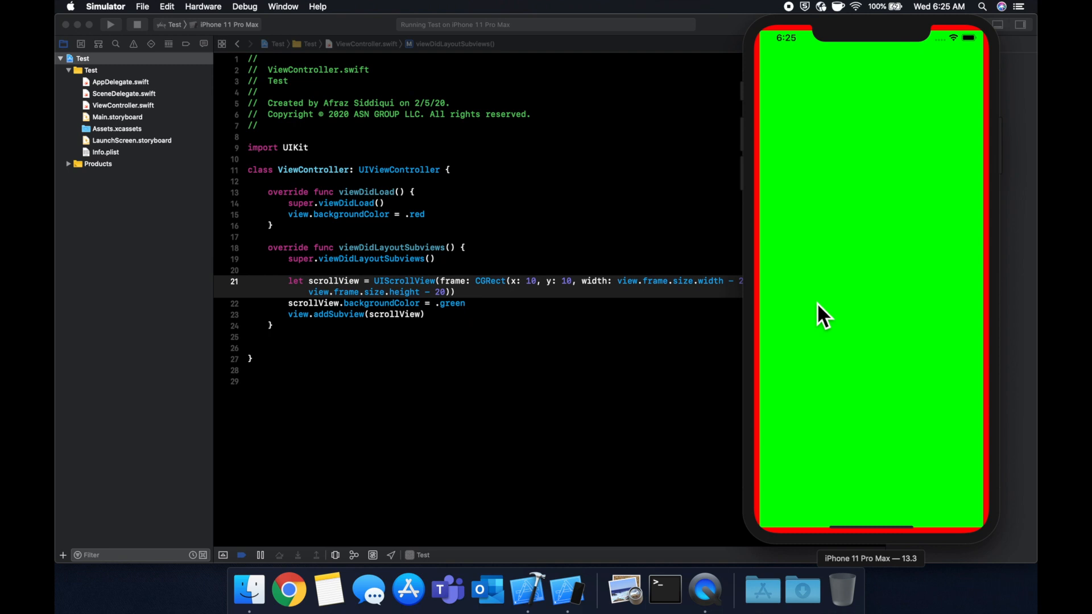
pyautogui.moveTo(915, 144)
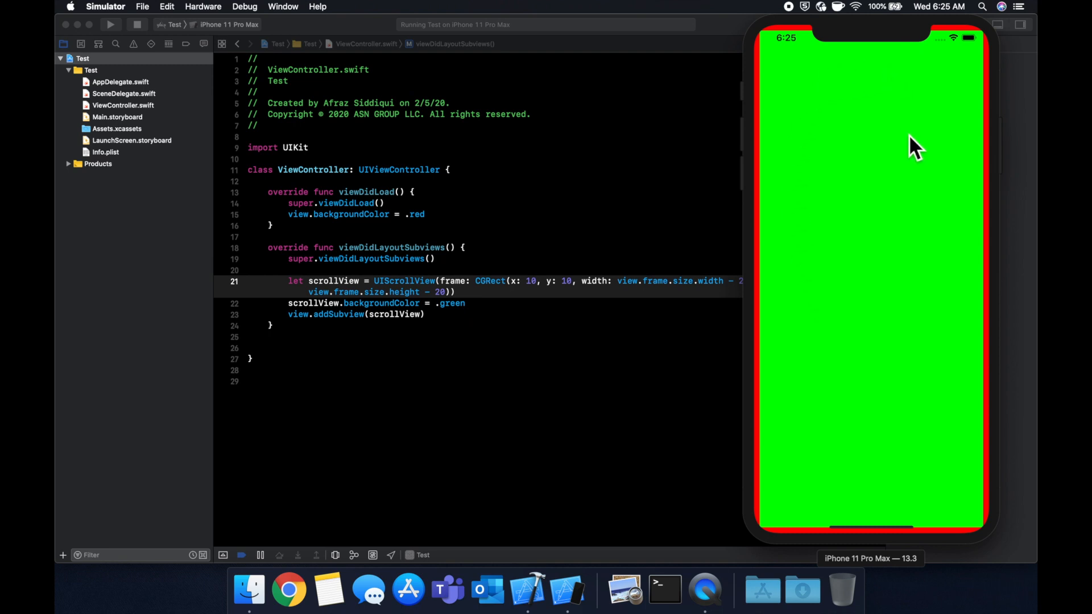
pyautogui.moveTo(804, 383)
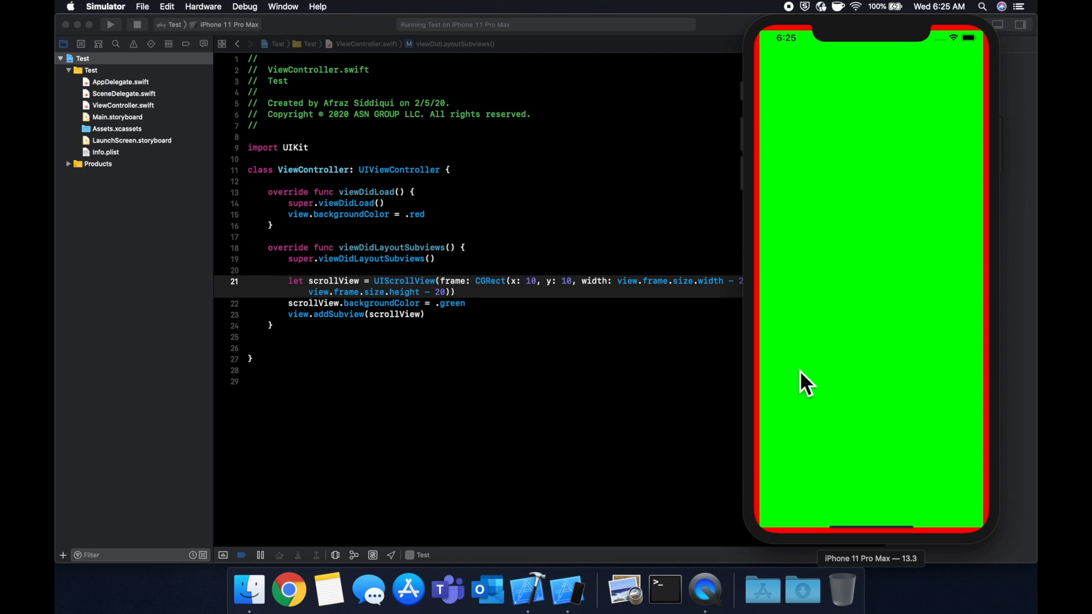
pyautogui.moveTo(810, 404)
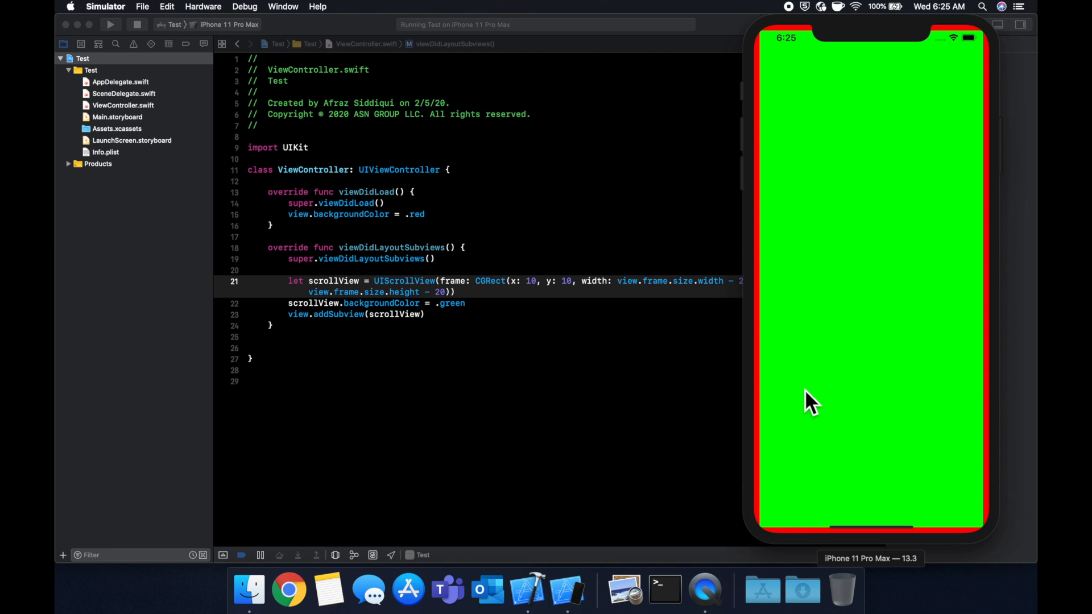
pyautogui.moveTo(885, 319)
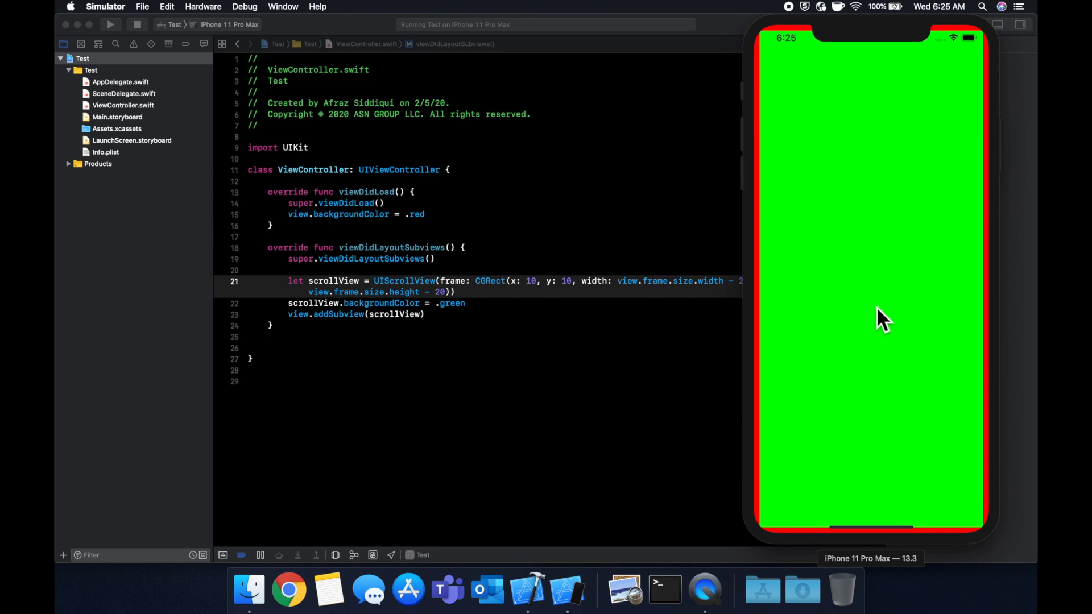
pyautogui.moveTo(824, 284)
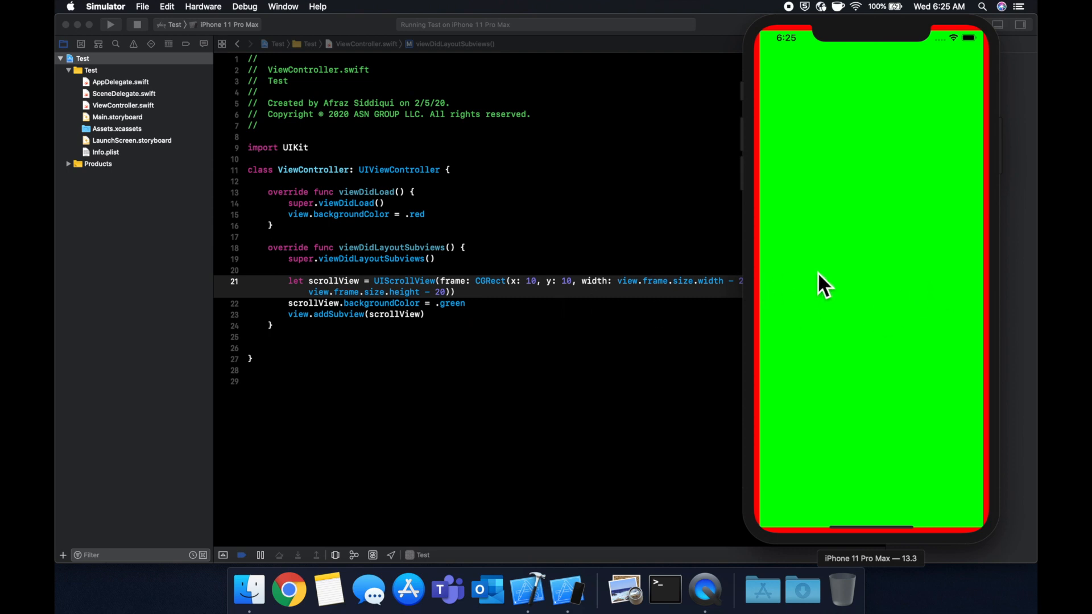
pyautogui.moveTo(835, 130)
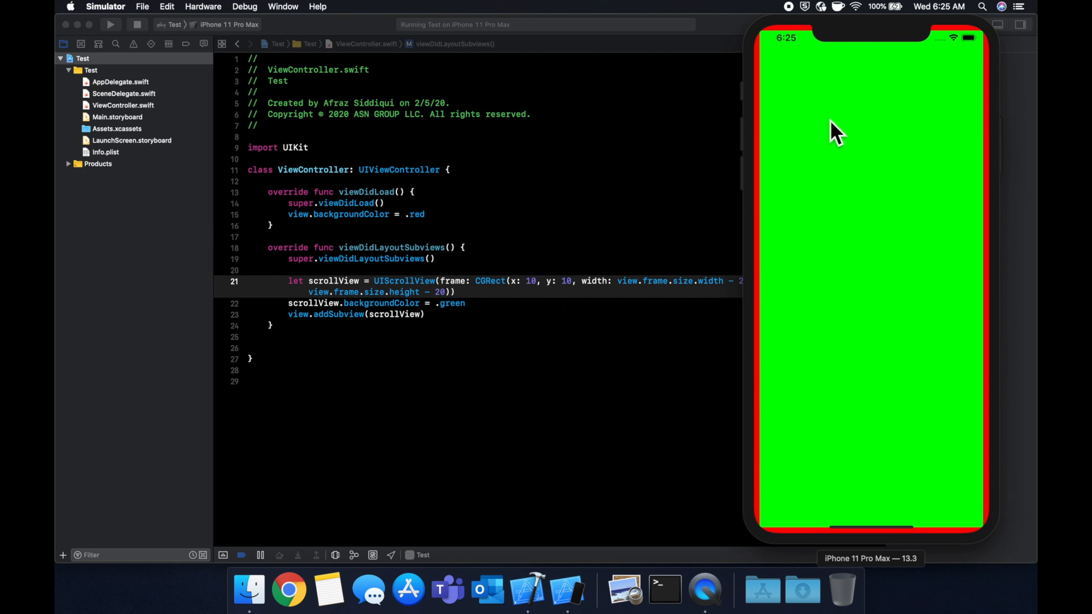
pyautogui.moveTo(846, 452)
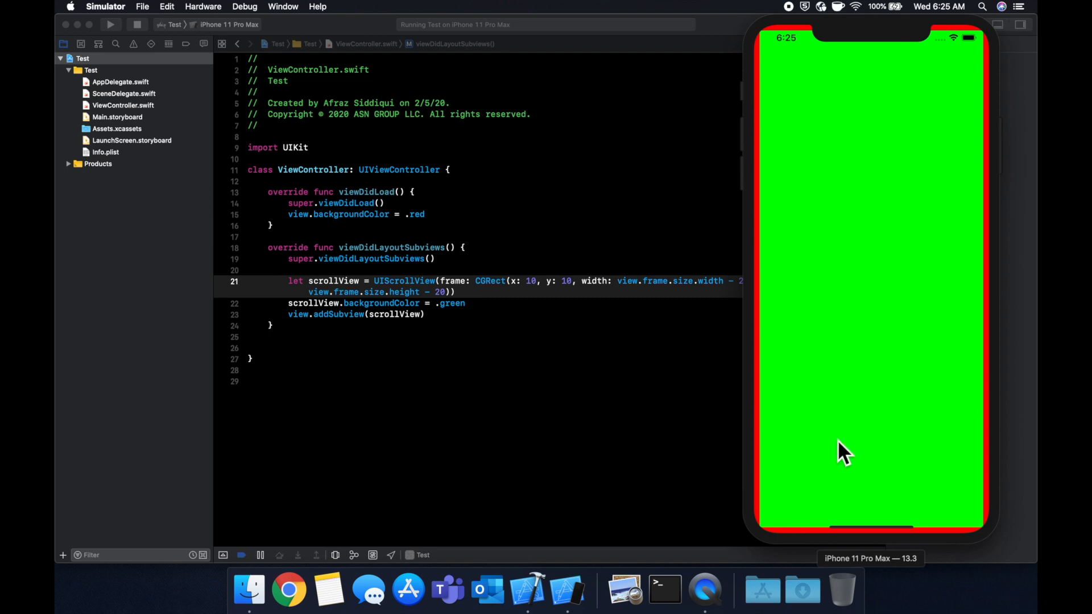
pyautogui.moveTo(924, 306)
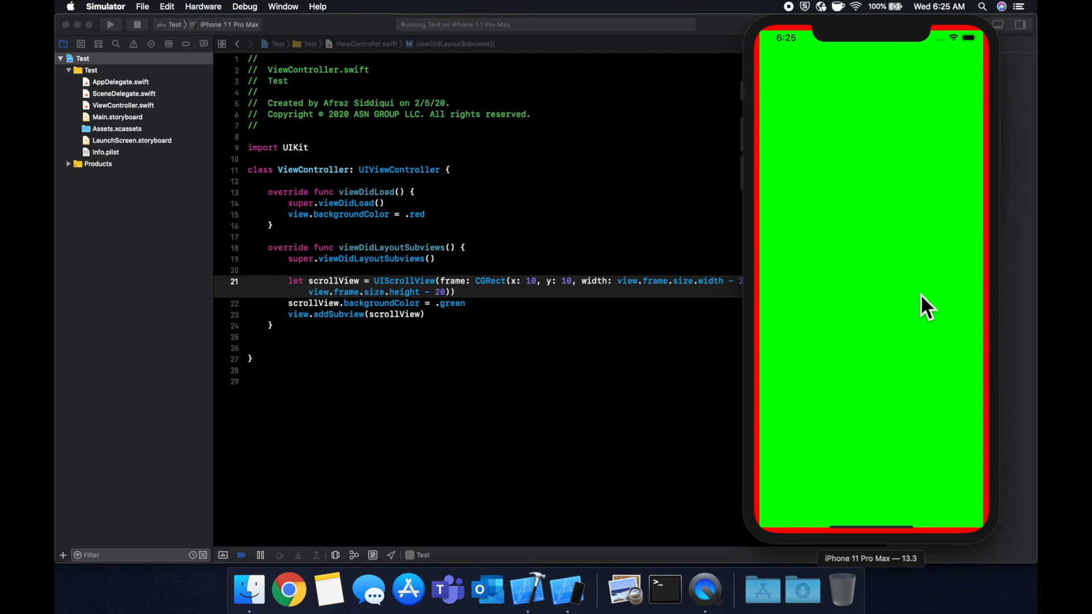
pyautogui.moveTo(955, 52)
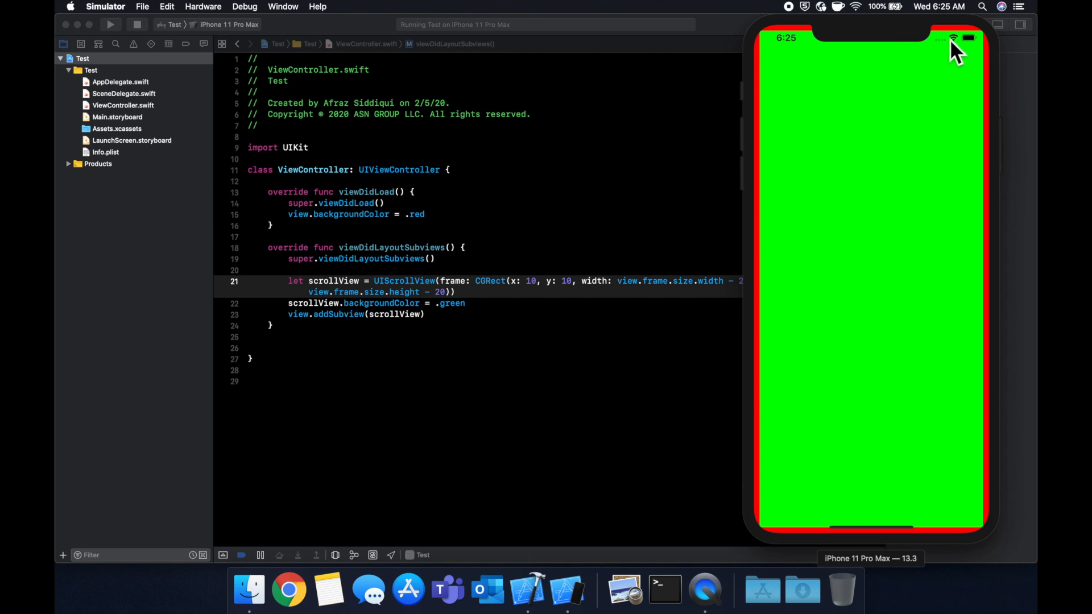
pyautogui.moveTo(940, 518)
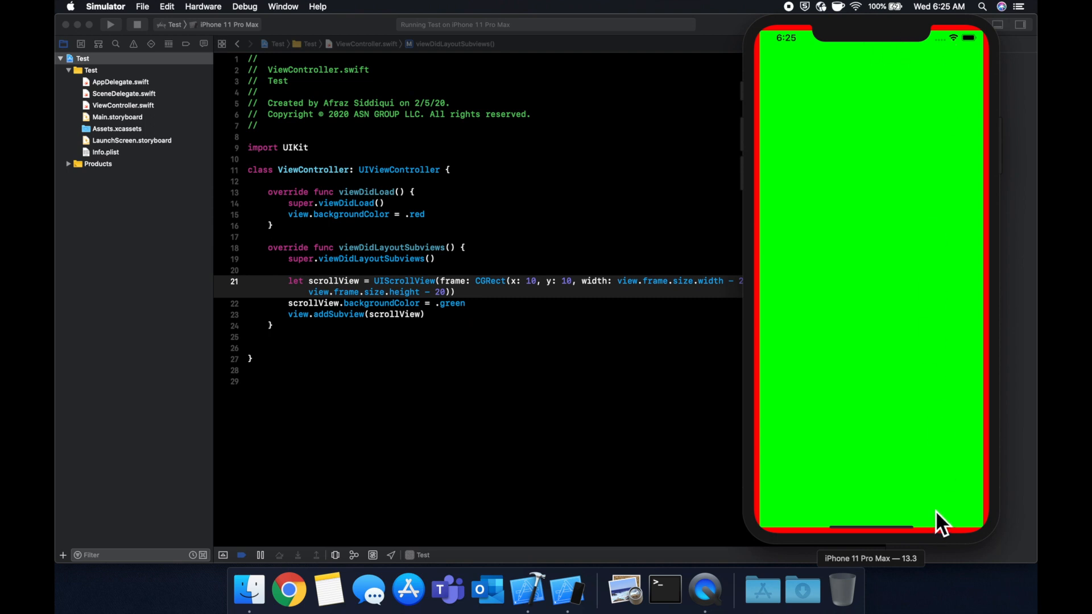
pyautogui.moveTo(931, 351)
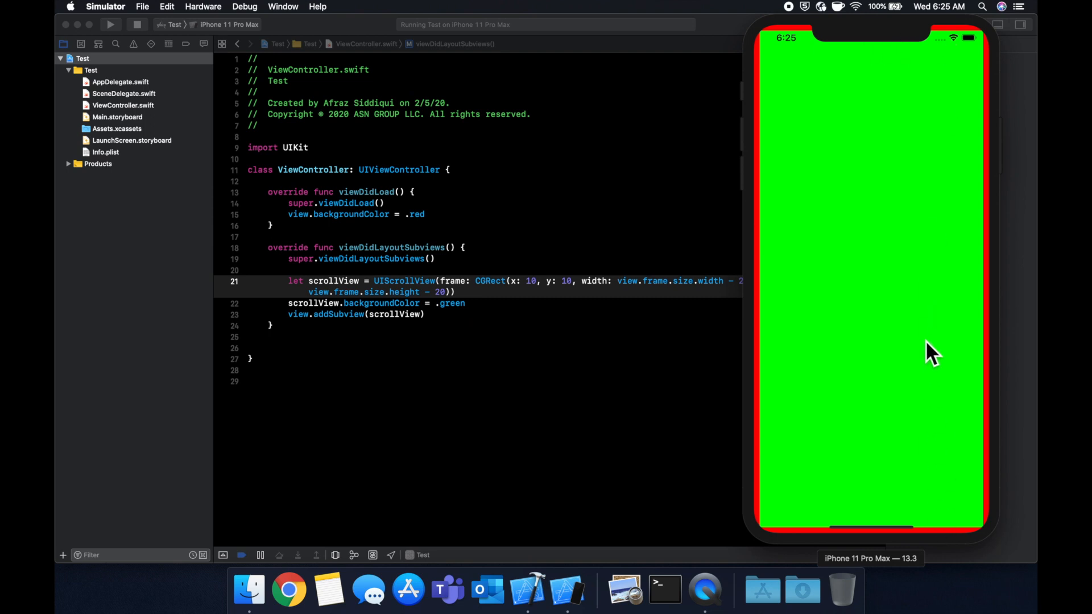
pyautogui.moveTo(929, 597)
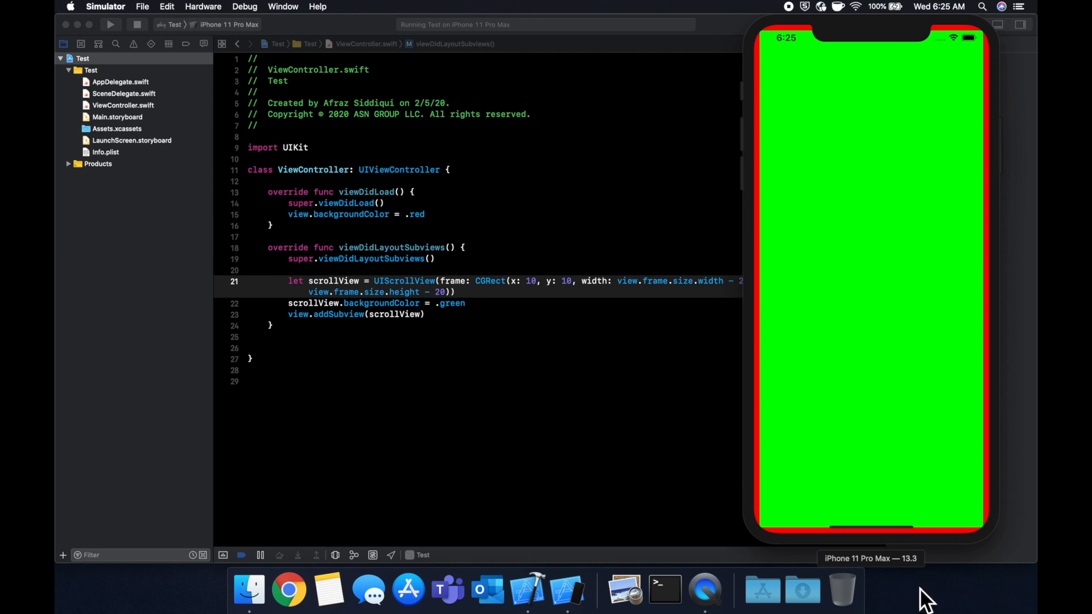
pyautogui.moveTo(898, 414)
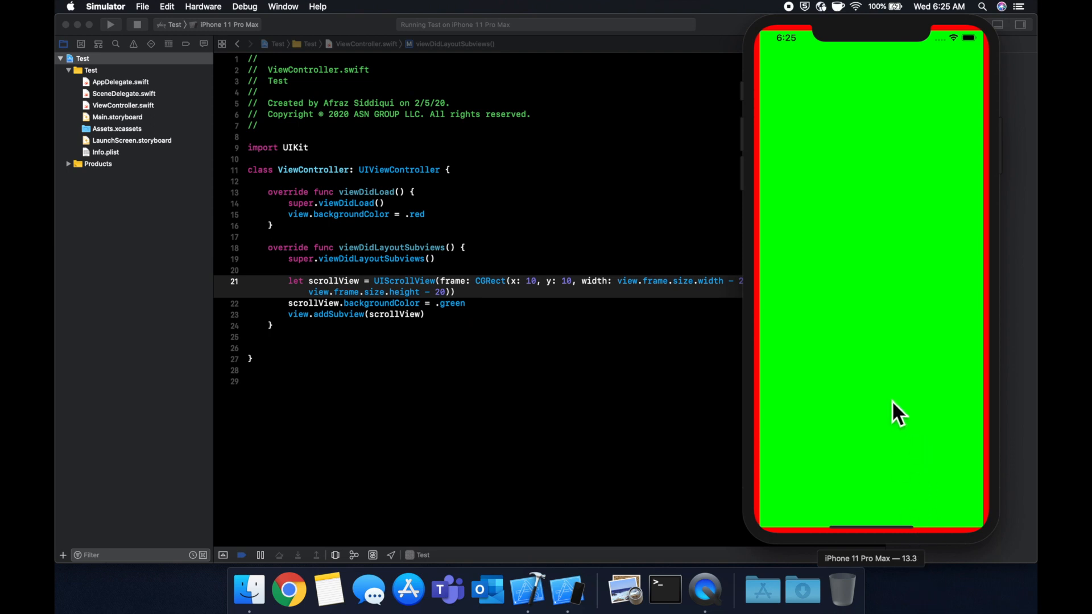
pyautogui.moveTo(953, 56)
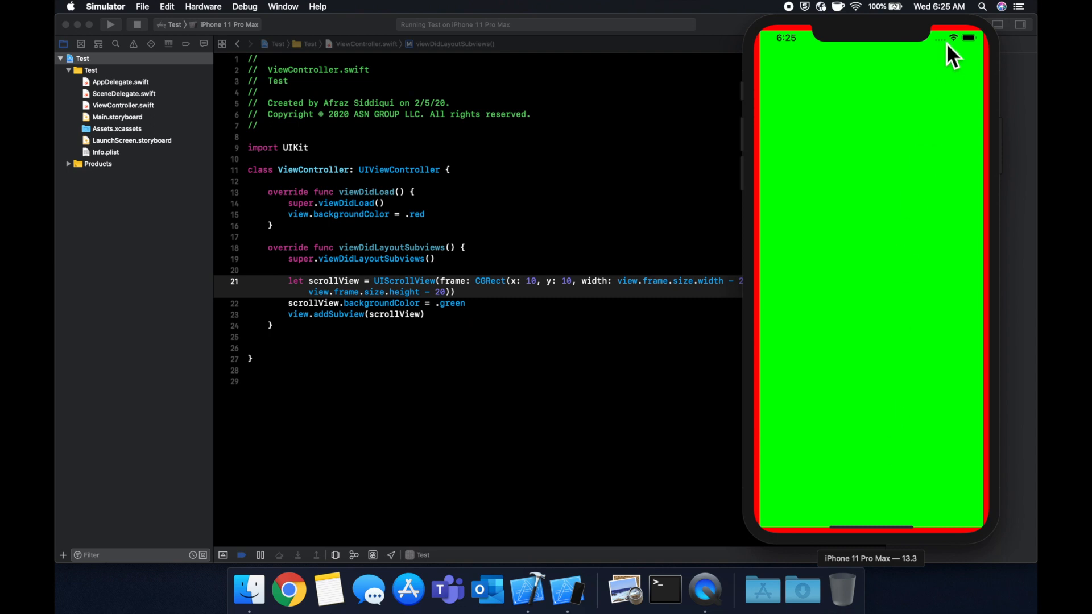
pyautogui.moveTo(933, 157)
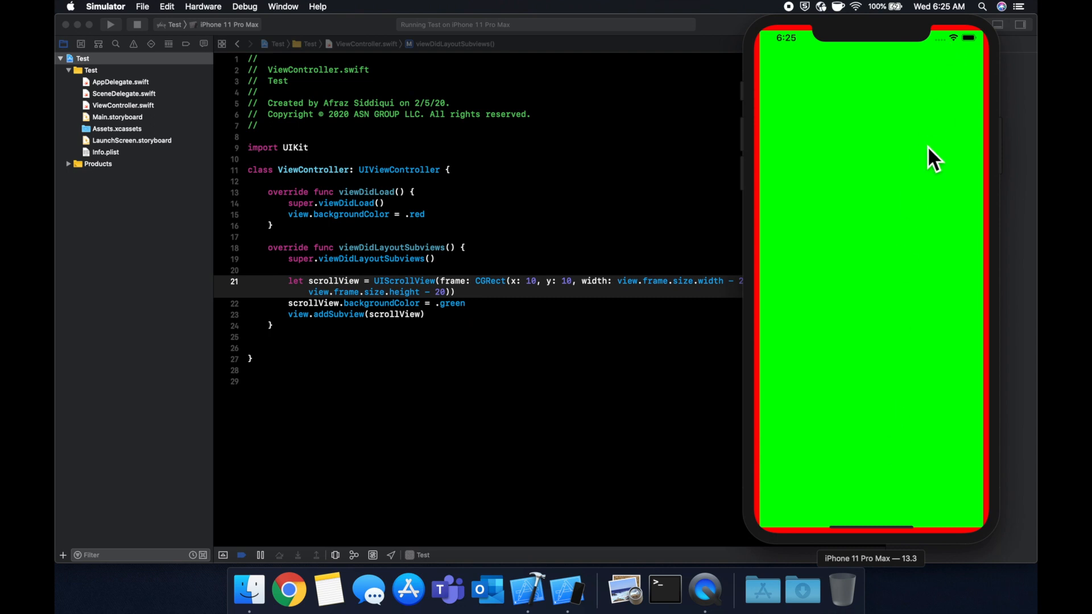
pyautogui.moveTo(909, 240)
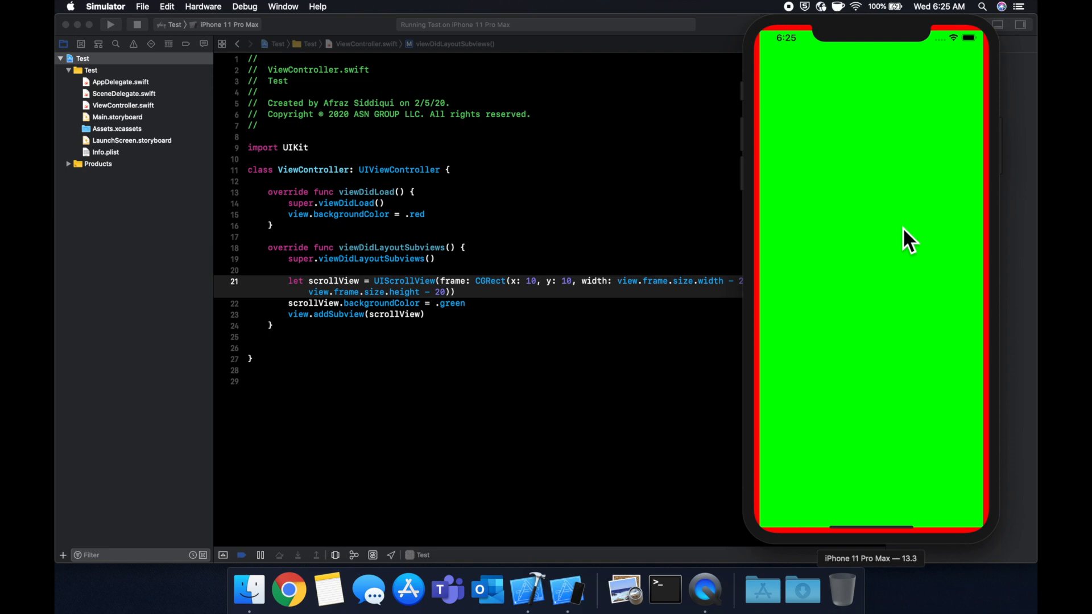
pyautogui.moveTo(810, 171)
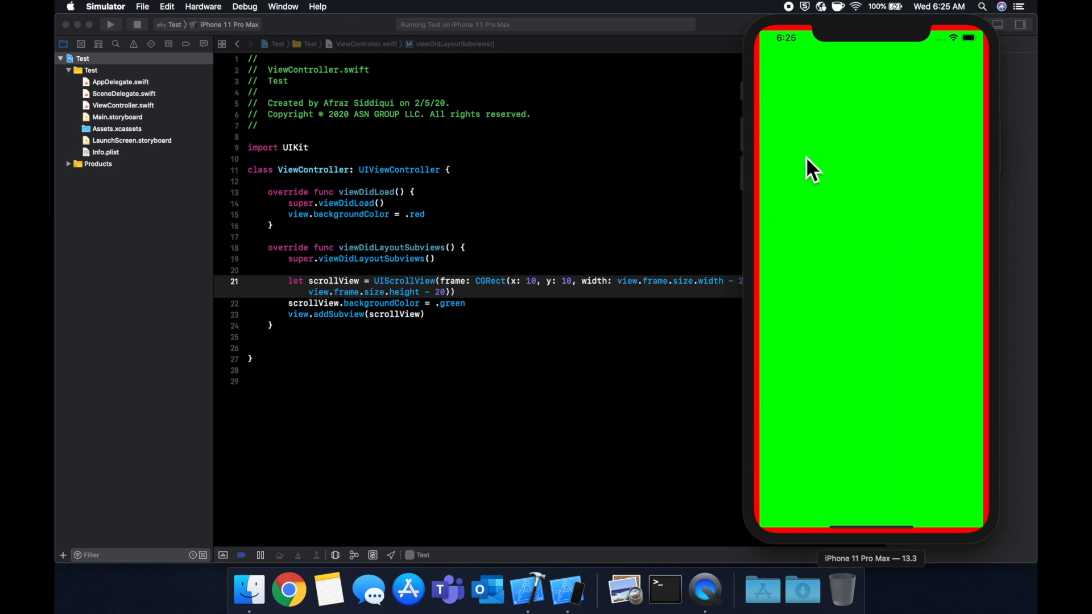
pyautogui.moveTo(862, 479)
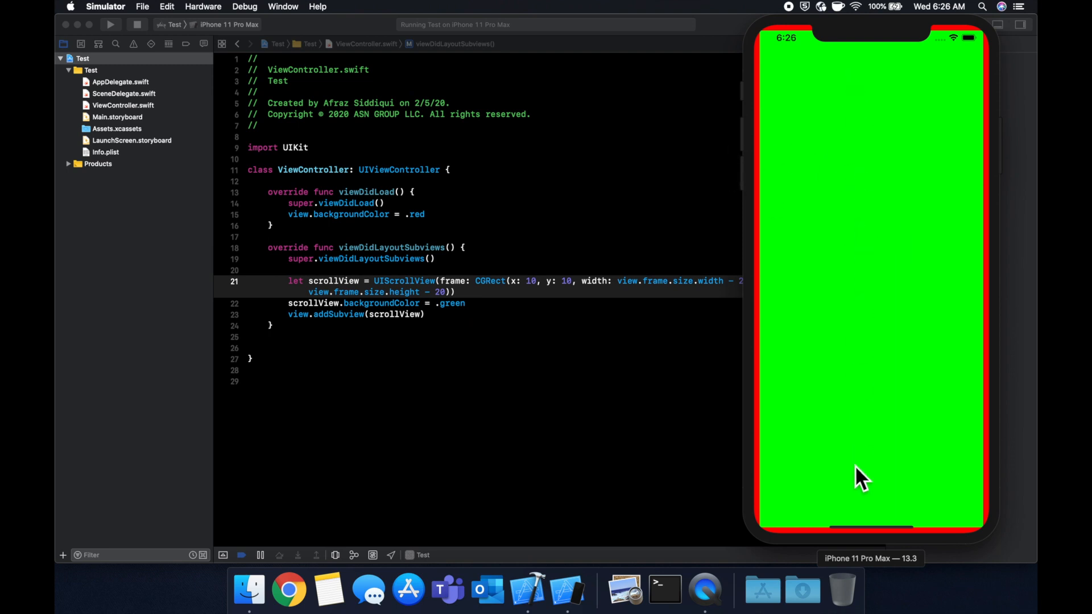
pyautogui.moveTo(886, 209)
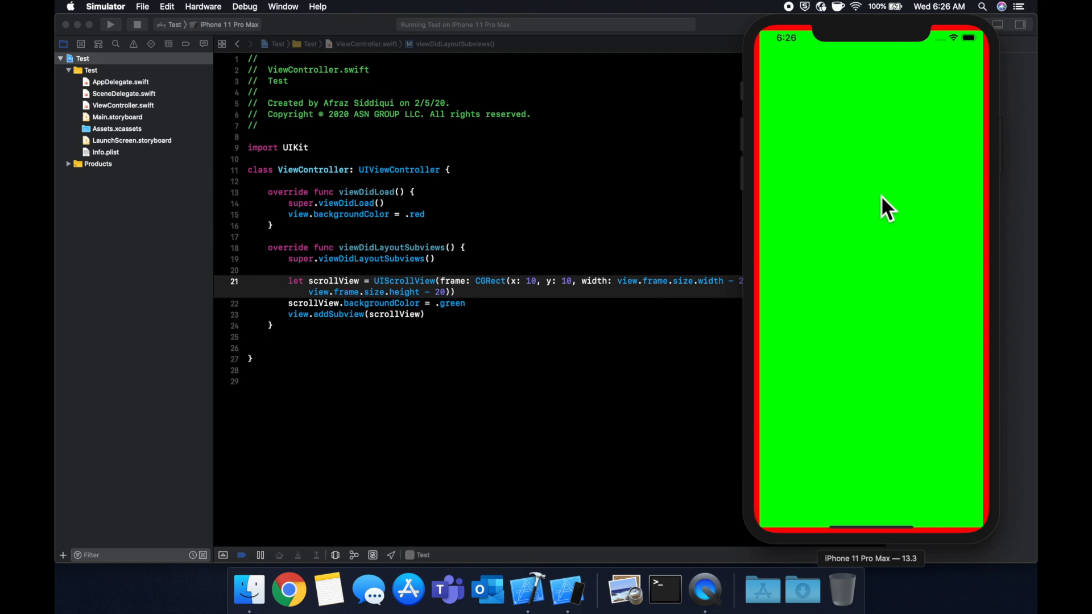
pyautogui.moveTo(874, 212)
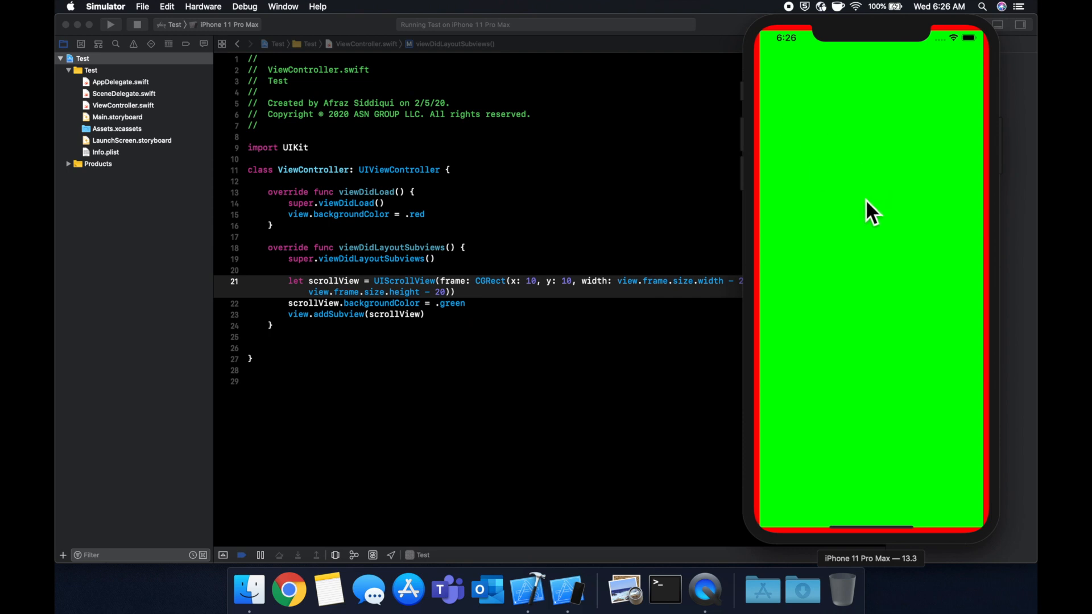
pyautogui.moveTo(546, 277)
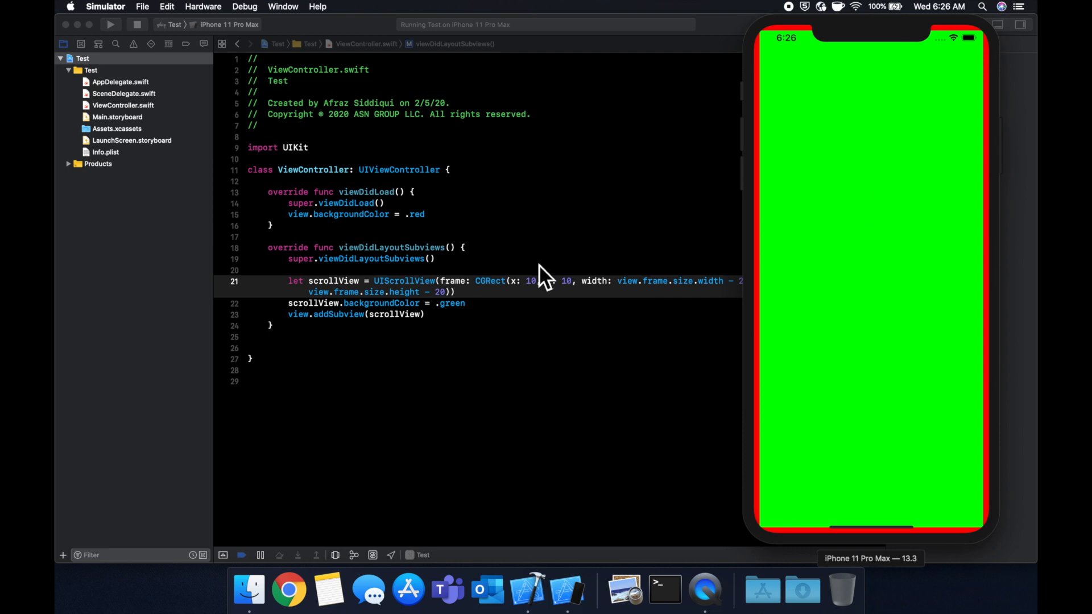
pyautogui.moveTo(846, 108)
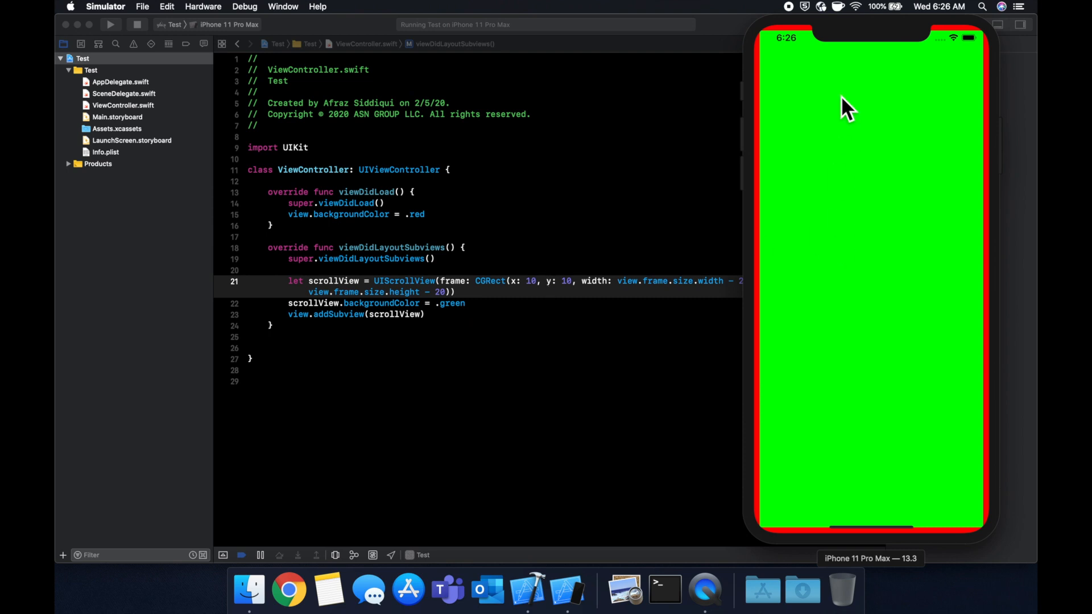
pyautogui.moveTo(863, 319)
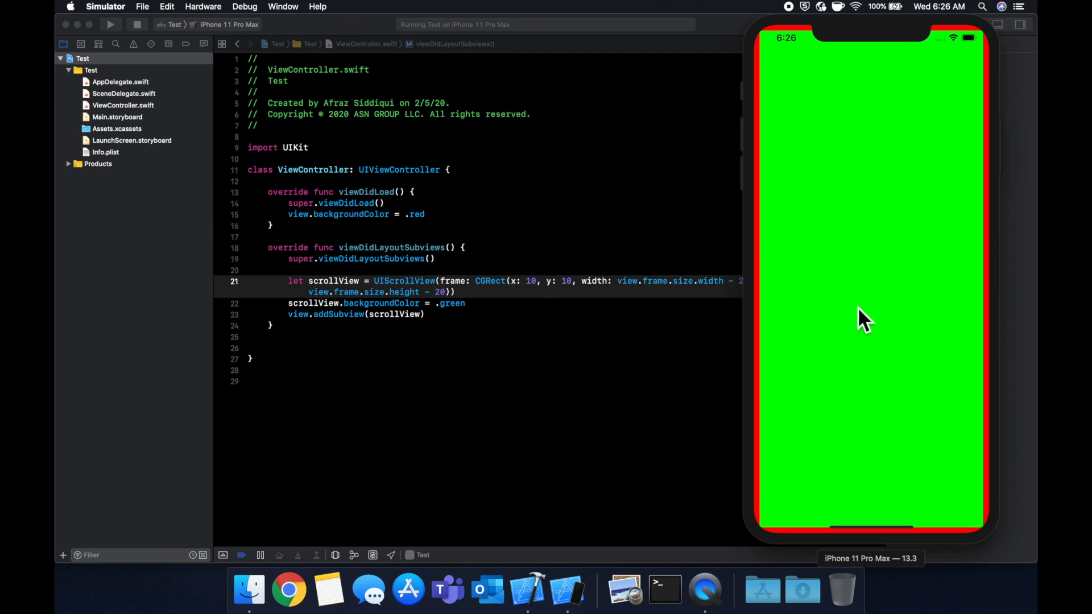
pyautogui.moveTo(897, 602)
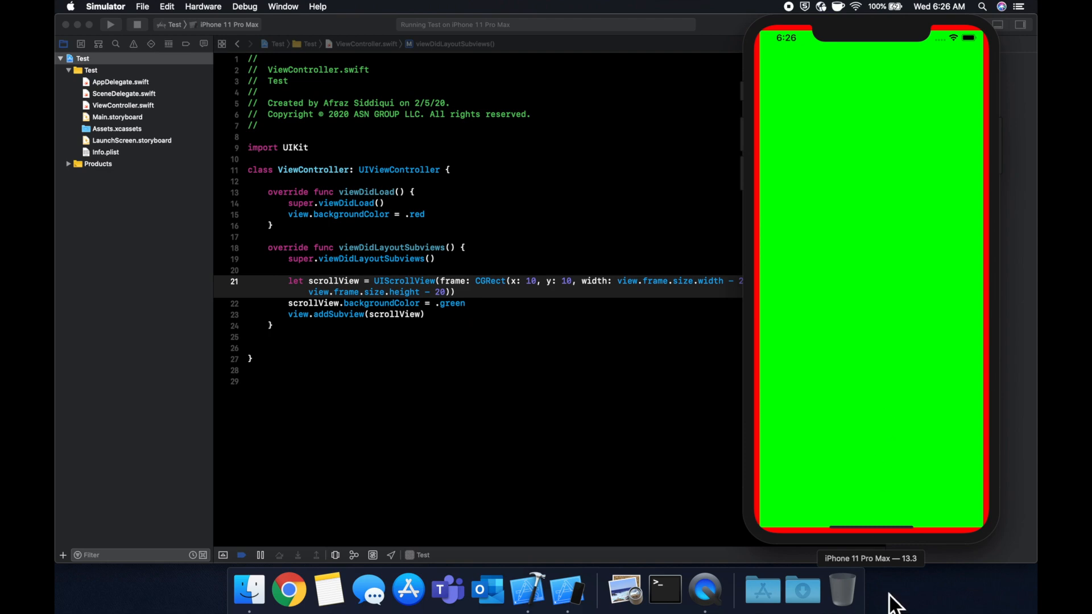
pyautogui.moveTo(654, 282)
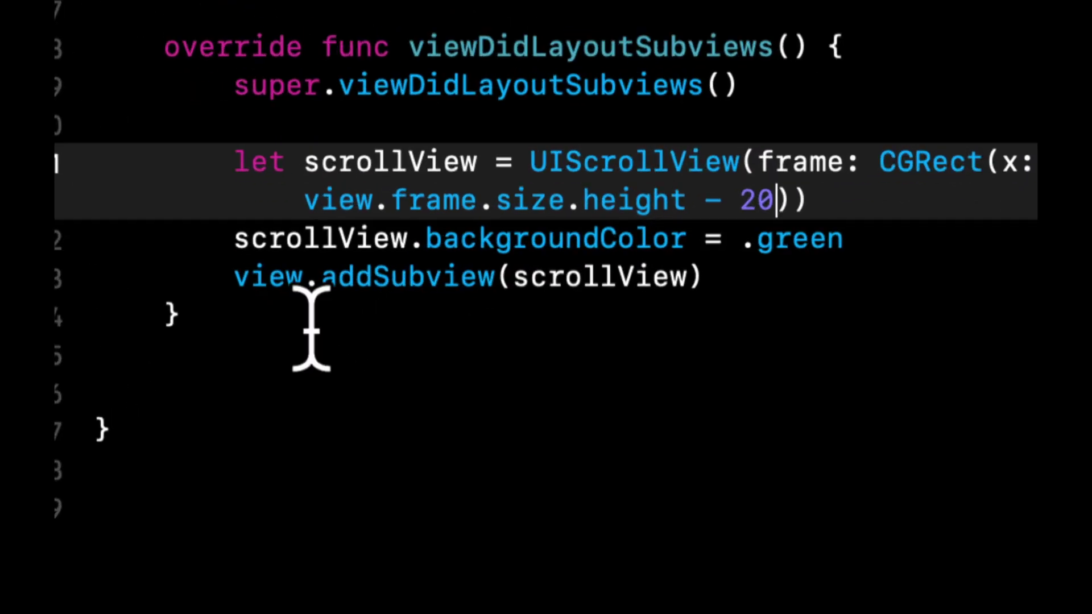
# Step: Declare topButton as a UIButton with a CGRect frame at 20,20, 100 by 100
pyautogui.write('let')
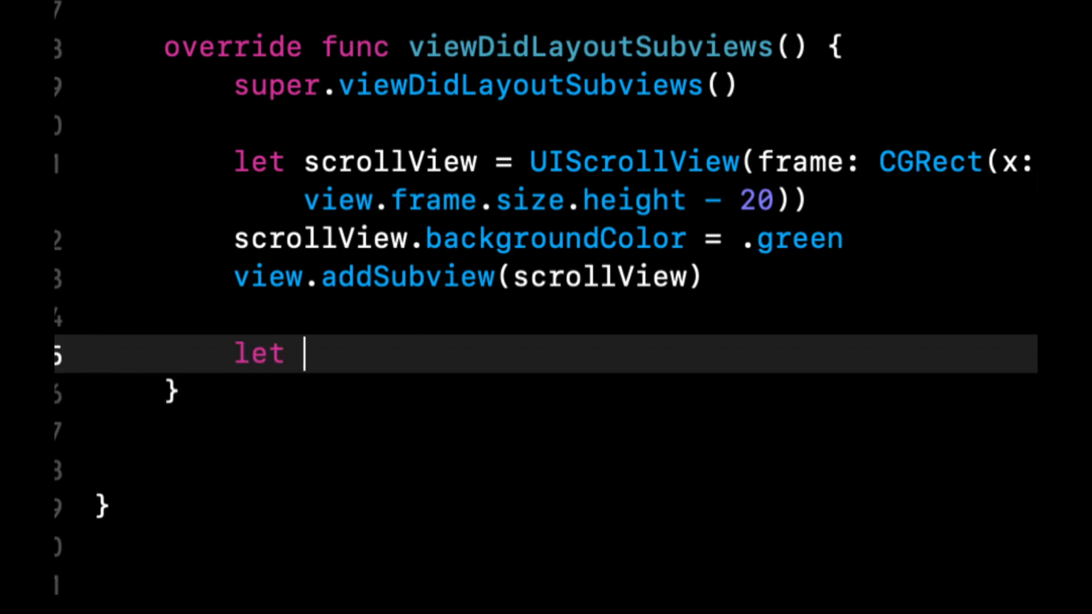
pyautogui.write('topBut')
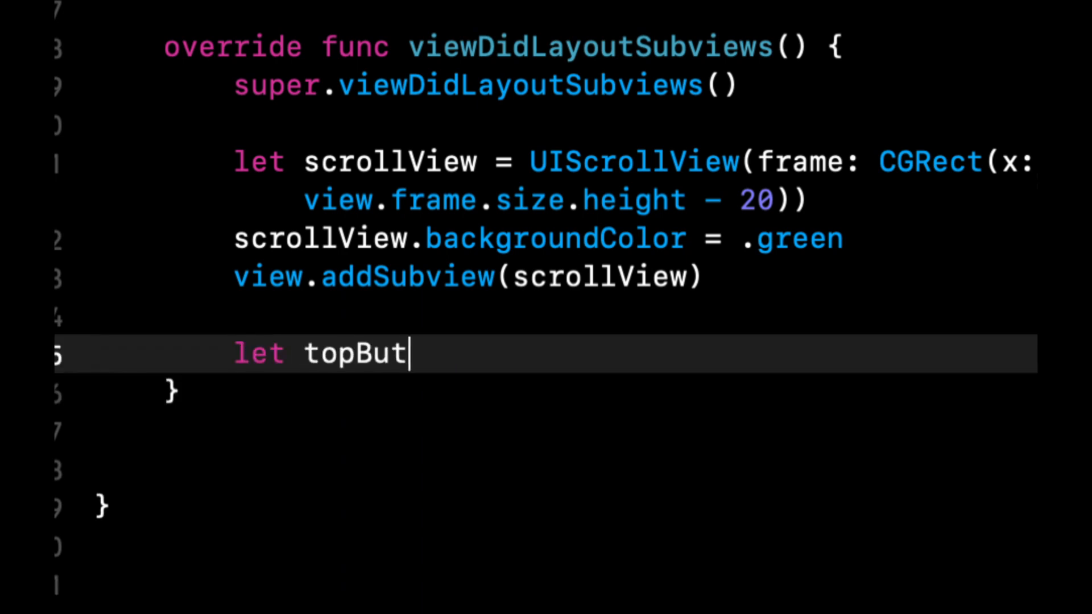
pyautogui.write('ton =')
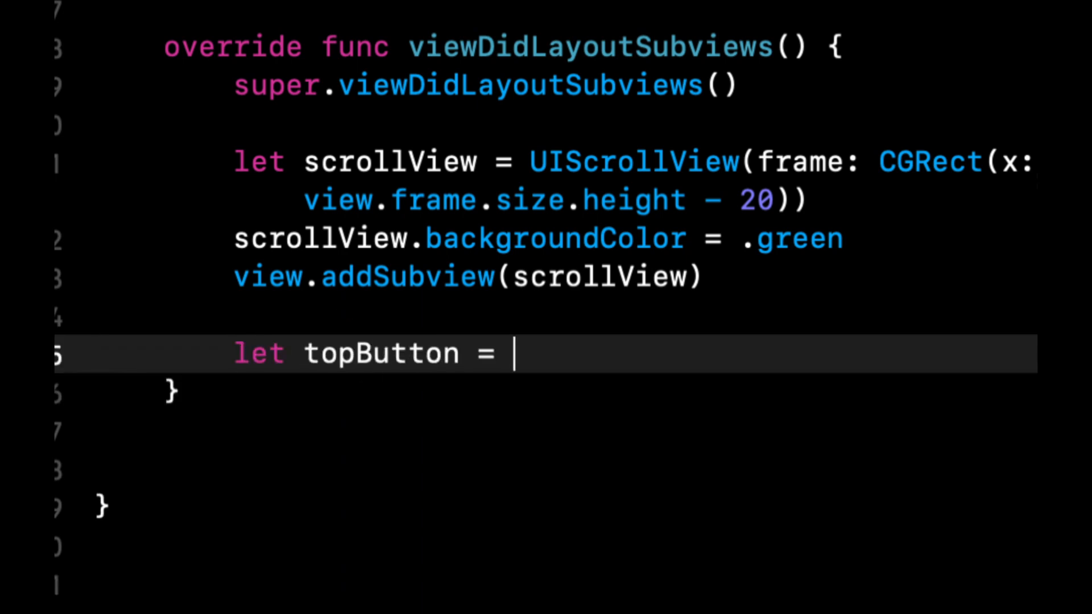
pyautogui.write('UIButton(frame: C')
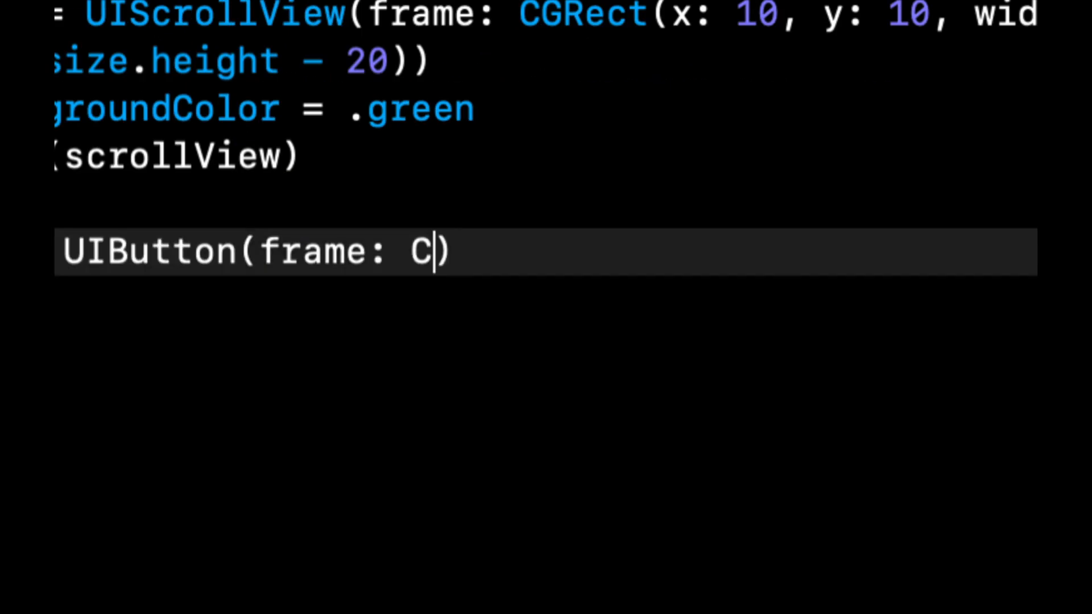
pyautogui.write('GRect(')
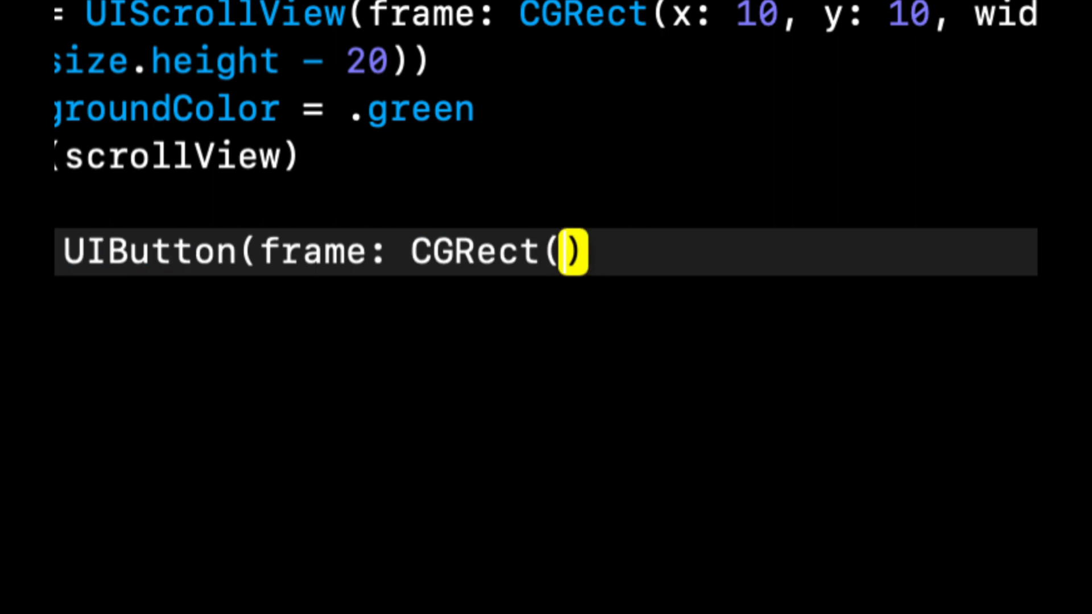
pyautogui.write('x: 2')
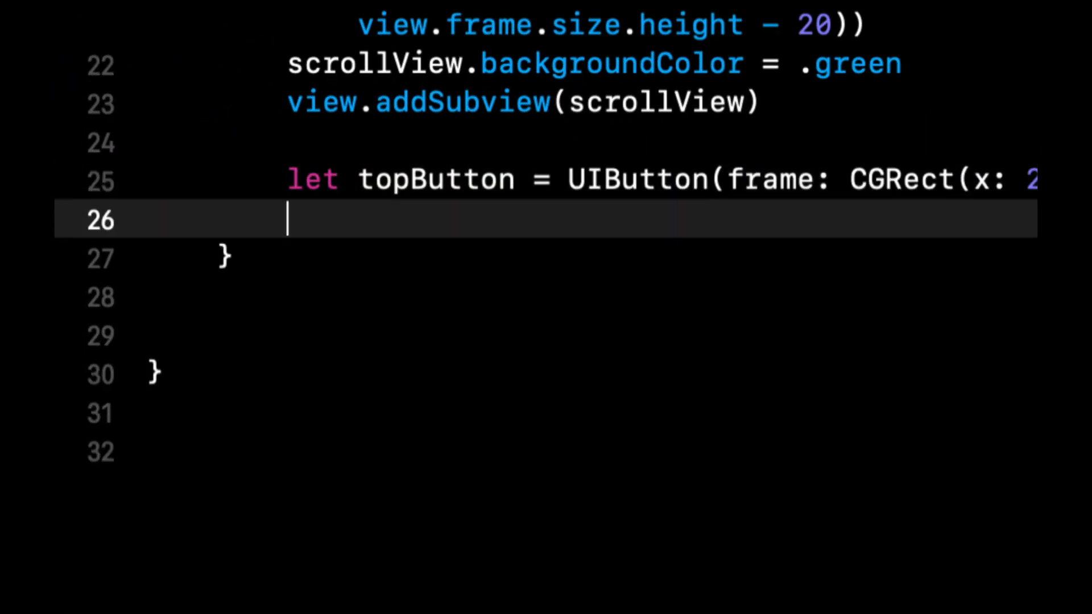
# Step: Make topButton blue, add it as a subview, and code bottomButton at y 2000
pyautogui.write('topButton.backgroundColor = .blue')
pyautogui.write('scrollView.addSubview(view: UIView')
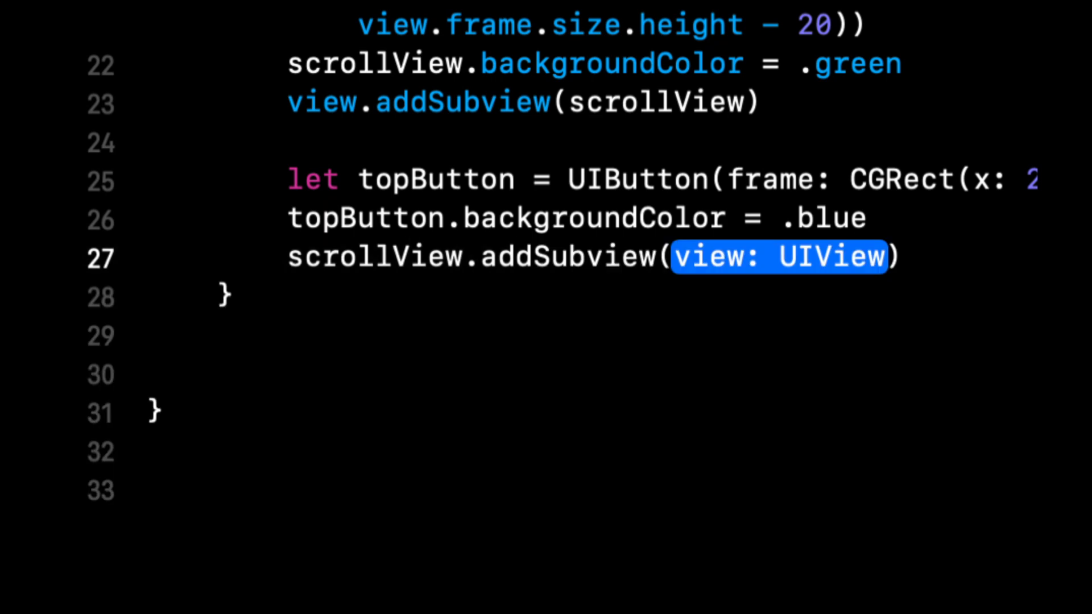
pyautogui.write('topButton')
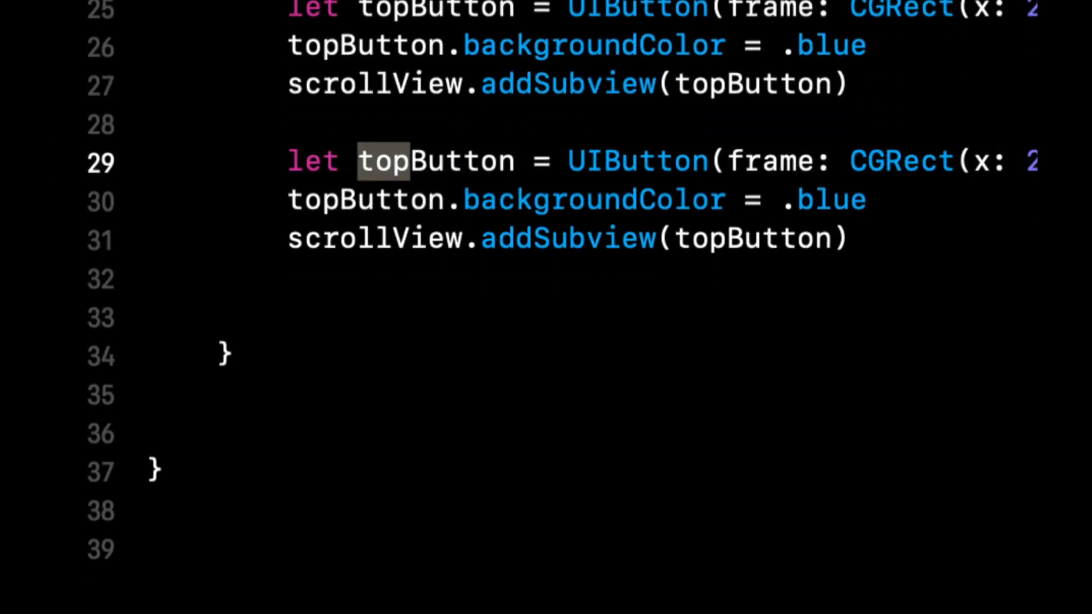
pyautogui.write('bottomButton')
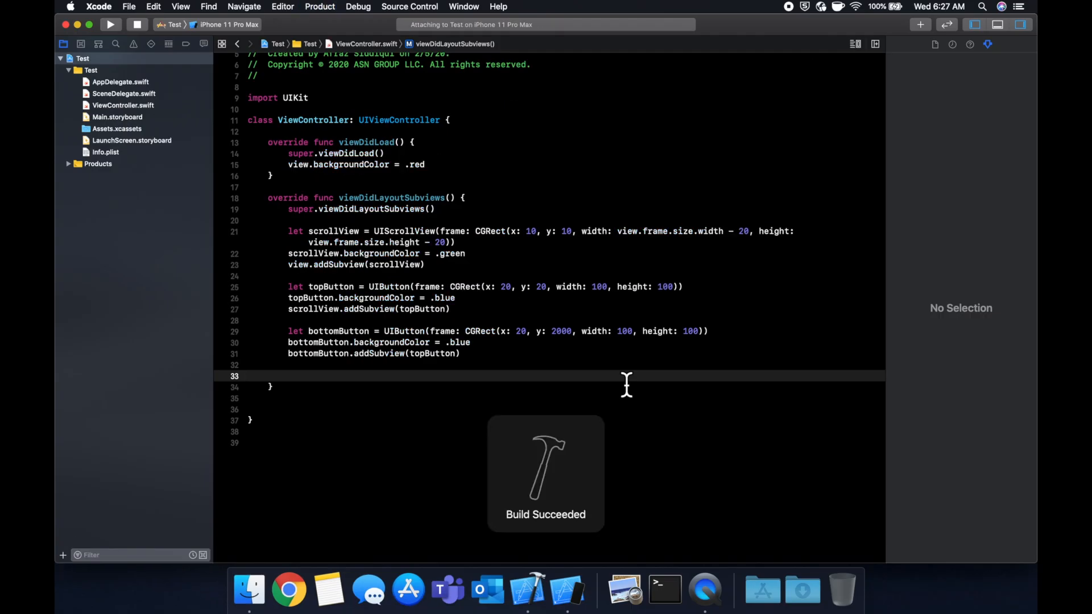
# Step: Rebuild and run the app with bottomButton at y 2000 on the iPhone 11 Pro Max simulator
pyautogui.click(110, 25)
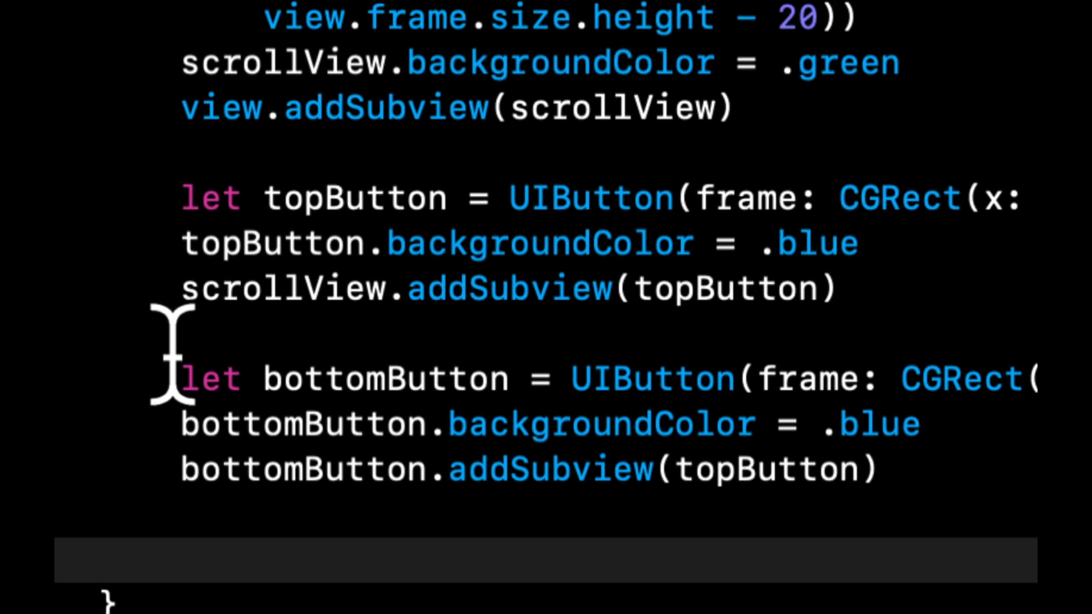
pyautogui.scroll(3)
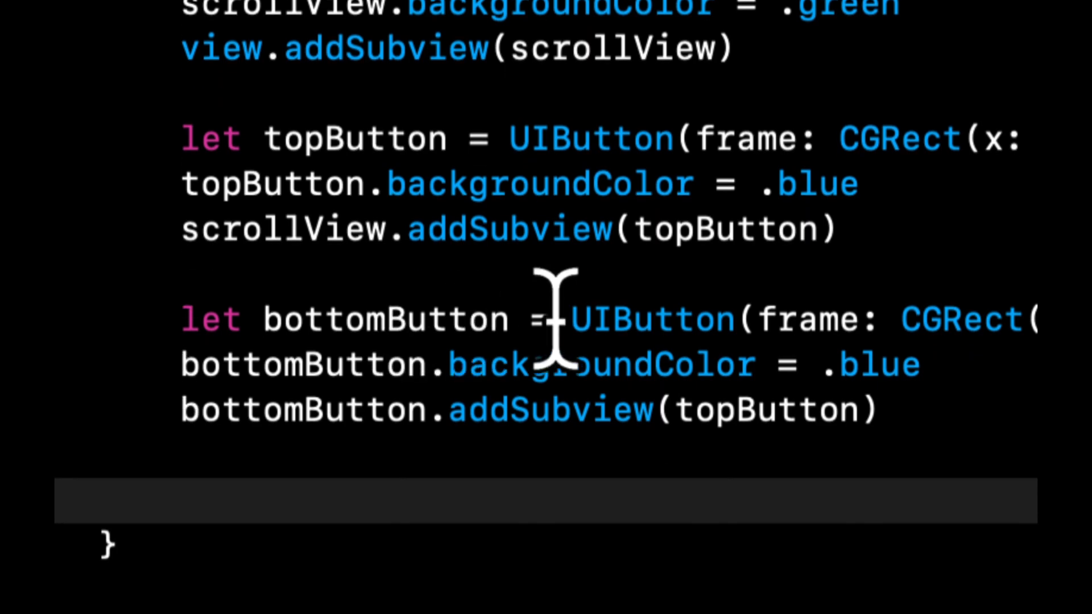
pyautogui.scroll(-3)
pyautogui.write('bottom')
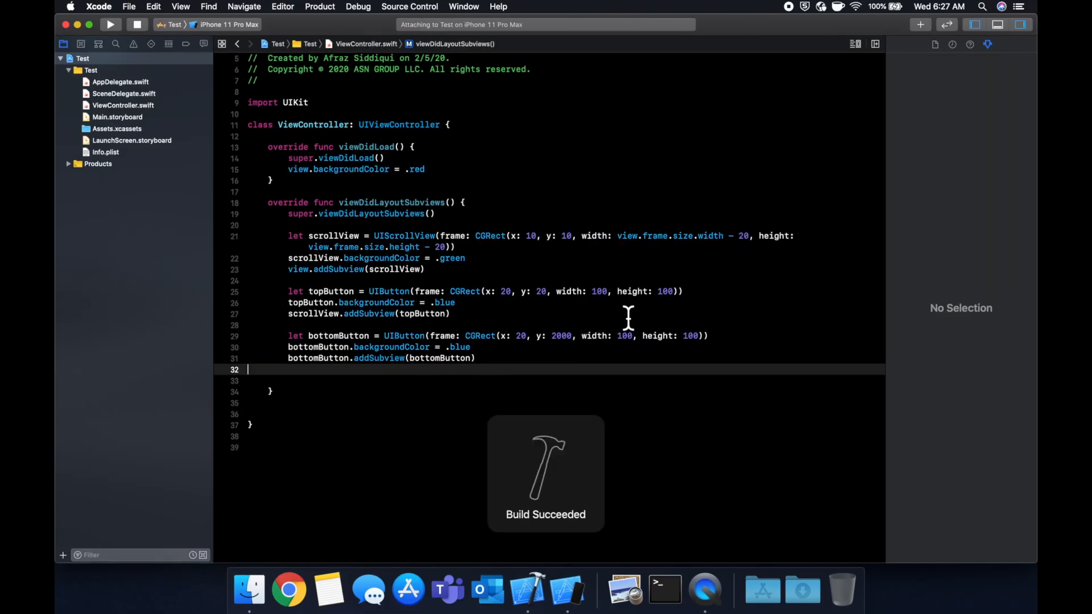
pyautogui.click(109, 25)
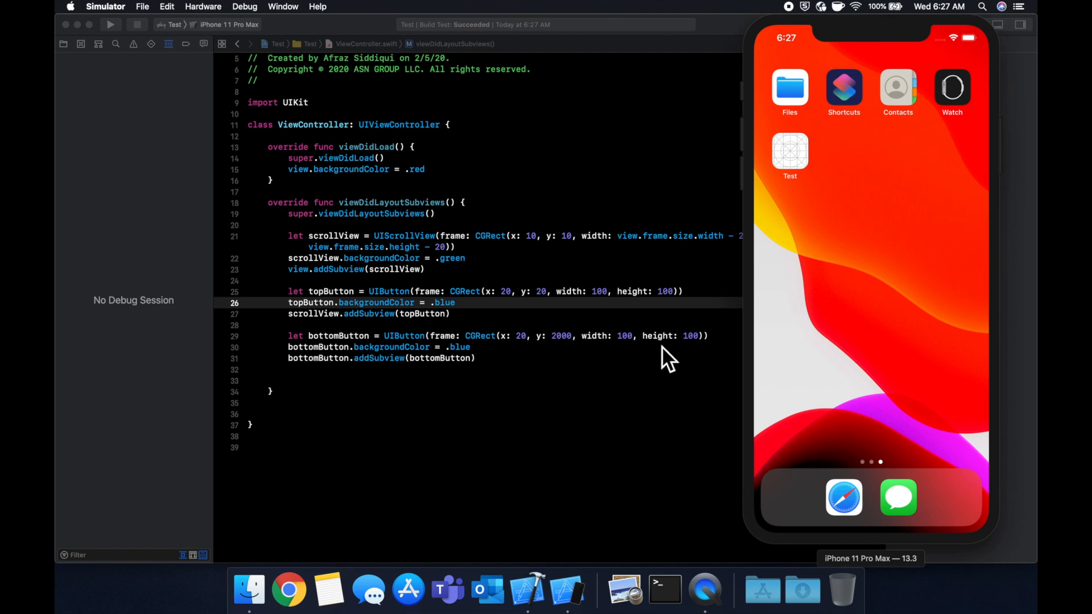
pyautogui.moveTo(522, 390)
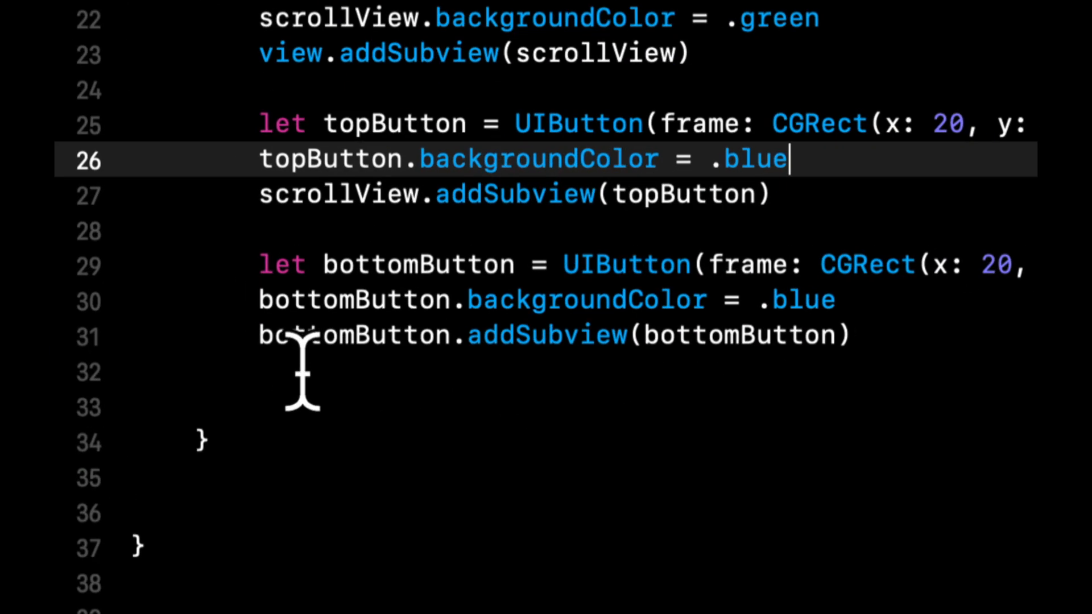
# Step: Toggle the bottomButton lines' comments, then change the call to scrollView.addSubview(bottomButton)
pyautogui.press('cmd+/')
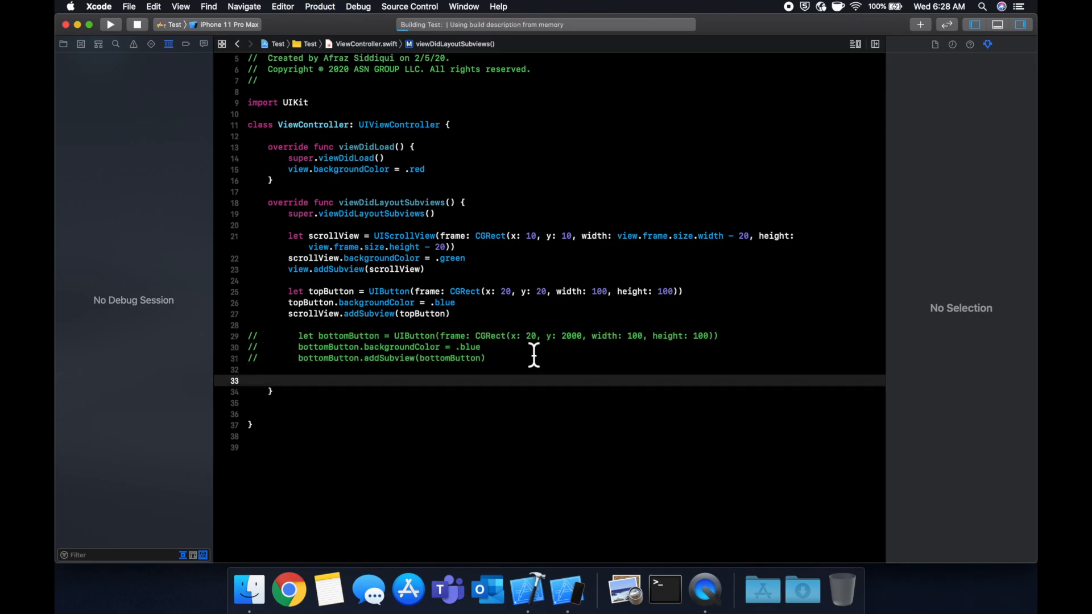
pyautogui.click(110, 25)
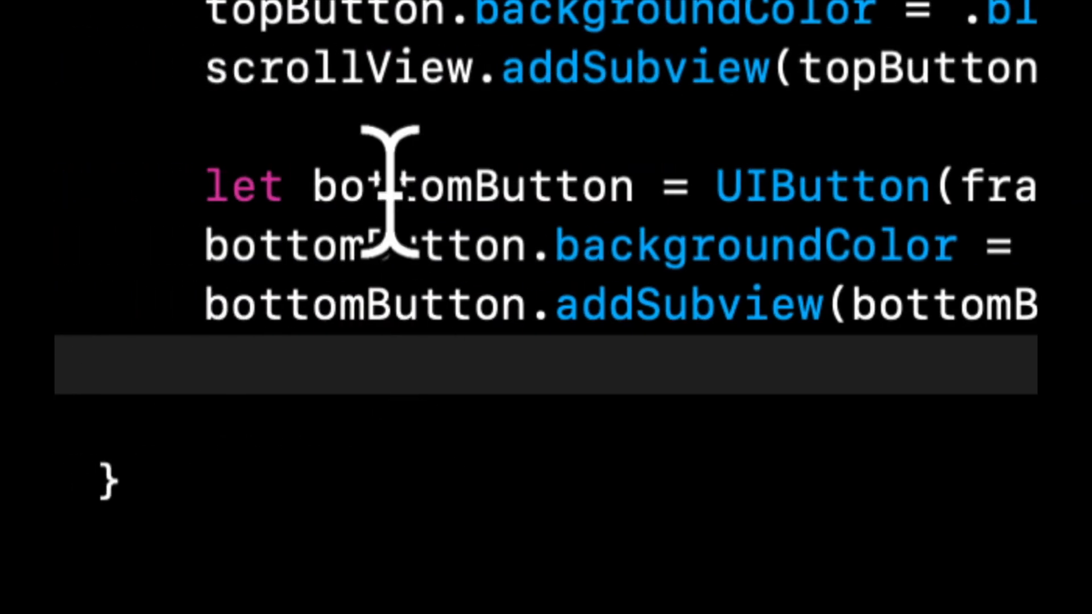
pyautogui.write('scrollView')
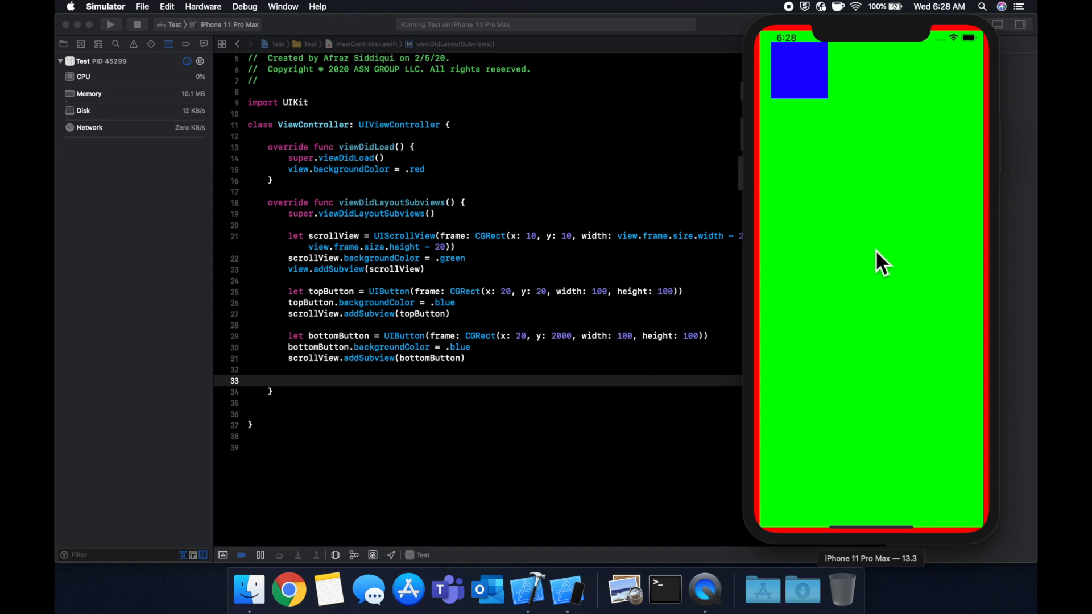
pyautogui.moveTo(843, 122)
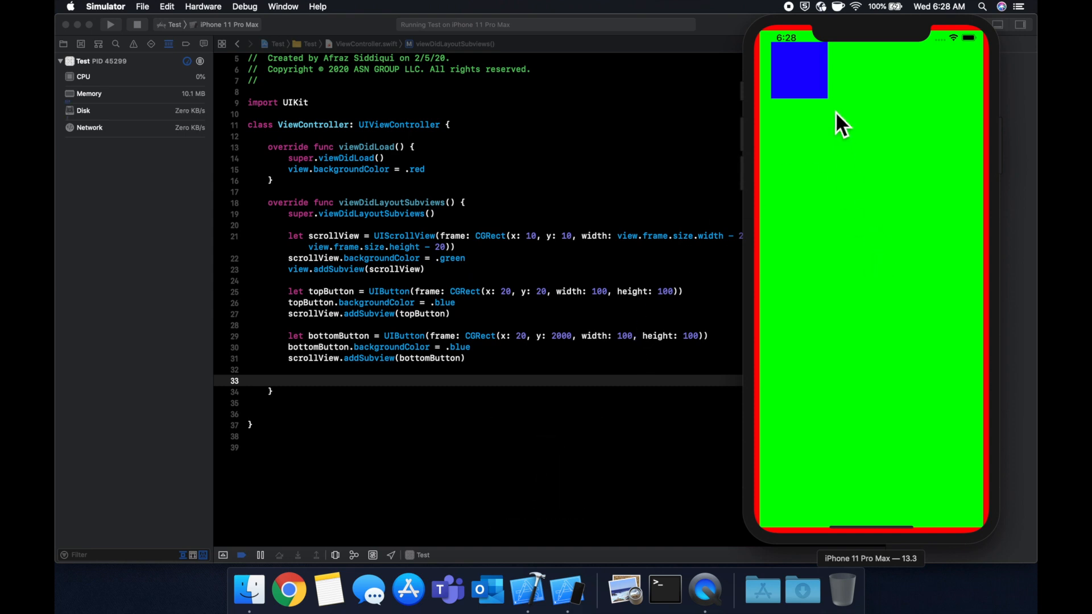
pyautogui.moveTo(871, 514)
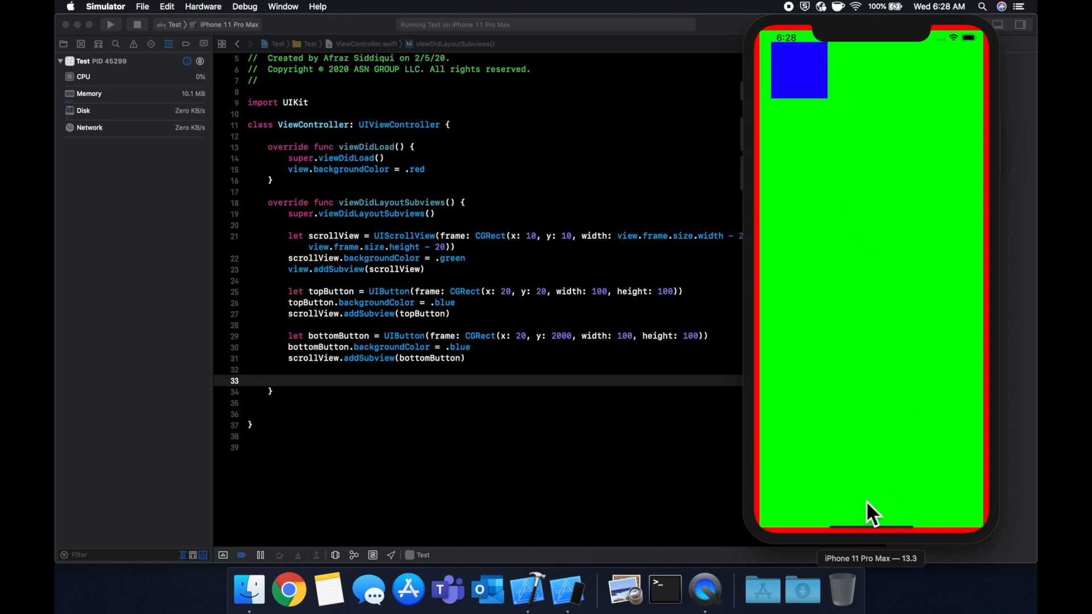
pyautogui.moveTo(913, 485)
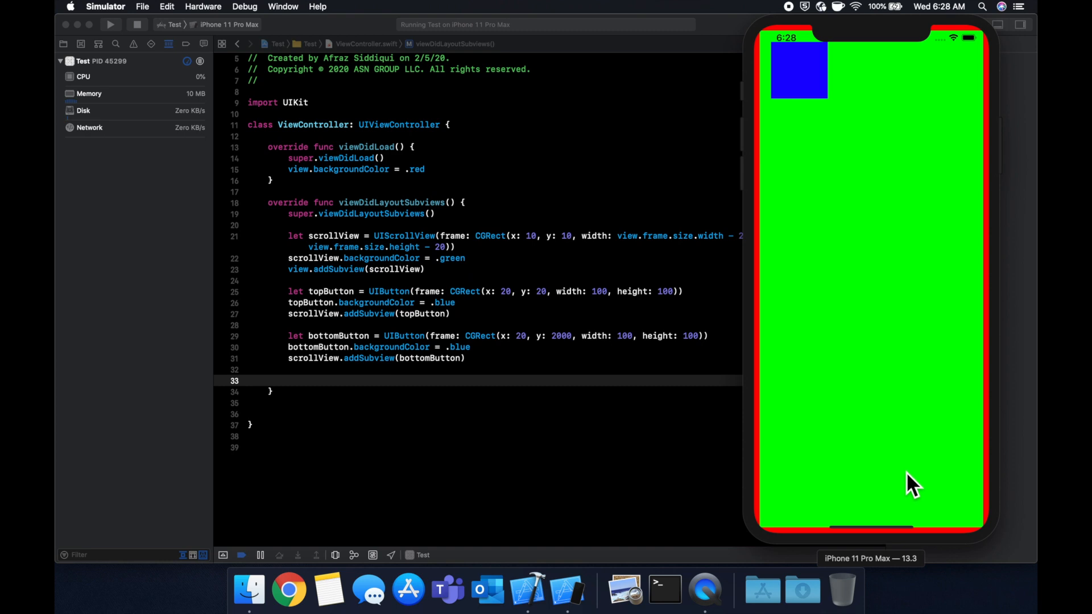
pyautogui.moveTo(938, 14)
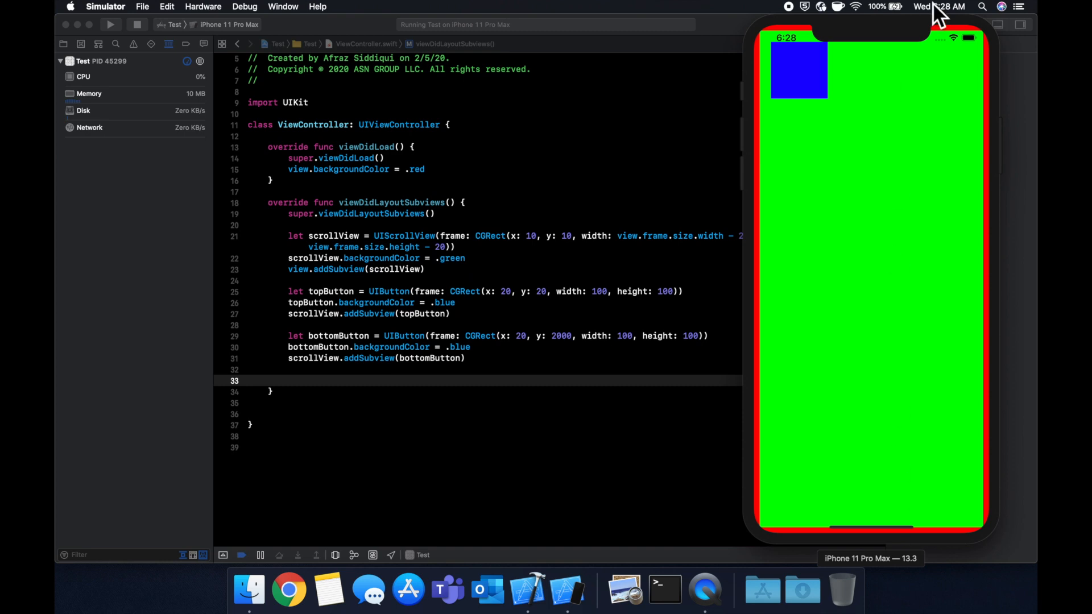
pyautogui.moveTo(894, 16)
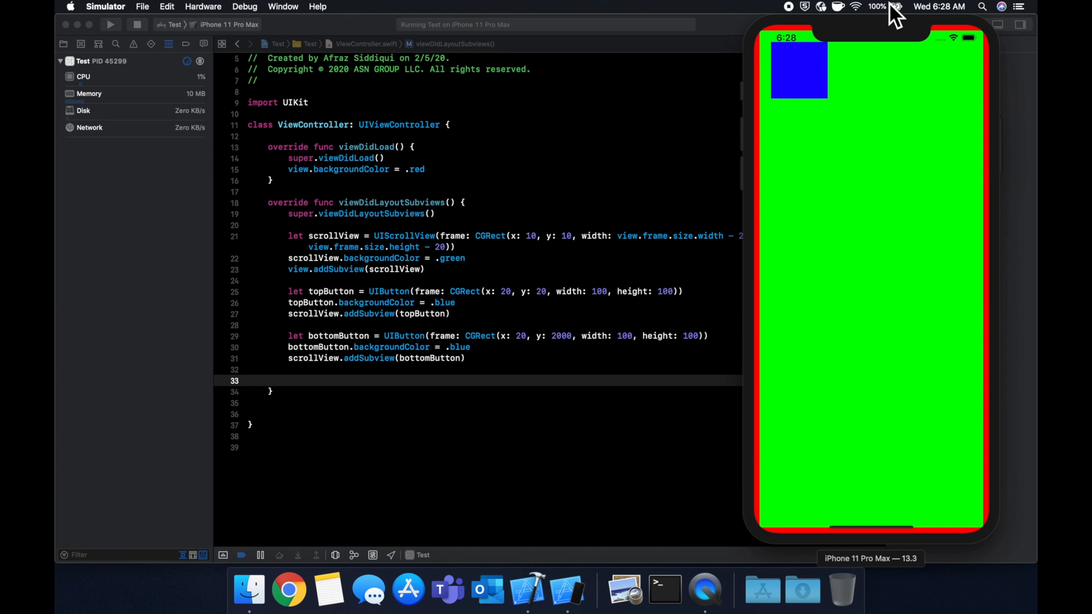
pyautogui.moveTo(860, 153)
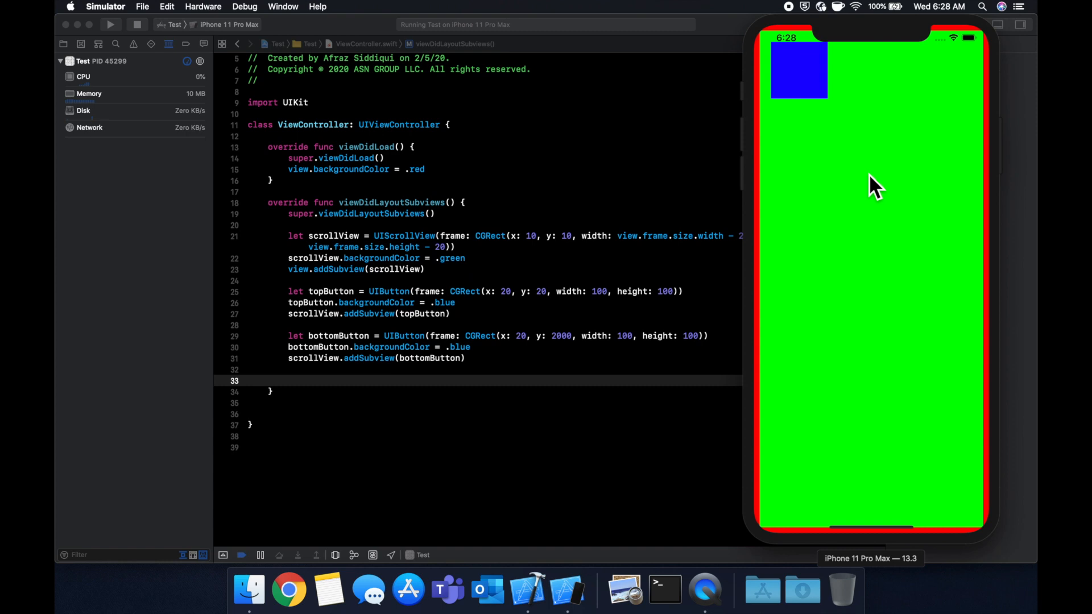
pyautogui.moveTo(631, 240)
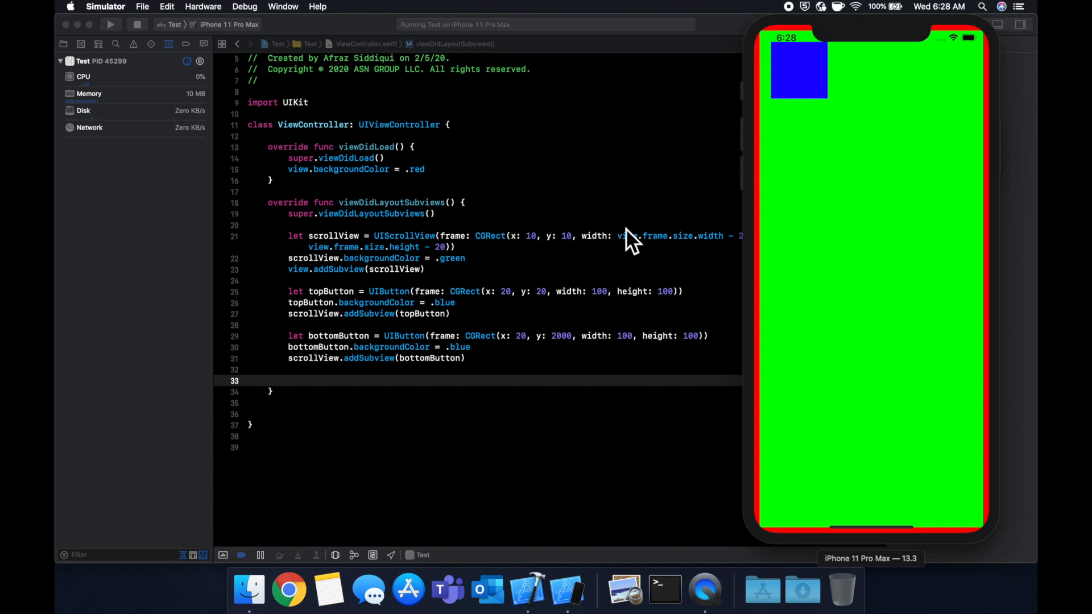
pyautogui.moveTo(669, 213)
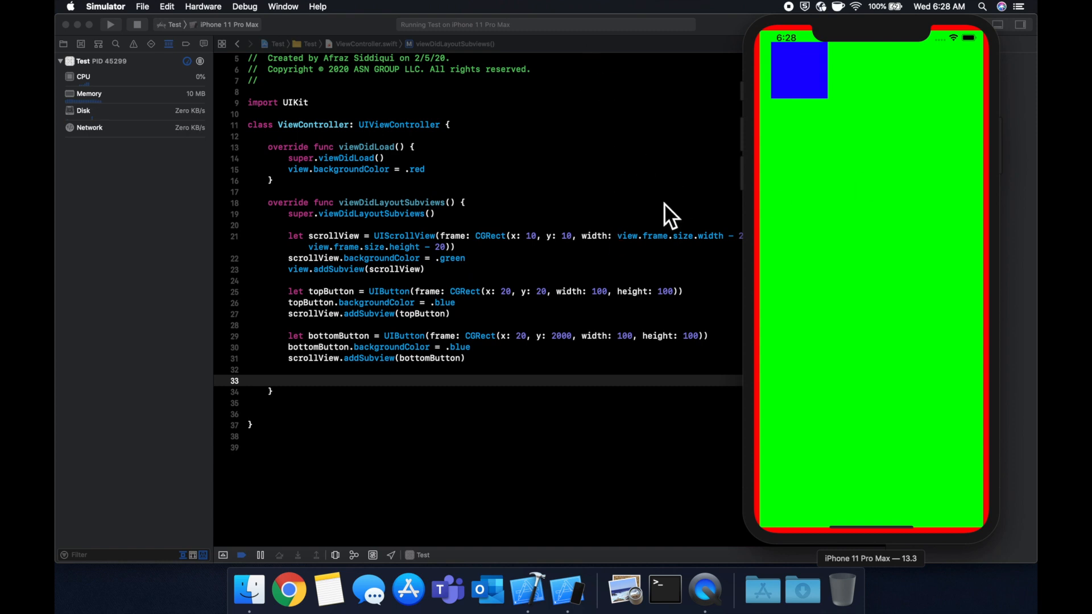
pyautogui.moveTo(806, 114)
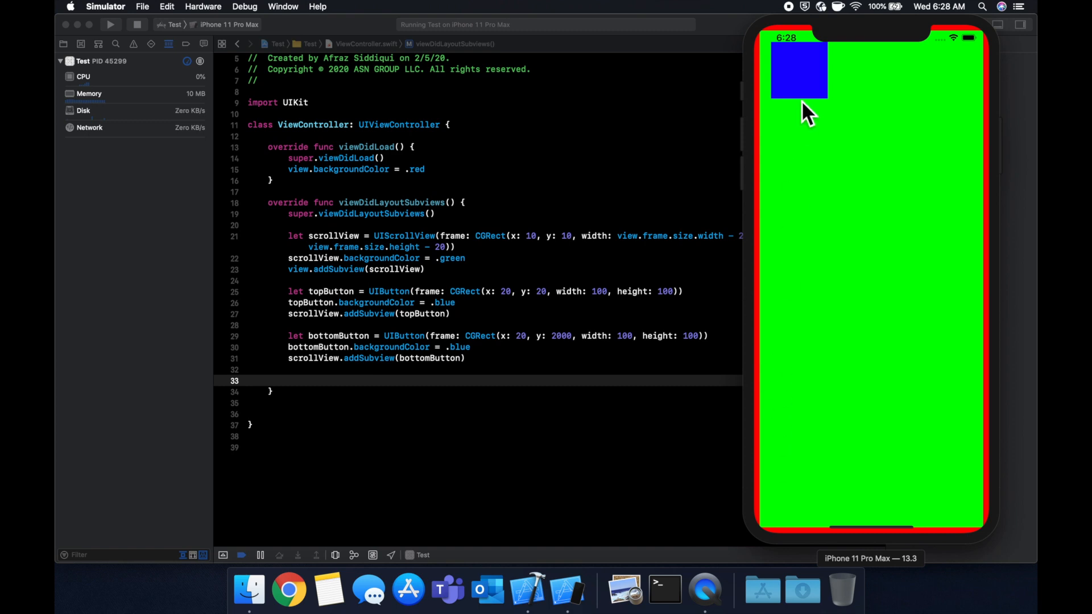
pyautogui.moveTo(932, 476)
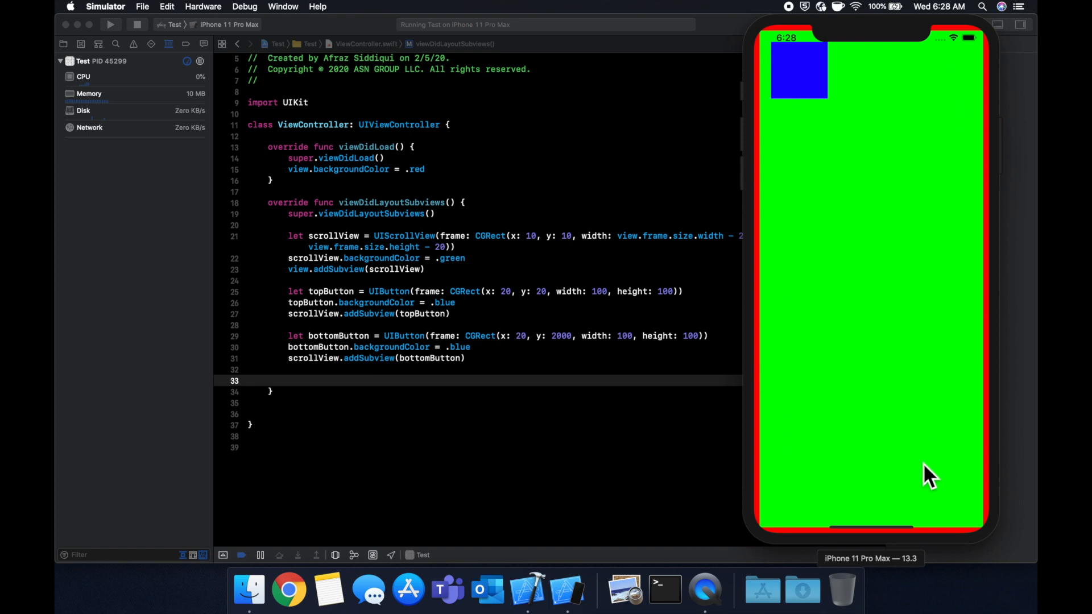
pyautogui.moveTo(820, 103)
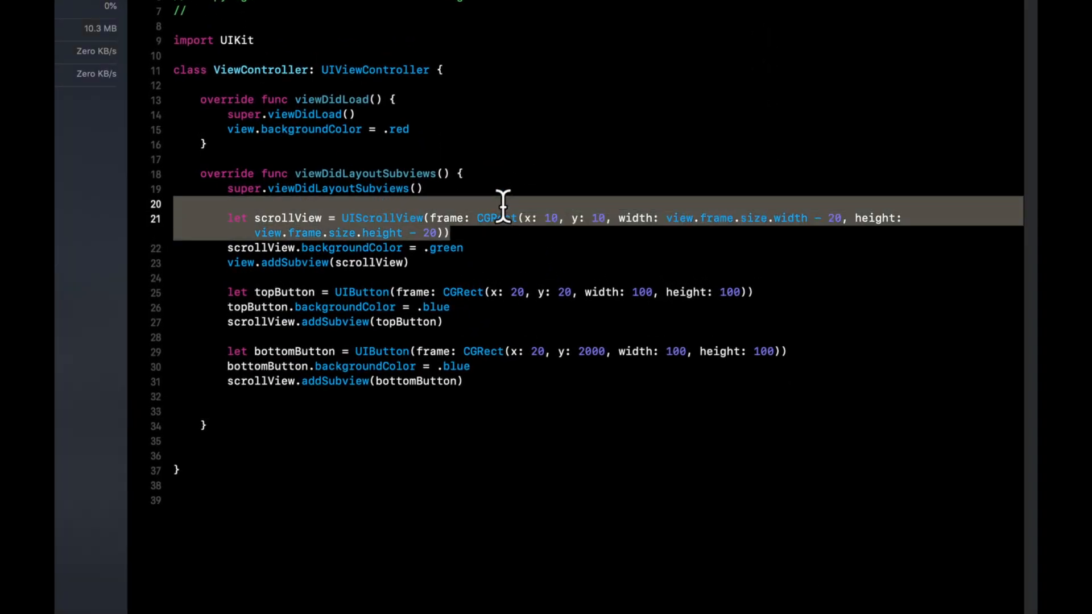
# Step: Set scrollView.contentSize to CGSize(width: view.frame.size.width, height: 2200)
pyautogui.click(181, 204)
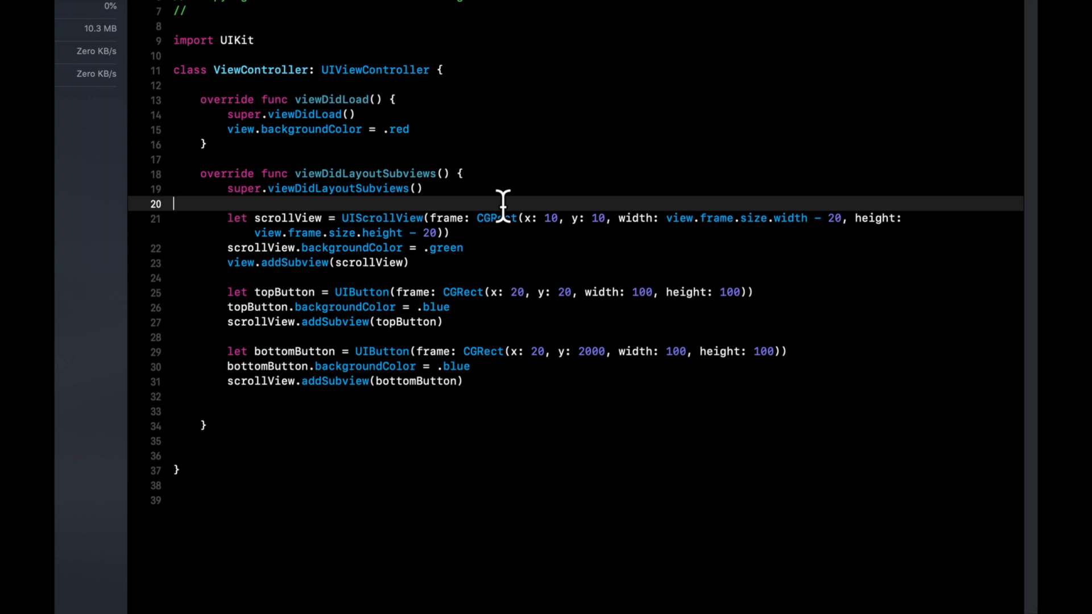
pyautogui.moveTo(458, 244)
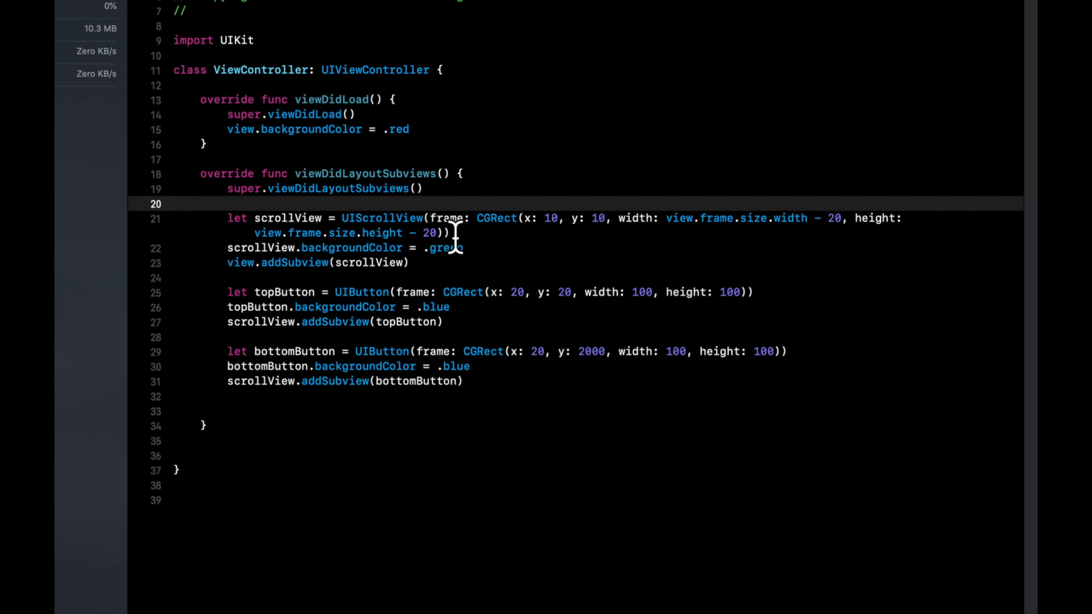
pyautogui.click(173, 204)
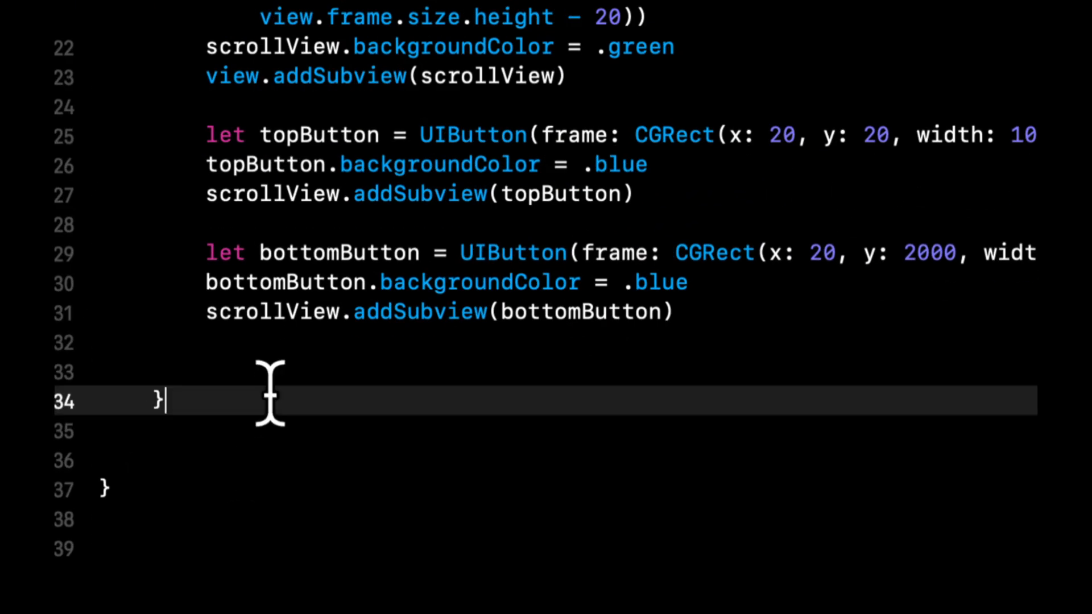
pyautogui.write('s')
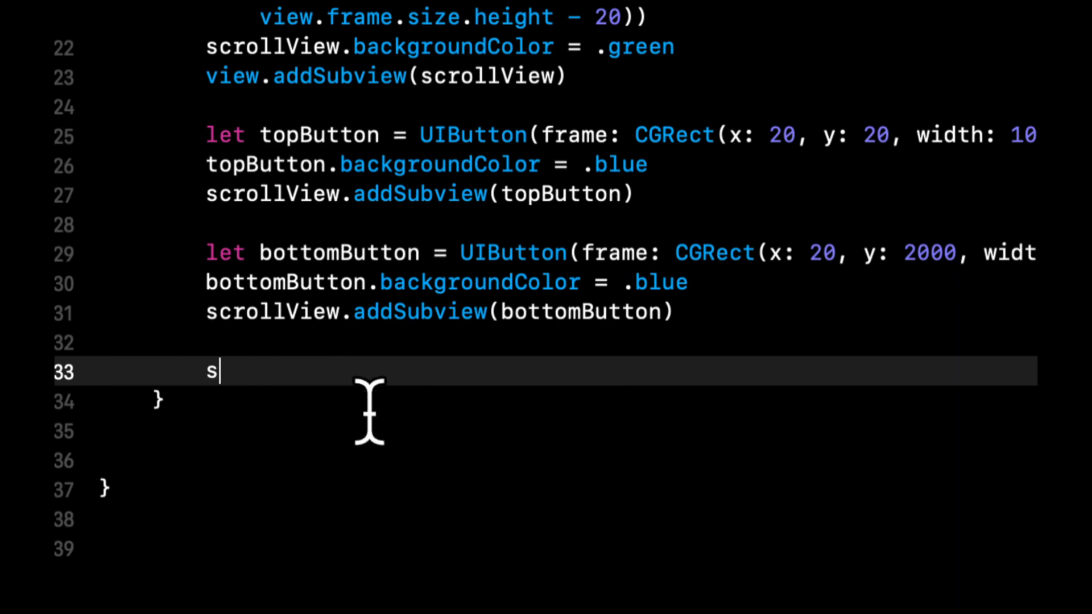
pyautogui.write('crollView.')
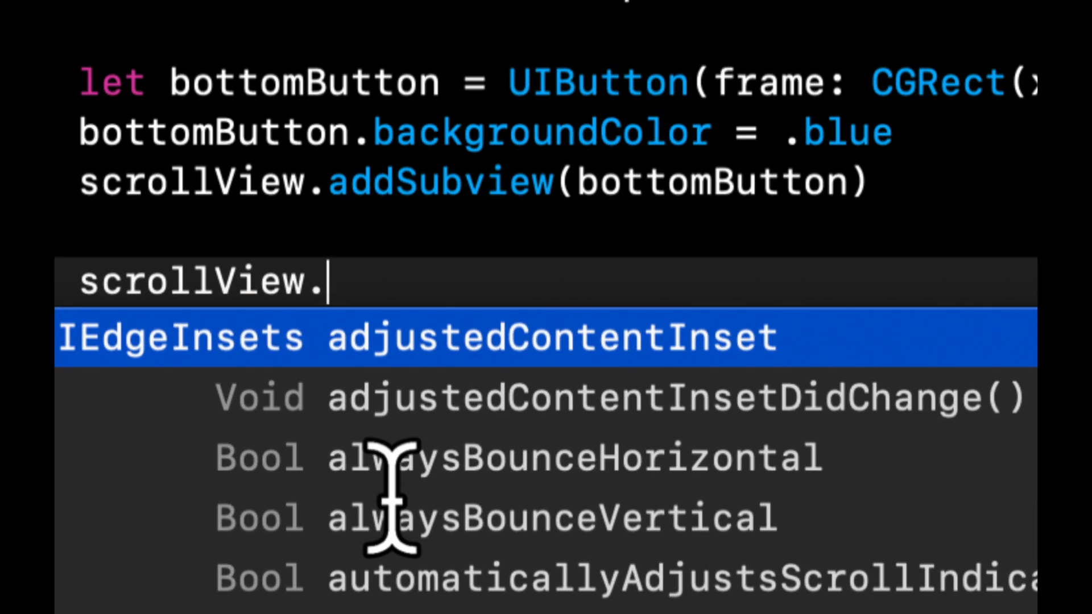
pyautogui.write('contentSize')
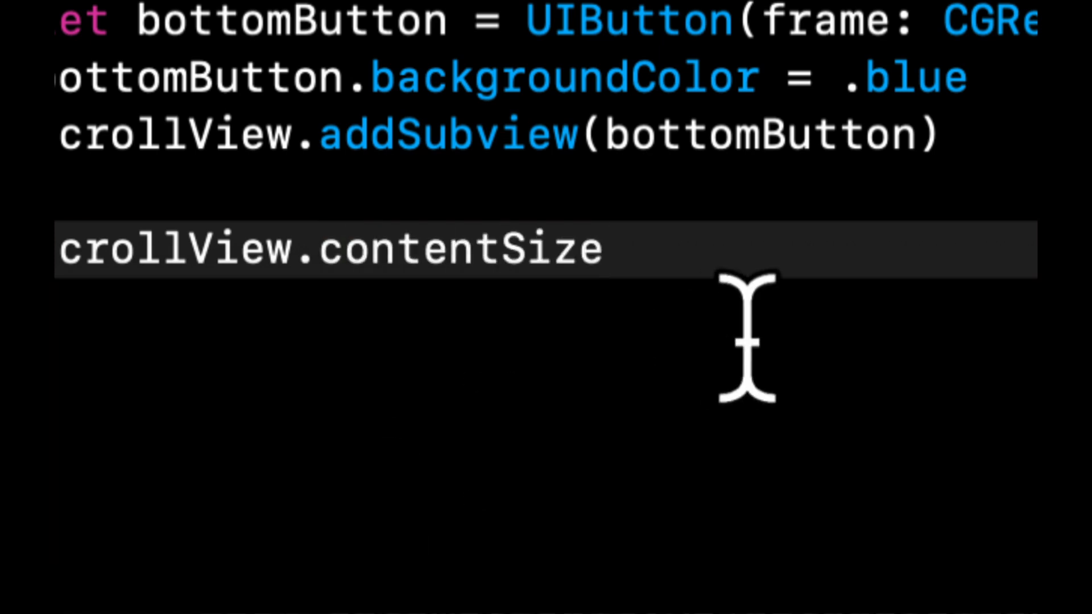
pyautogui.write('= CGSize')
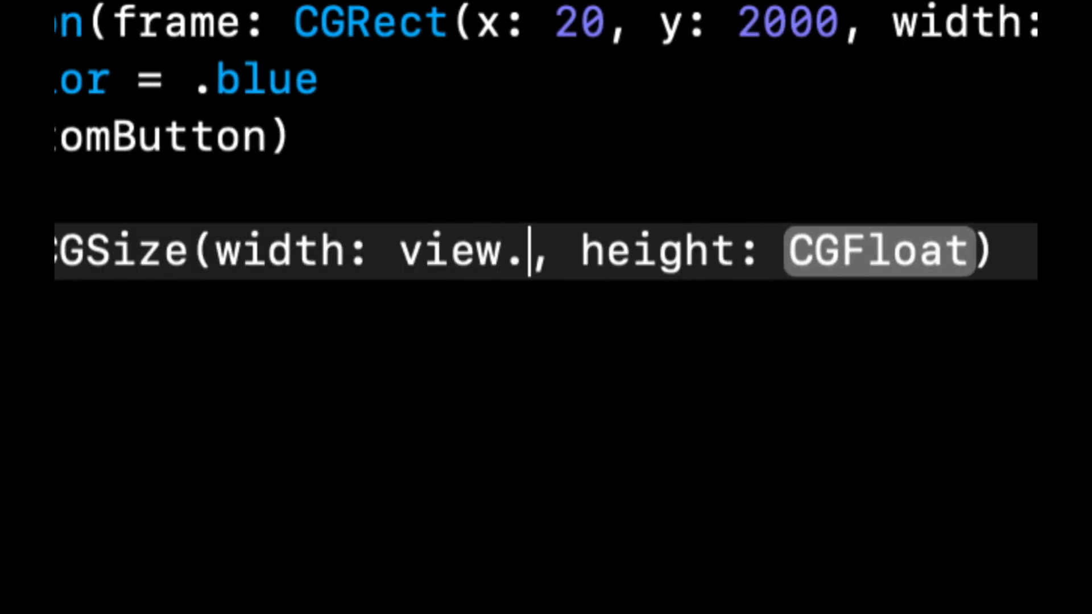
pyautogui.write('frame.s')
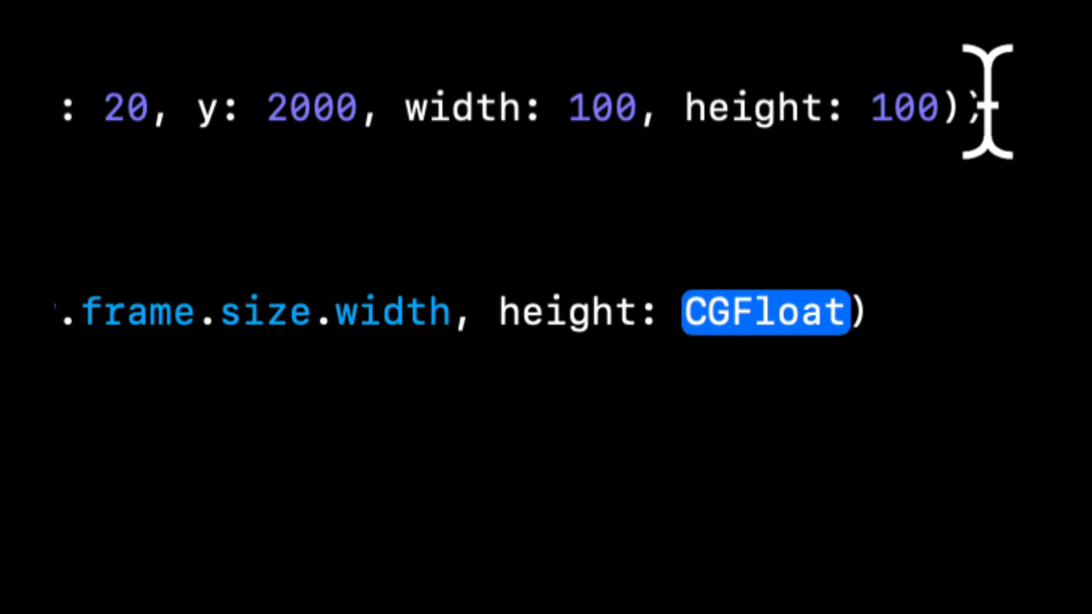
pyautogui.write('2200')
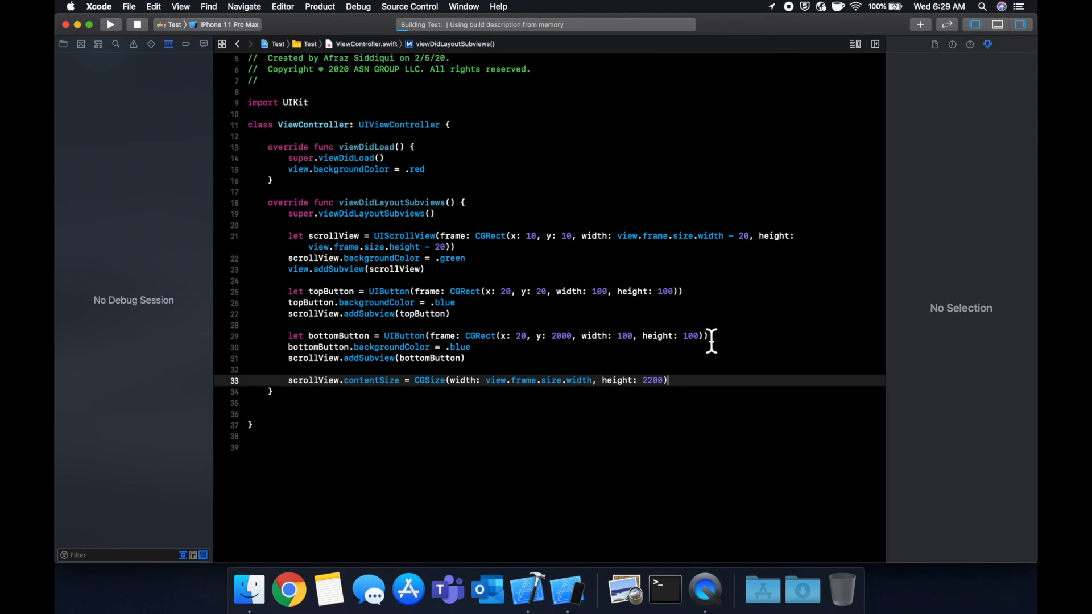
# Step: Scroll the green scroll view down to the bottom blue button, then back up to the top
pyautogui.click(110, 25)
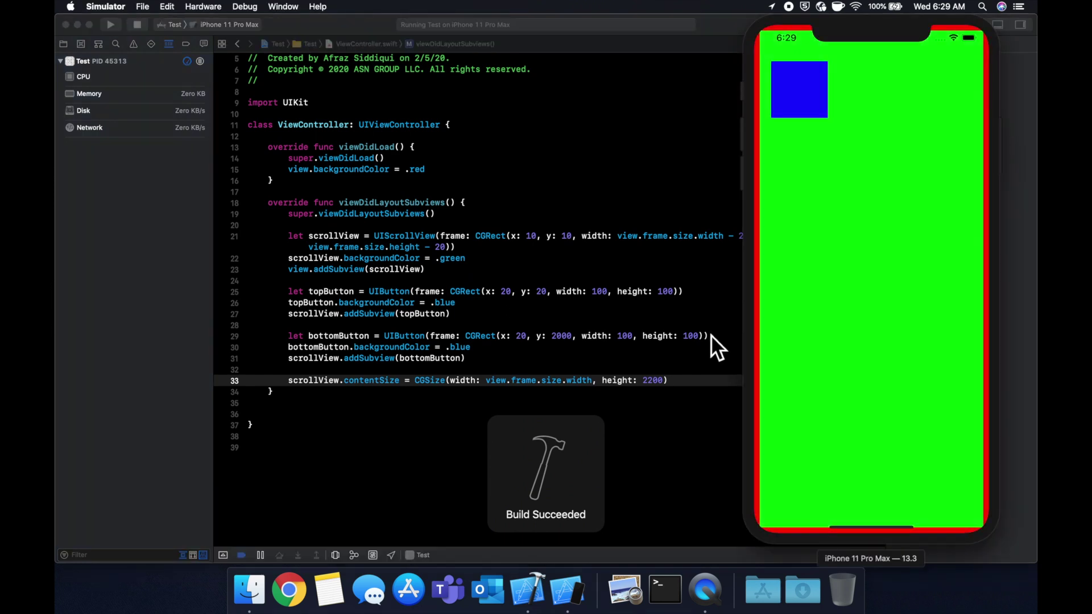
pyautogui.moveTo(840, 345)
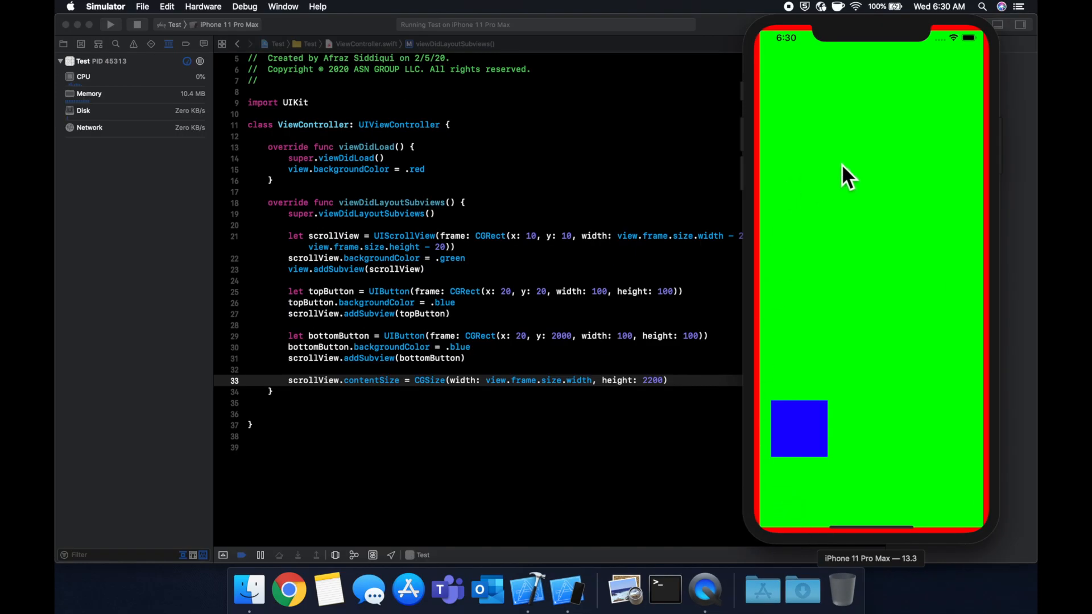
pyautogui.scroll(-3)
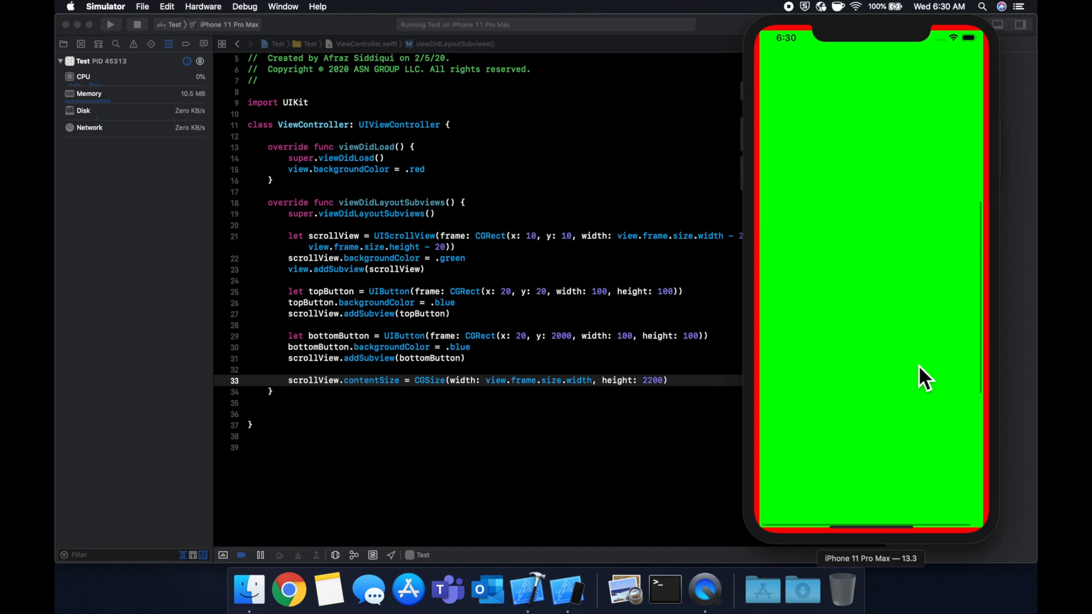
pyautogui.scroll(3)
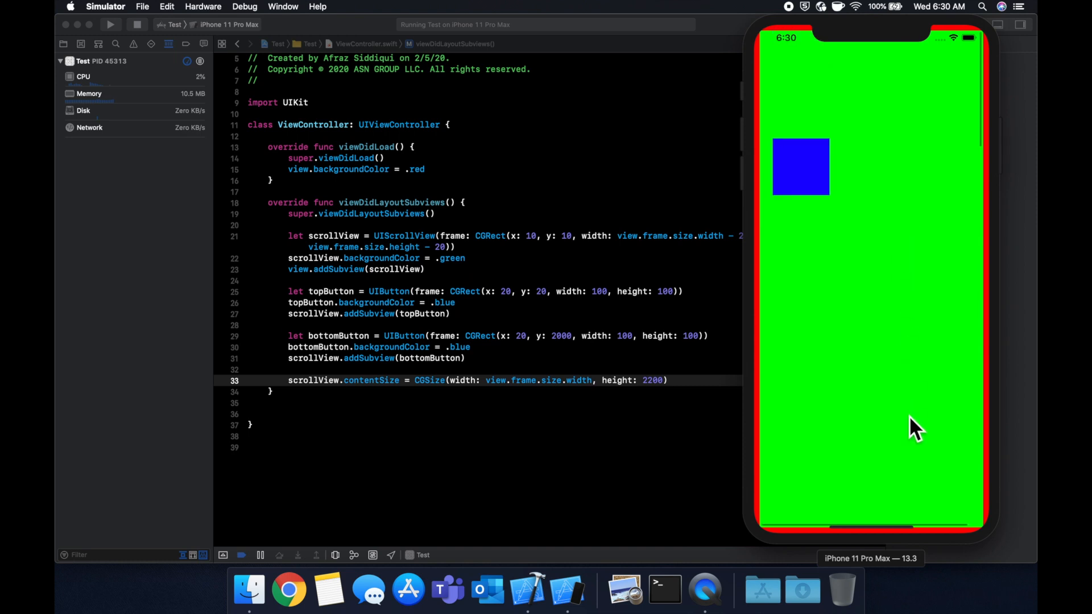
pyautogui.scroll(3)
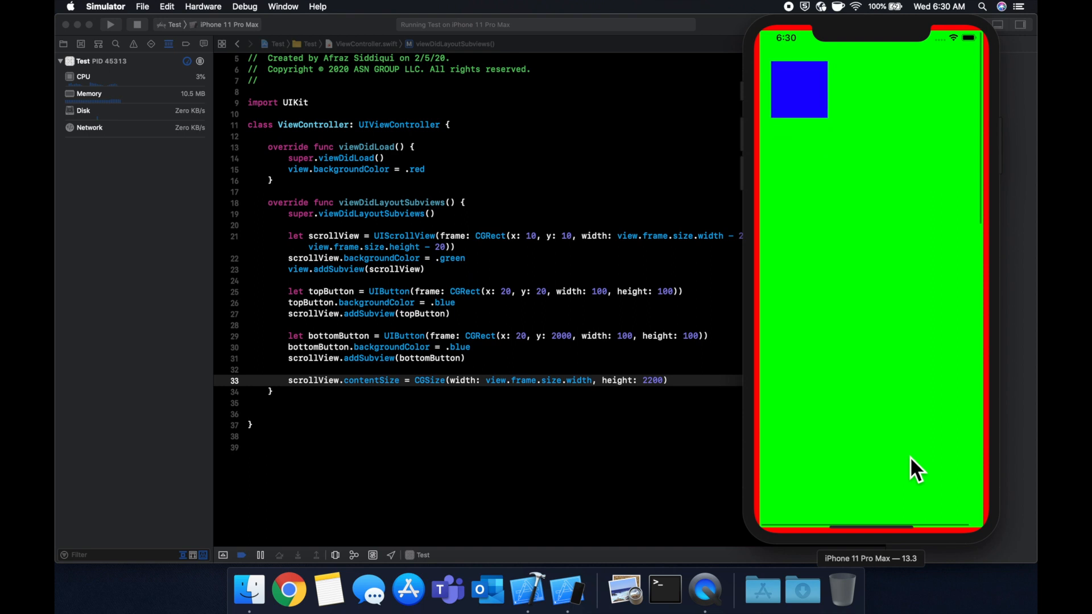
pyautogui.moveTo(847, 136)
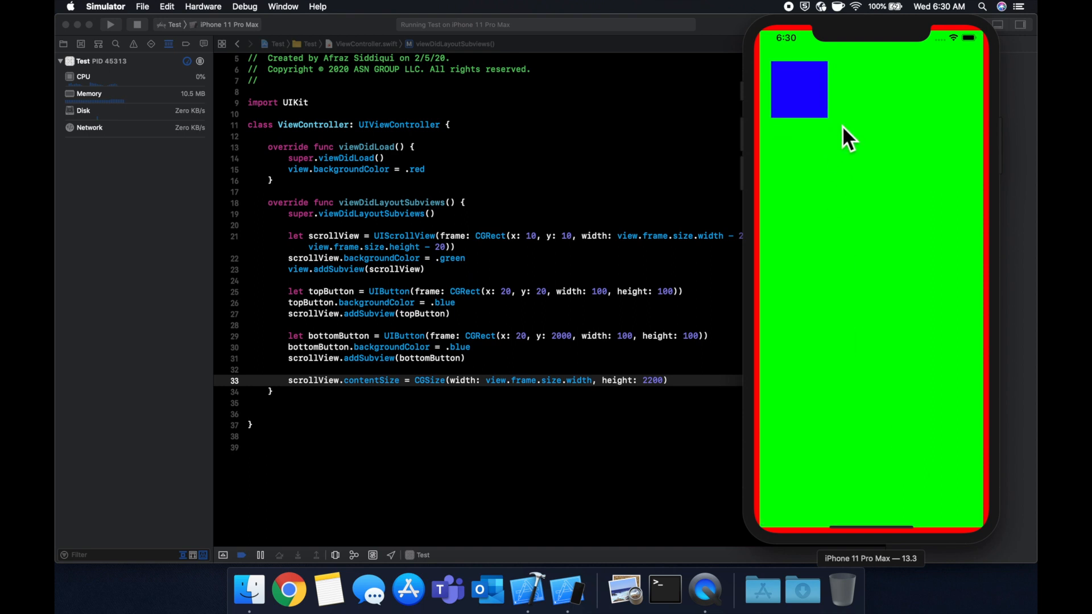
pyautogui.moveTo(840, 146)
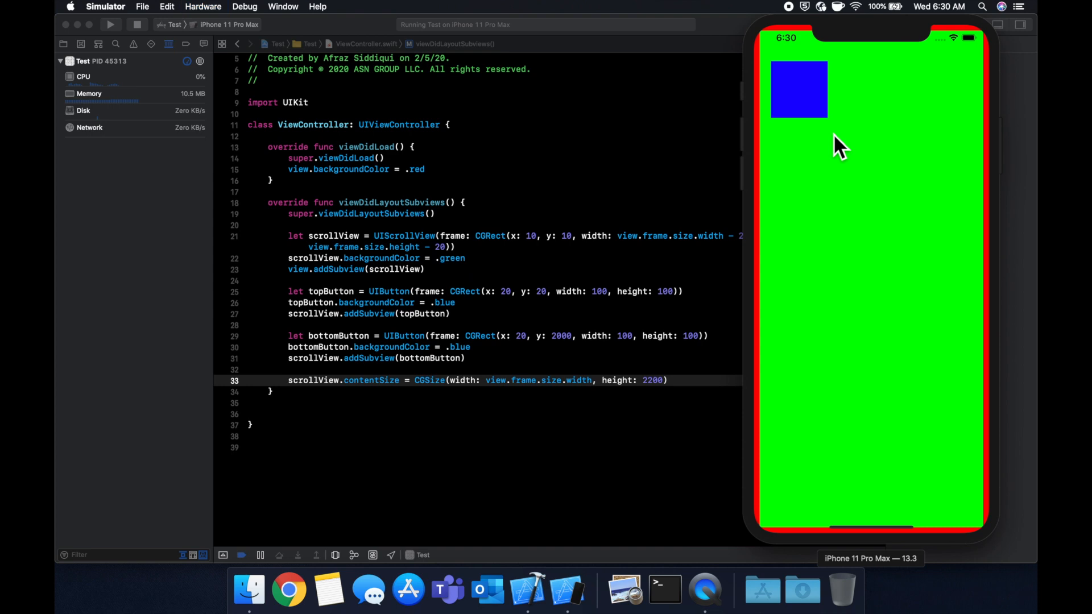
# Step: Go to the home screen and swipe to the page with Calendar, Photos, Maps and Settings
pyautogui.click(137, 24)
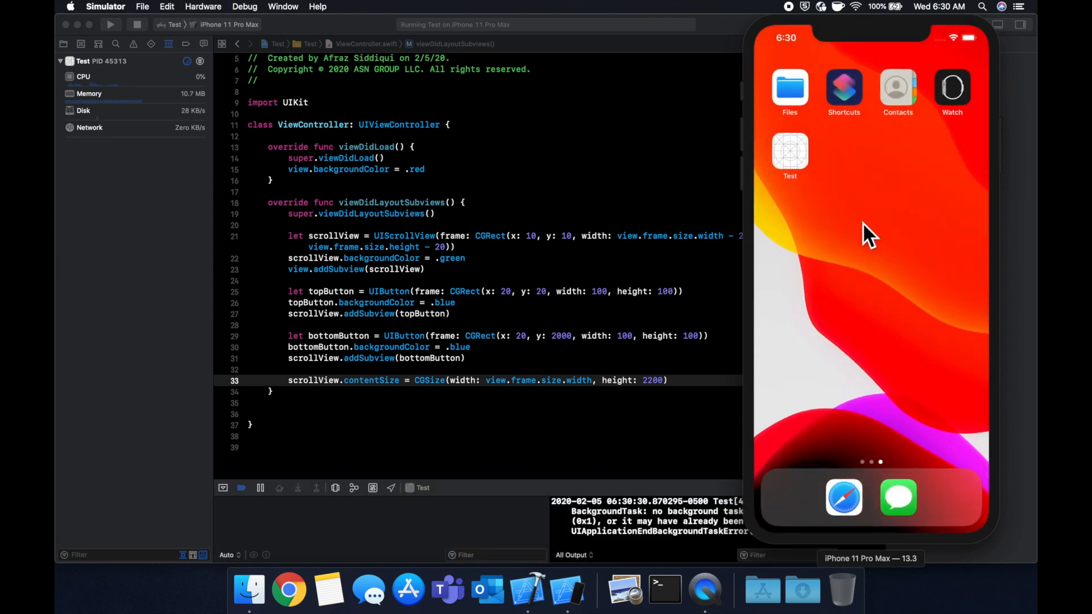
pyautogui.moveTo(888, 223)
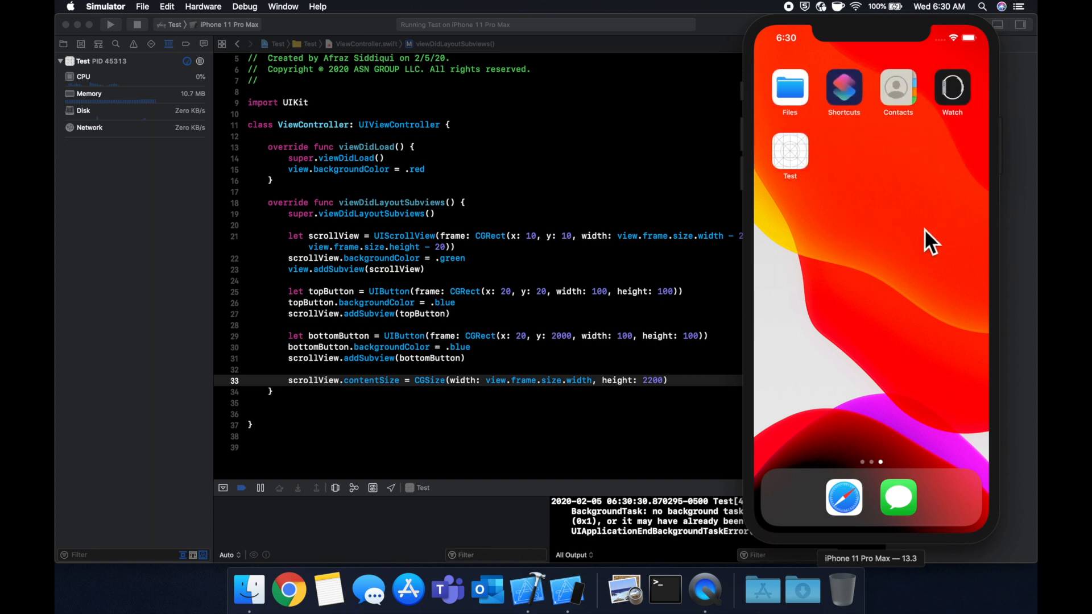
pyautogui.hscroll(-3)
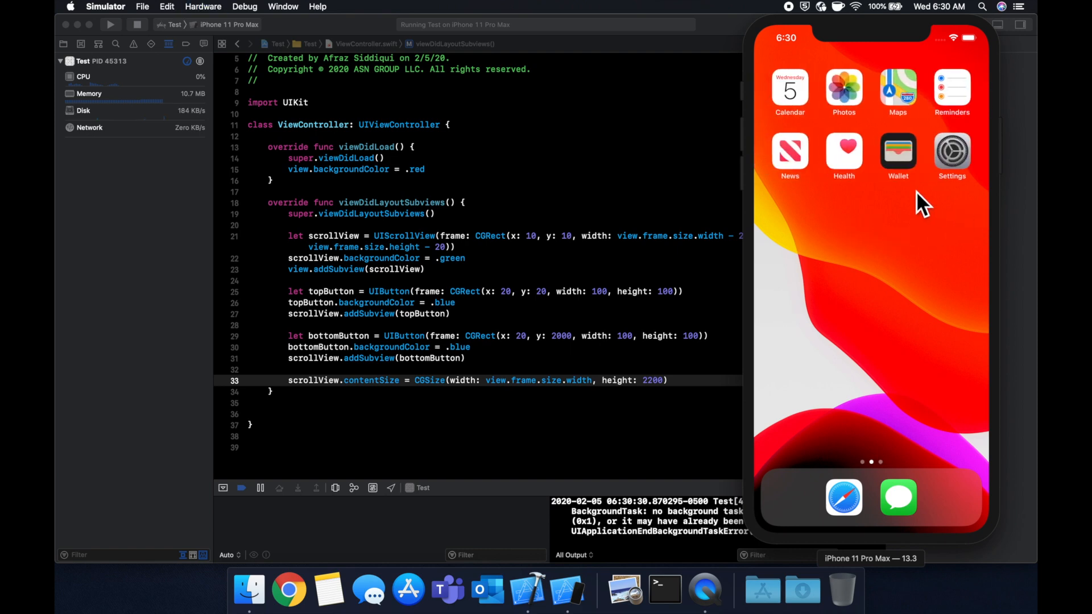
# Step: Relaunch the Test app and scroll its green view down to the bottom blue button
pyautogui.click(109, 25)
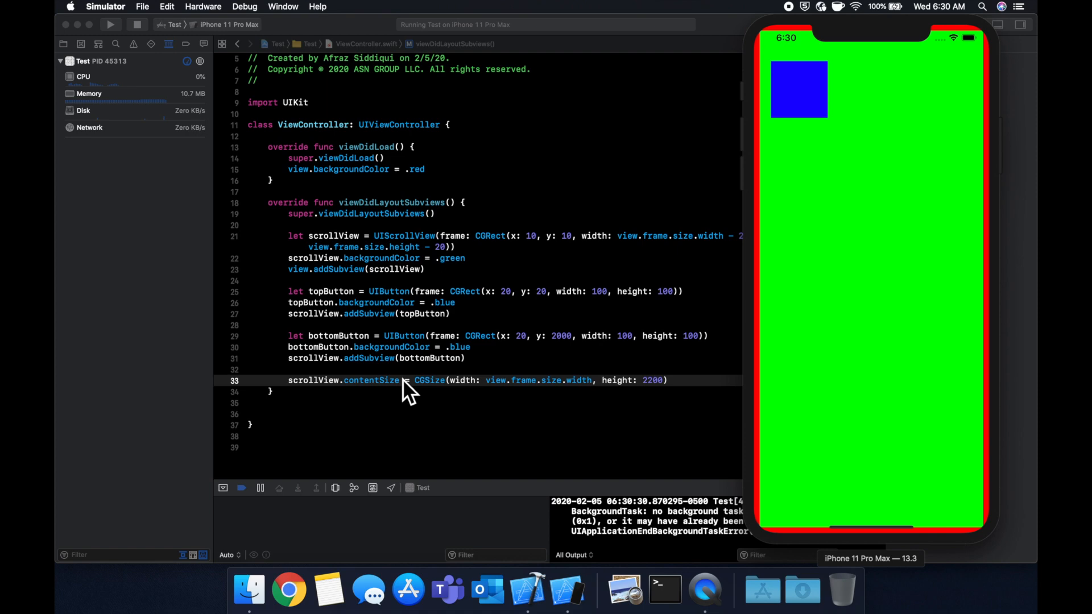
pyautogui.moveTo(860, 275)
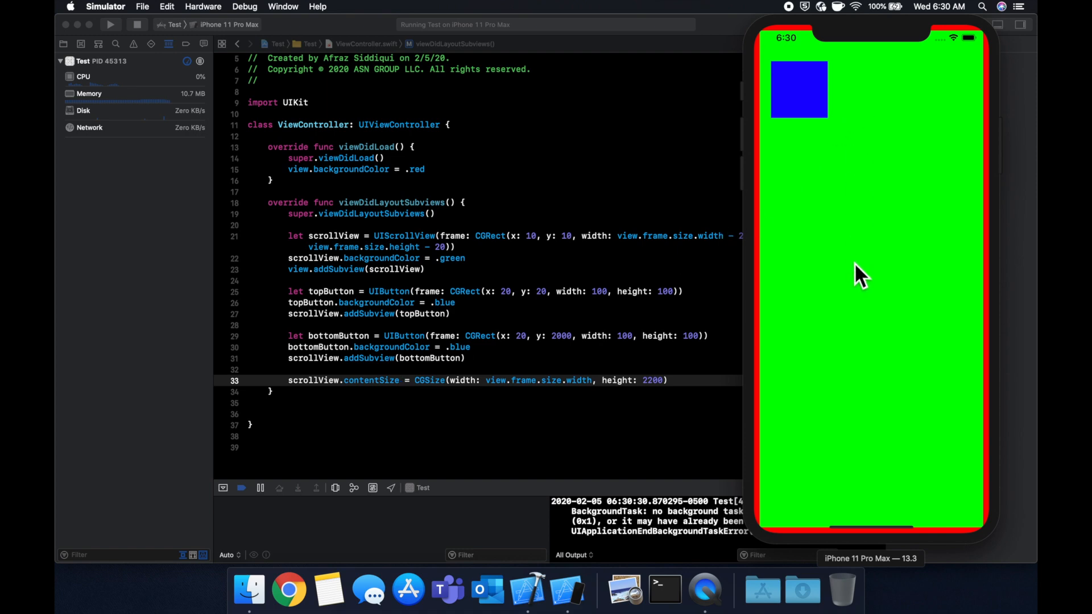
pyautogui.moveTo(333, 439)
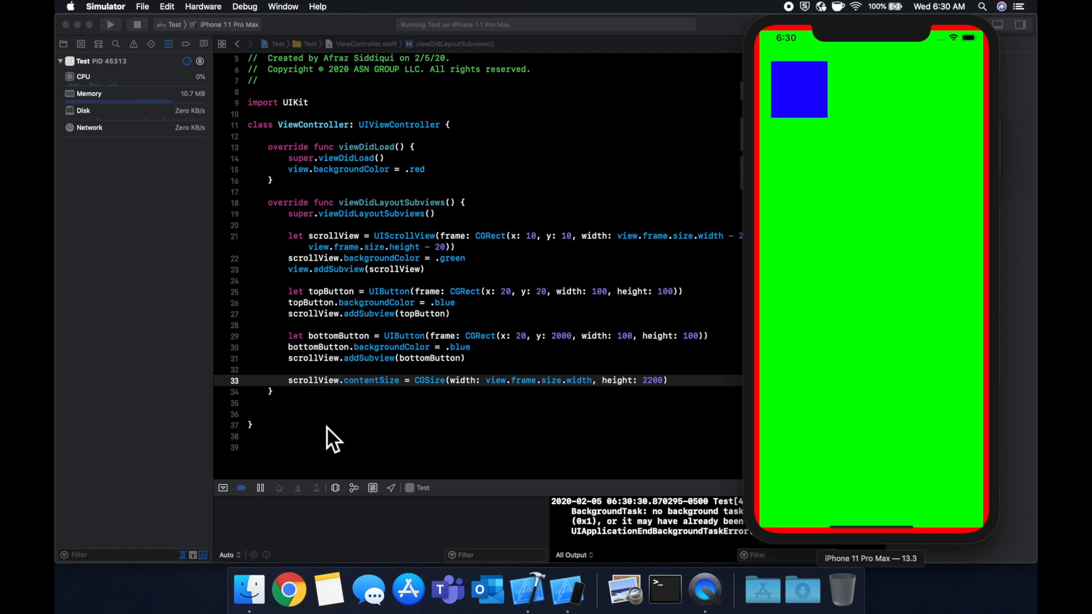
pyautogui.moveTo(581, 346)
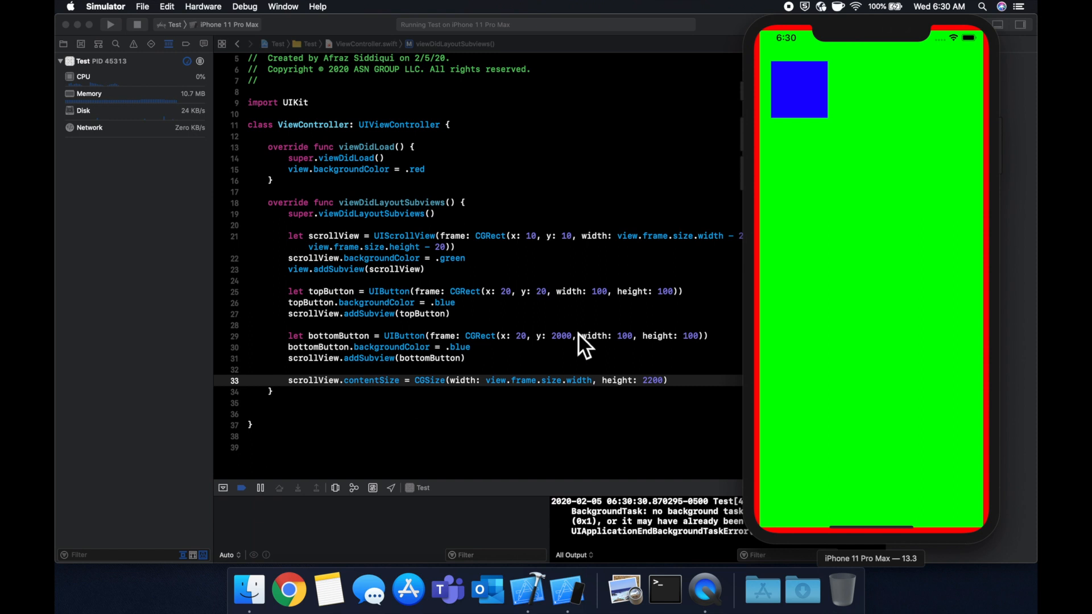
pyautogui.moveTo(848, 392)
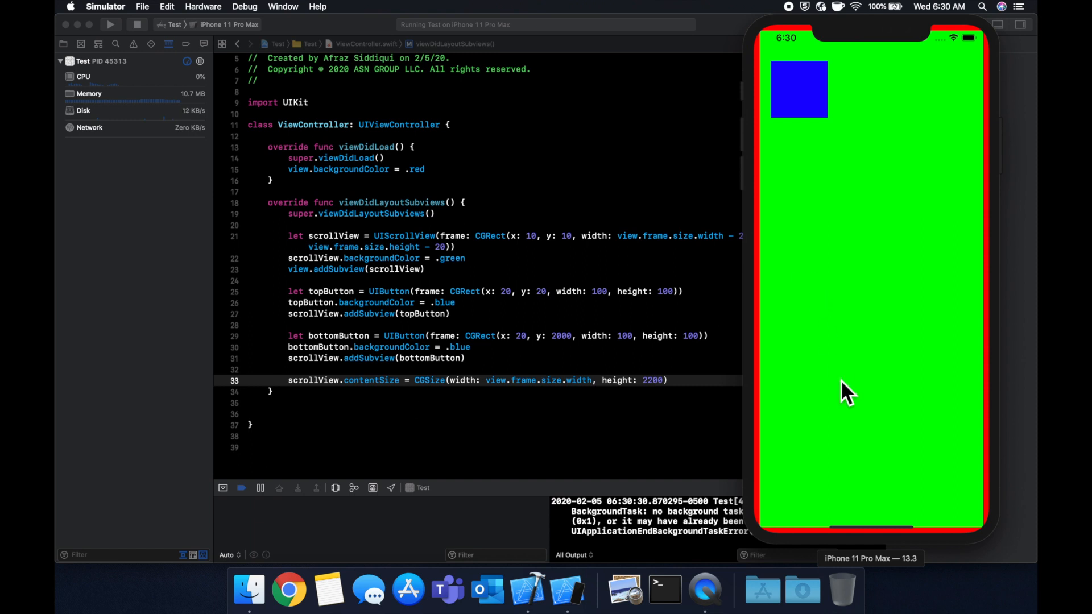
pyautogui.moveTo(870, 376)
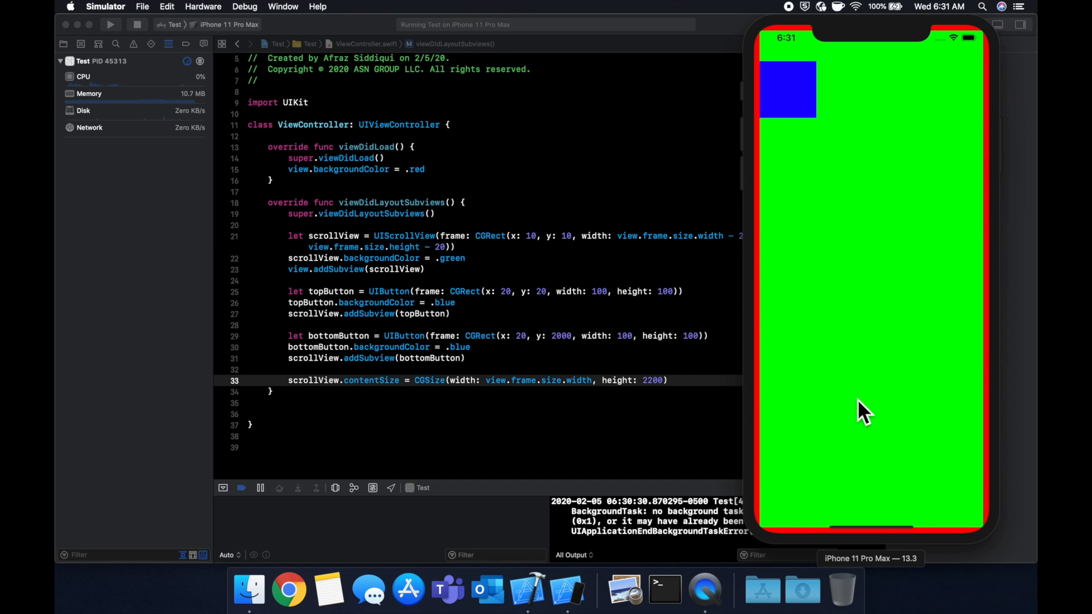
pyautogui.moveTo(856, 458)
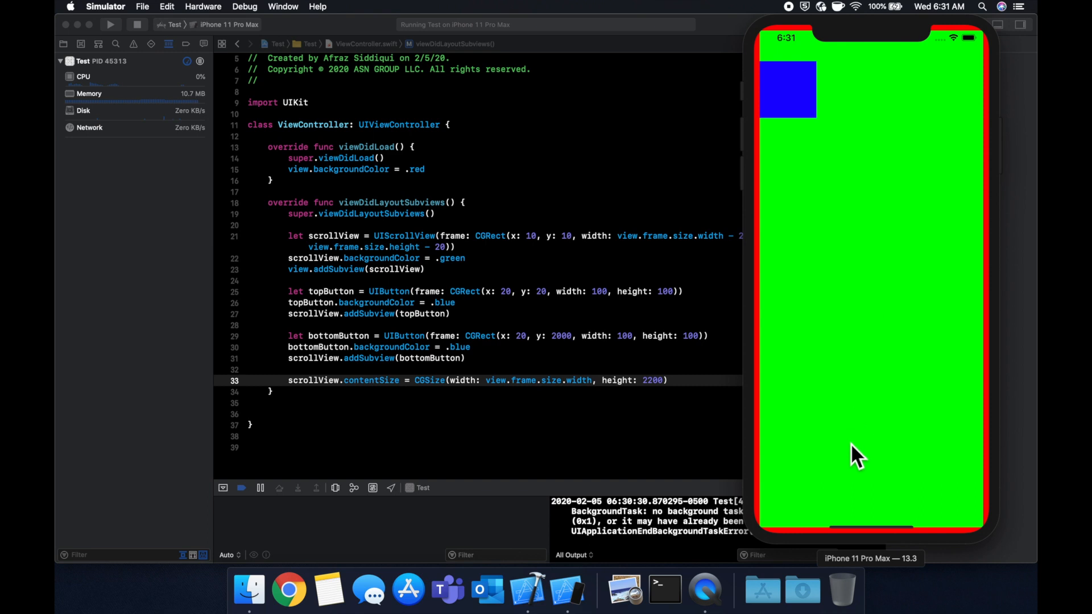
pyautogui.scroll(-3)
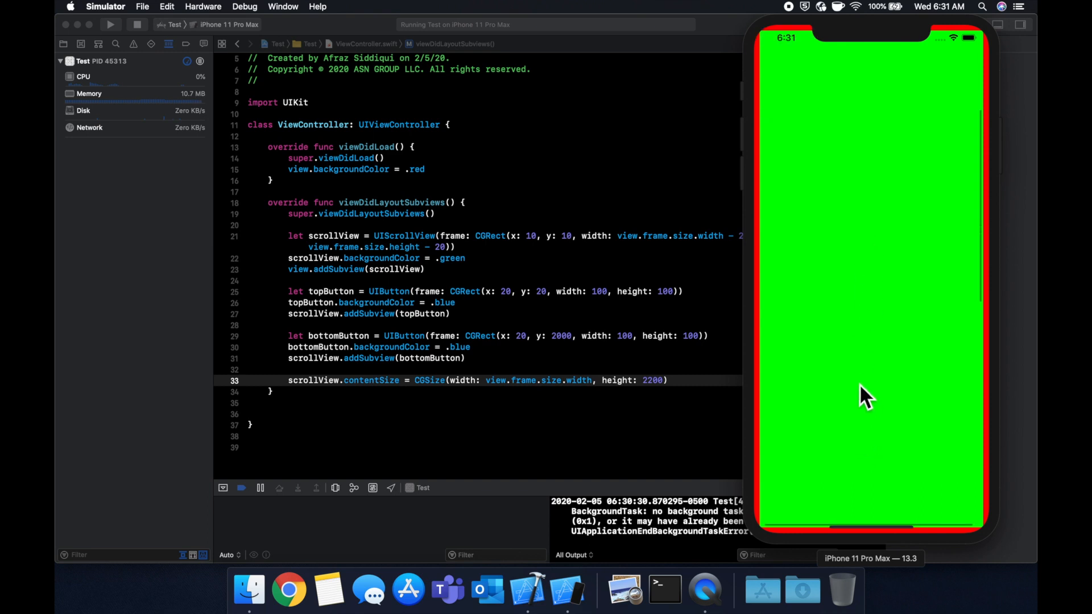
pyautogui.moveTo(871, 226)
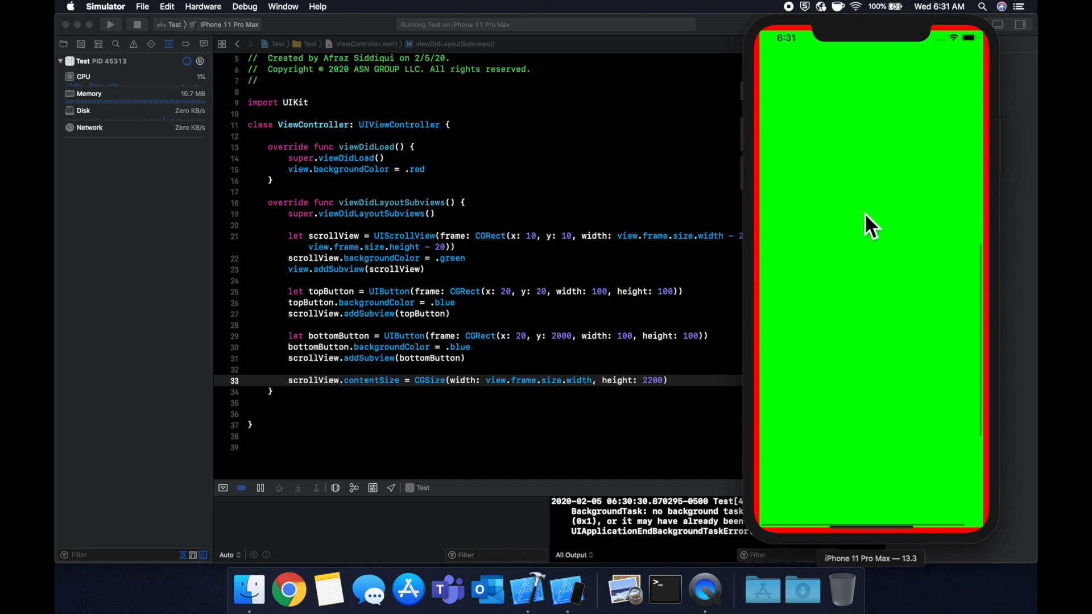
pyautogui.scroll(-3)
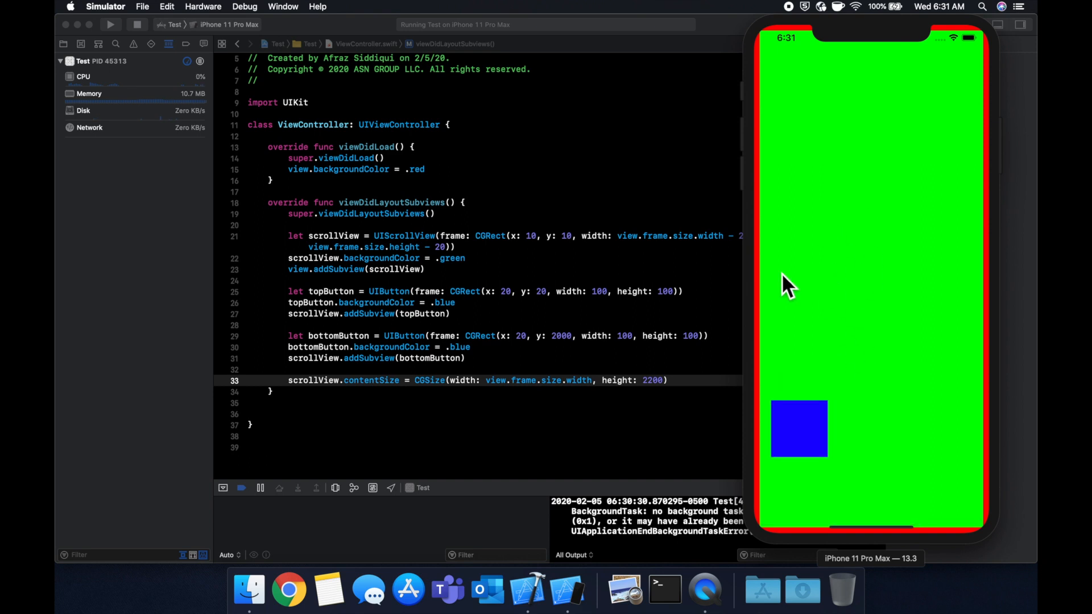
pyautogui.moveTo(720, 236)
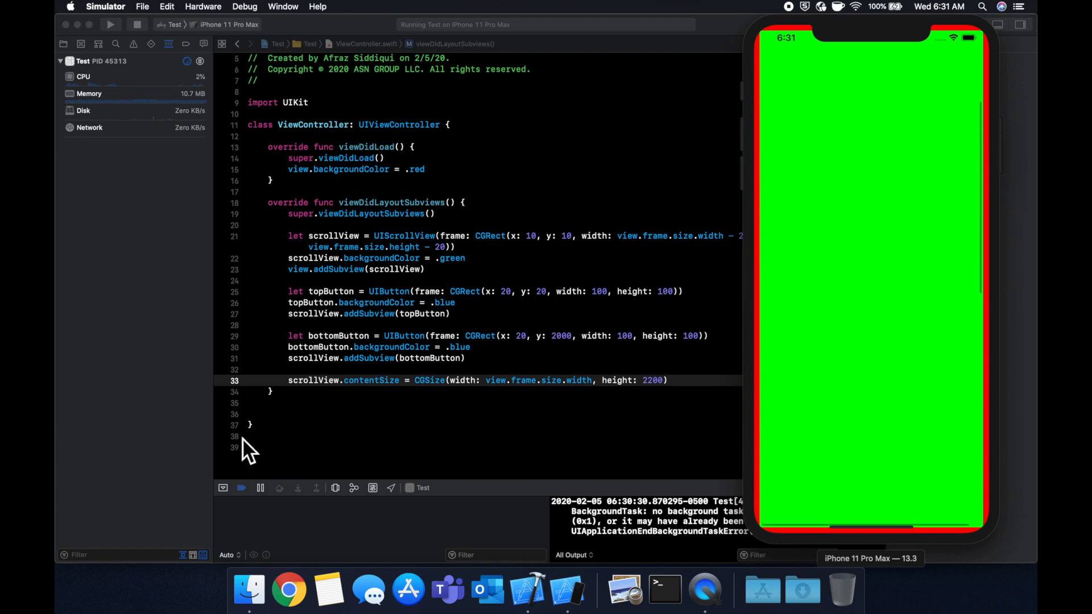
pyautogui.doubleClick(317, 381)
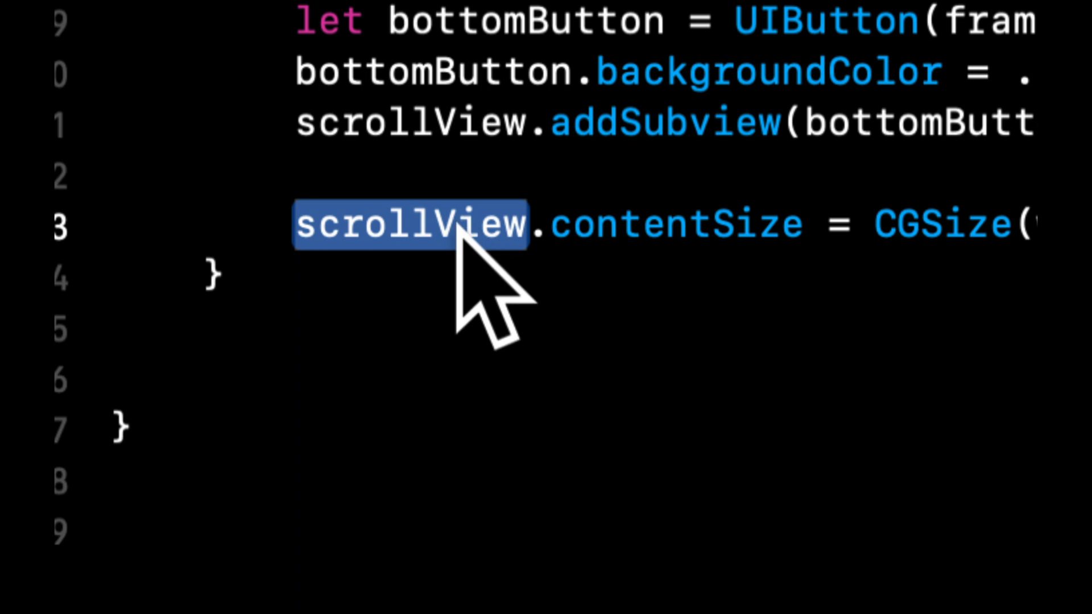
pyautogui.write('scrollView.s')
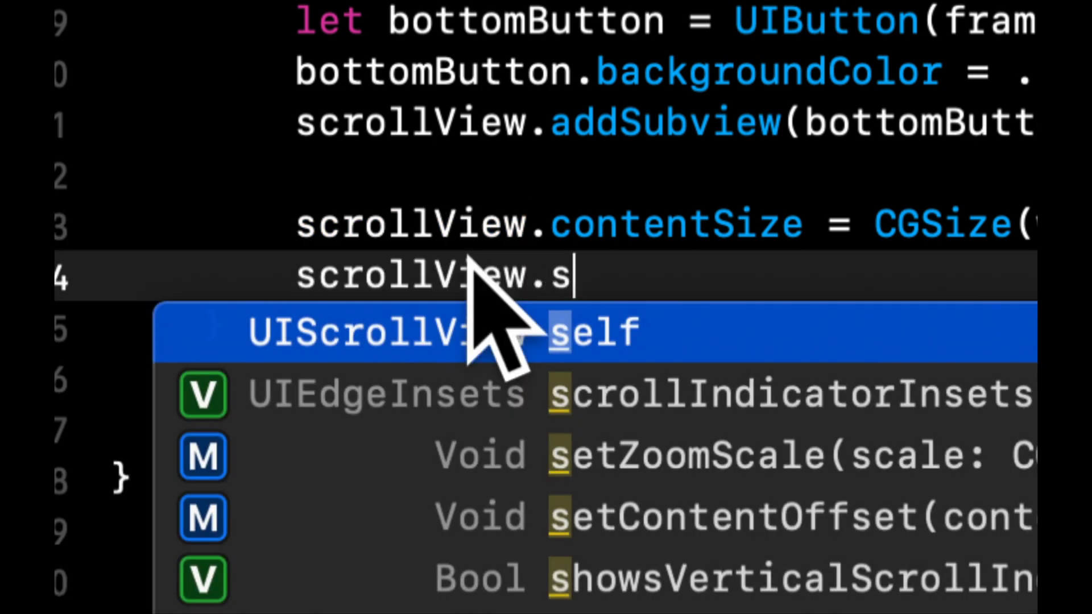
pyautogui.write('dele')
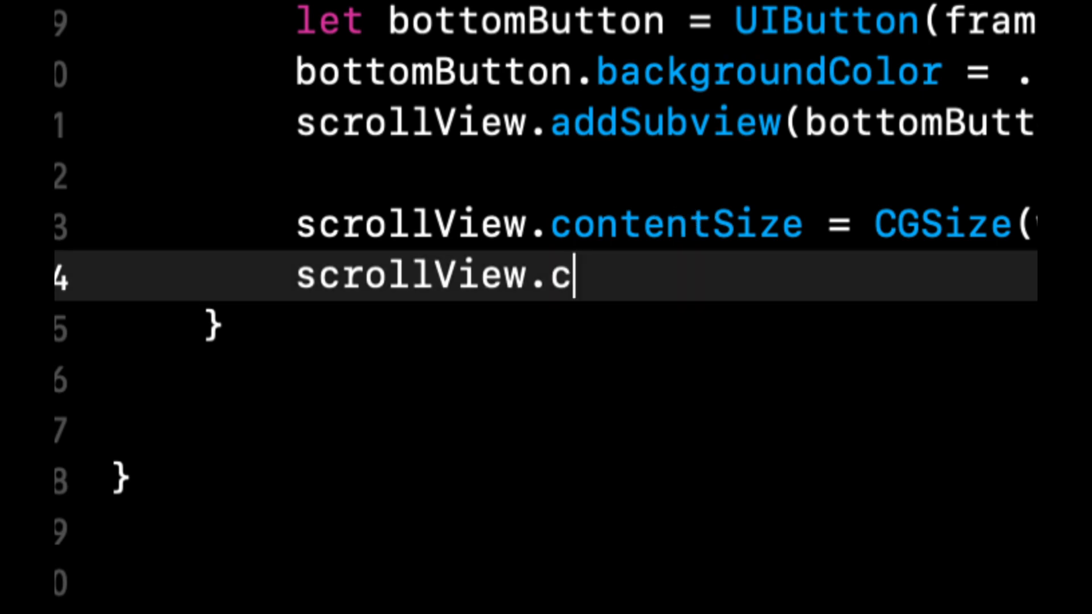
pyautogui.write('ontentOffset.')
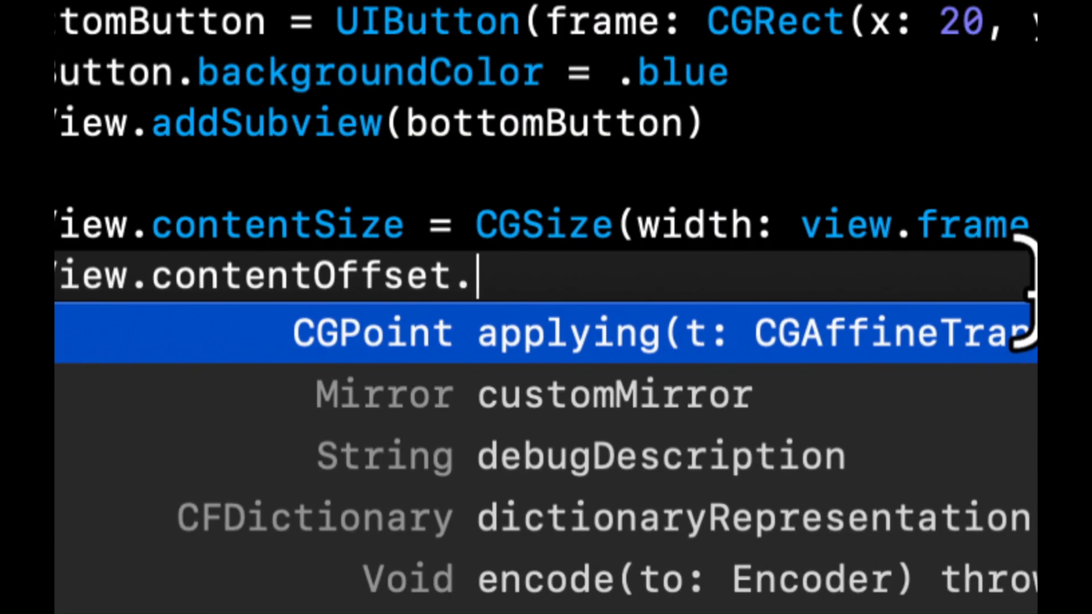
pyautogui.press('Escape')
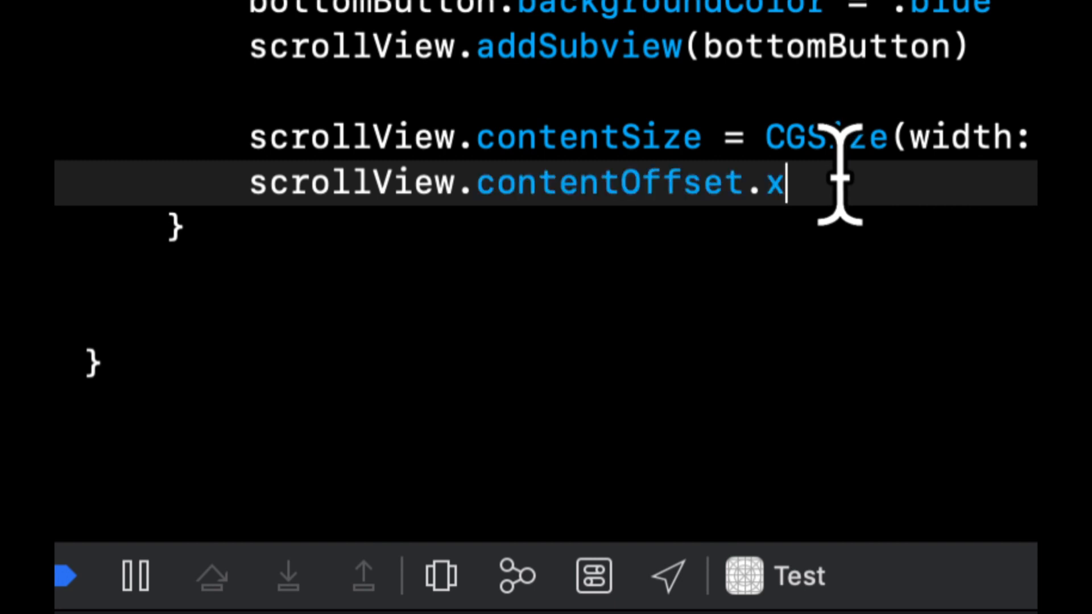
pyautogui.write('y')
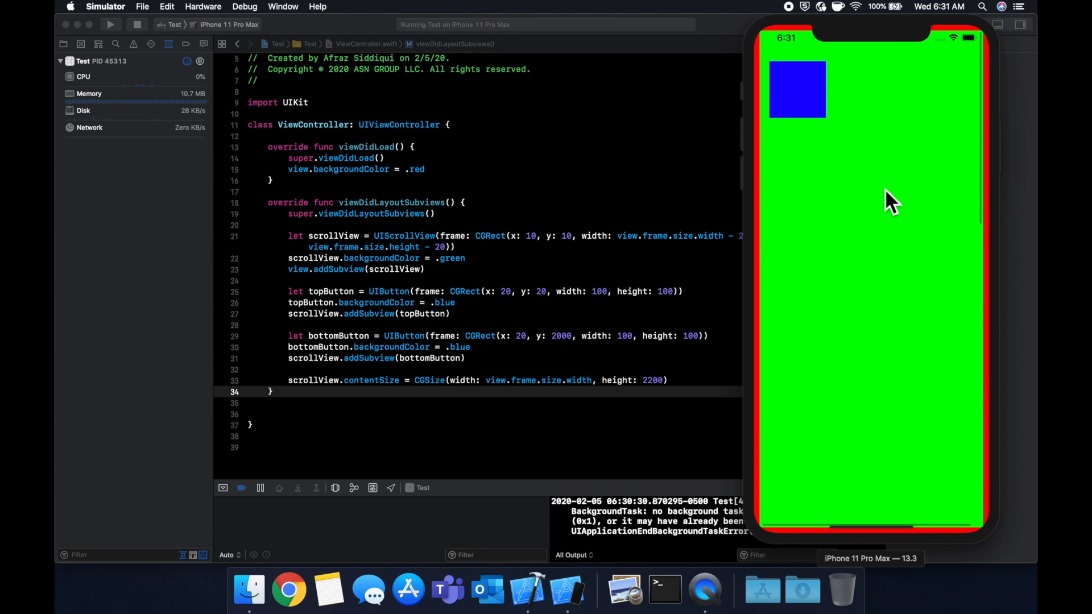
pyautogui.moveTo(668, 170)
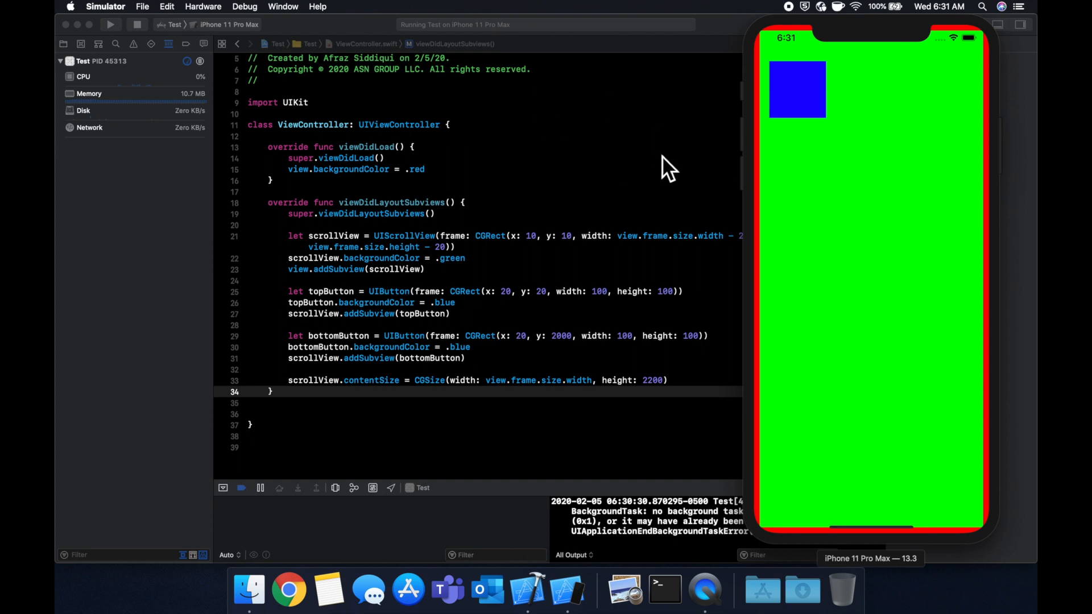